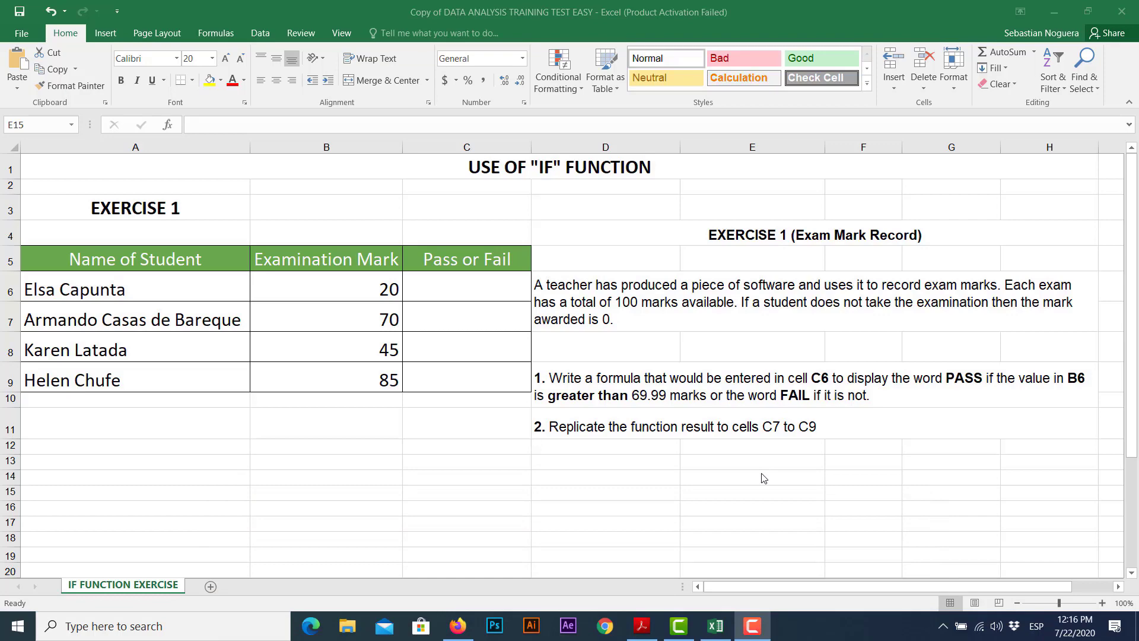
{"action": "mouse_move", "coordinate": [946, 481]}
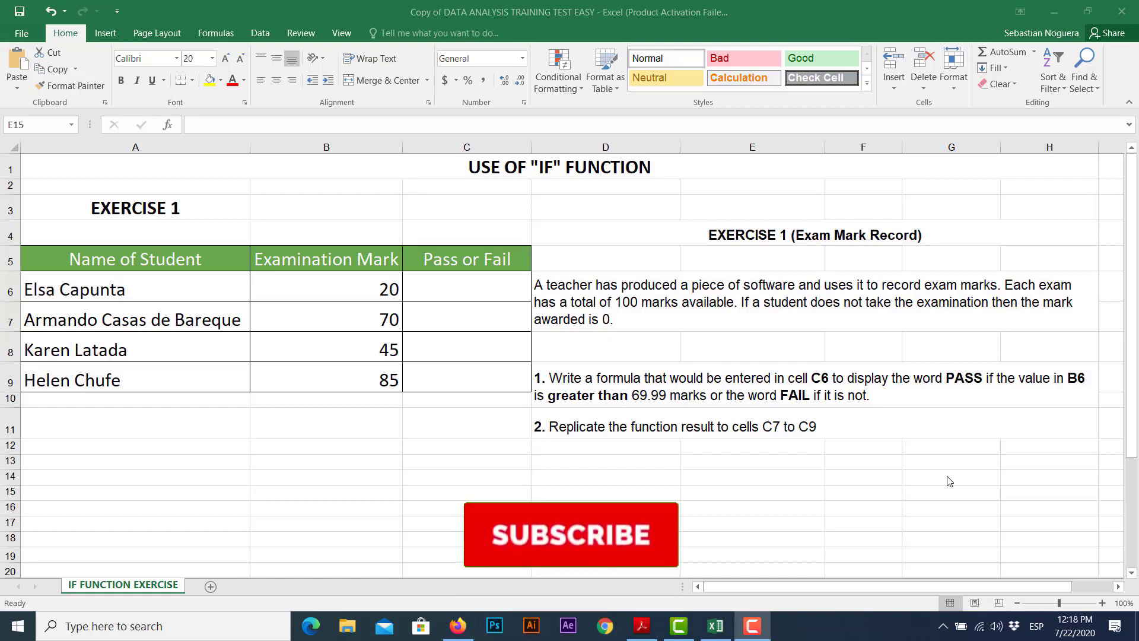
Step: Start an =IF( formula in C6 using the mark in B6 as the test
{"action": "left_click", "coordinate": [570, 534]}
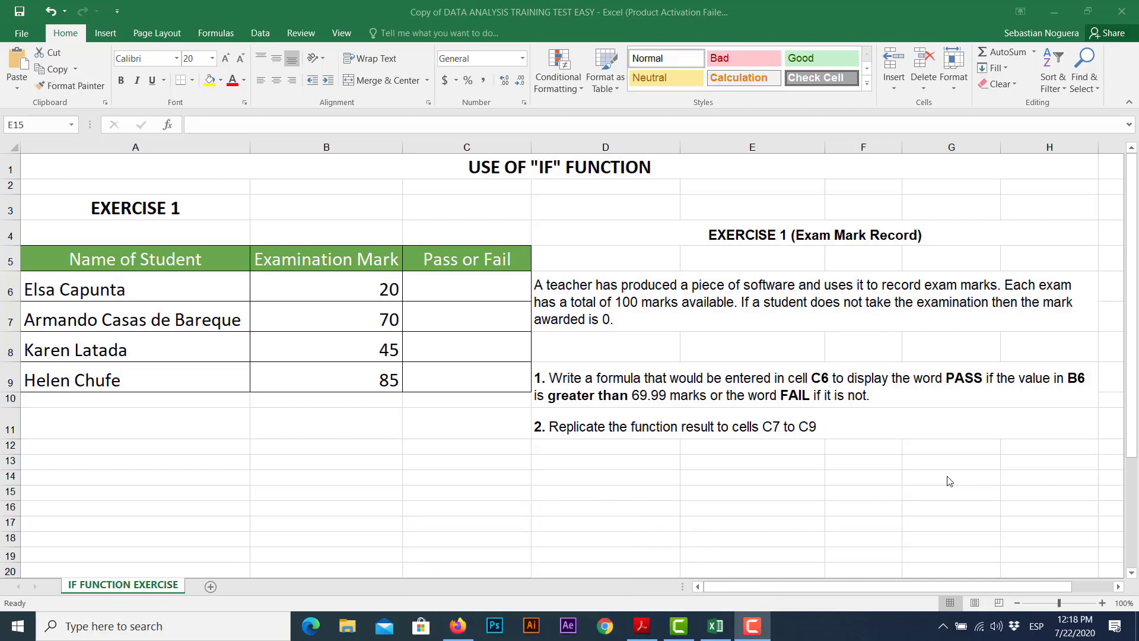
{"action": "mouse_move", "coordinate": [514, 321]}
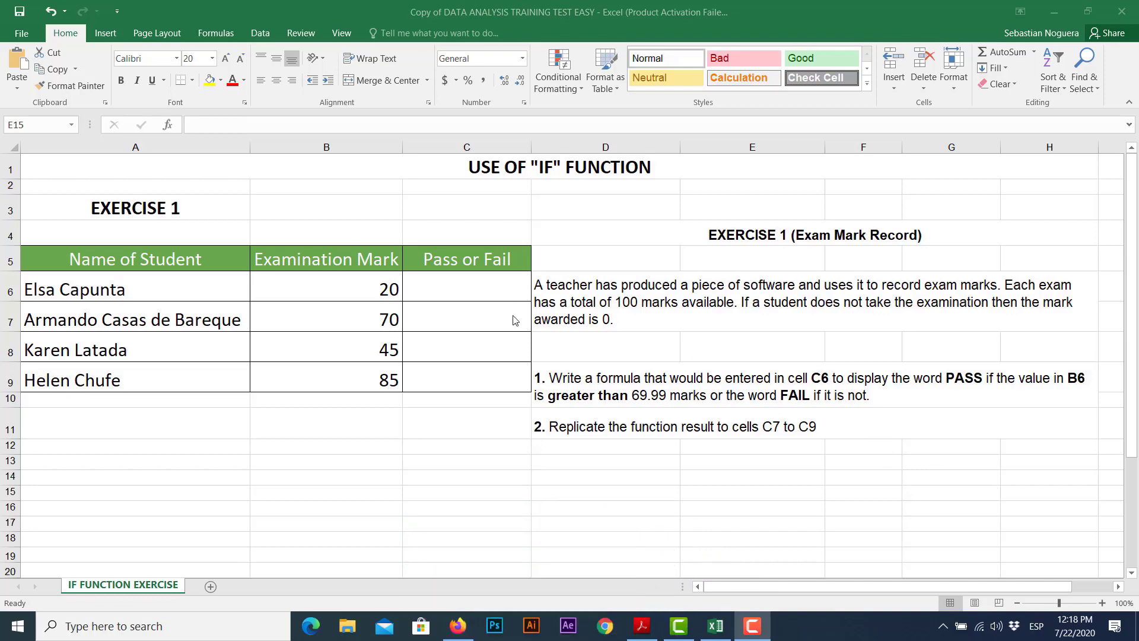
{"action": "mouse_move", "coordinate": [484, 307]}
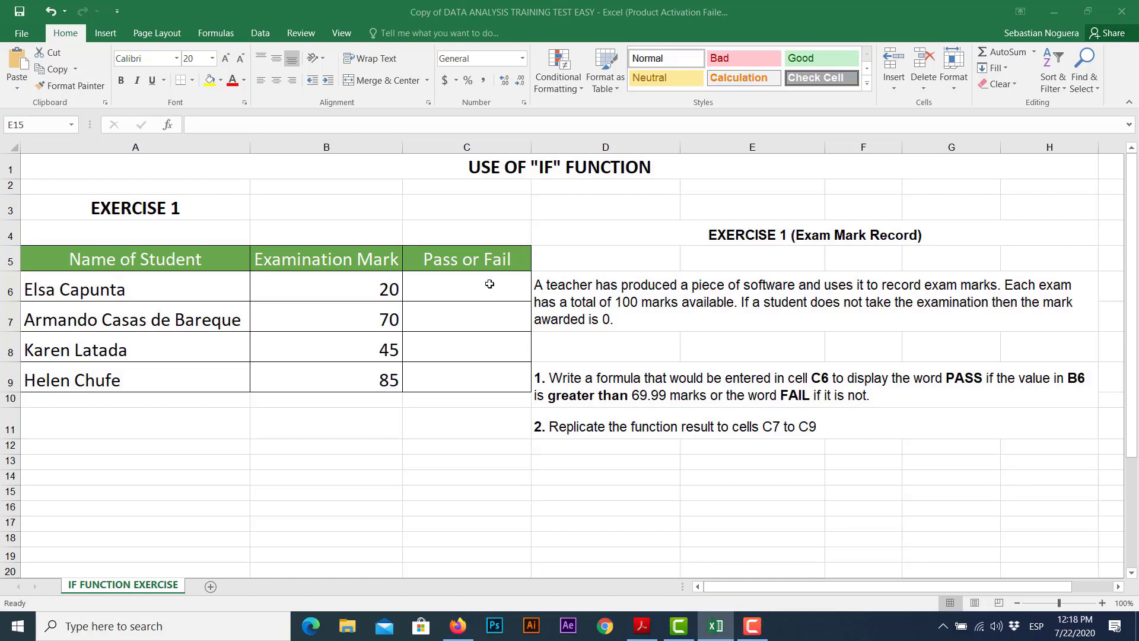
{"action": "left_click", "coordinate": [466, 288]}
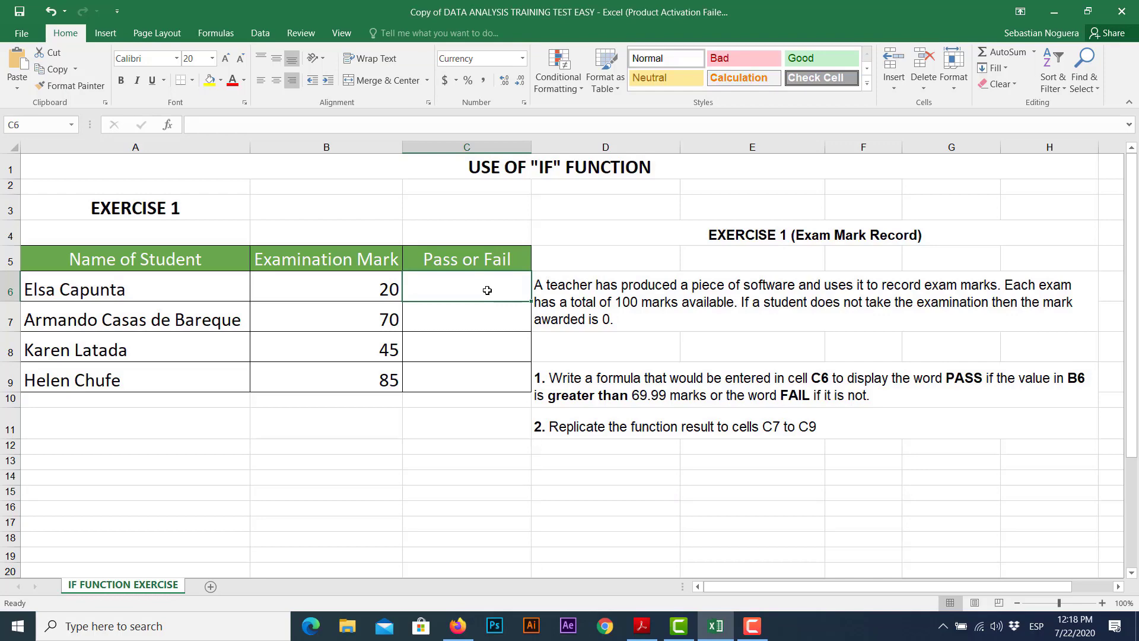
{"action": "mouse_move", "coordinate": [334, 289]}
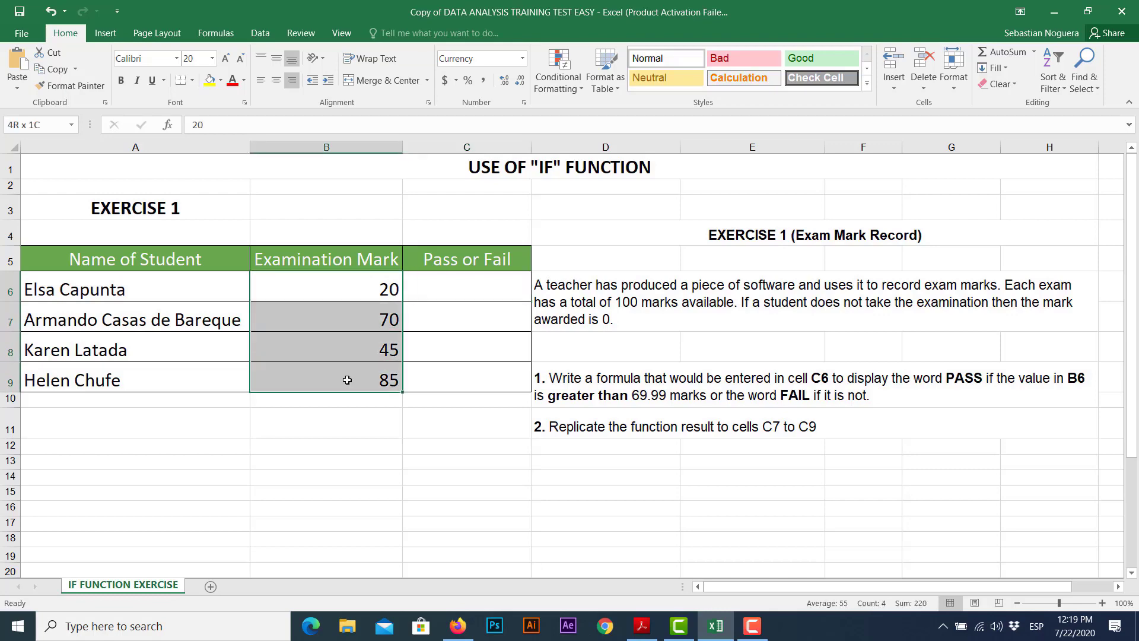
{"action": "left_click", "coordinate": [135, 289]}
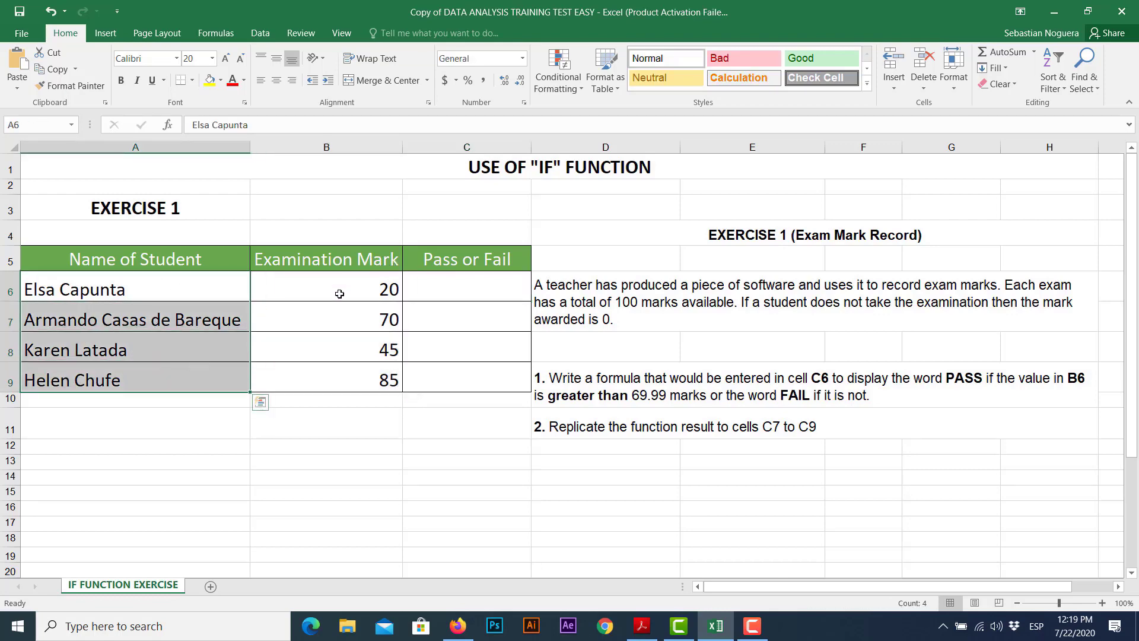
{"action": "left_click", "coordinate": [465, 287]}
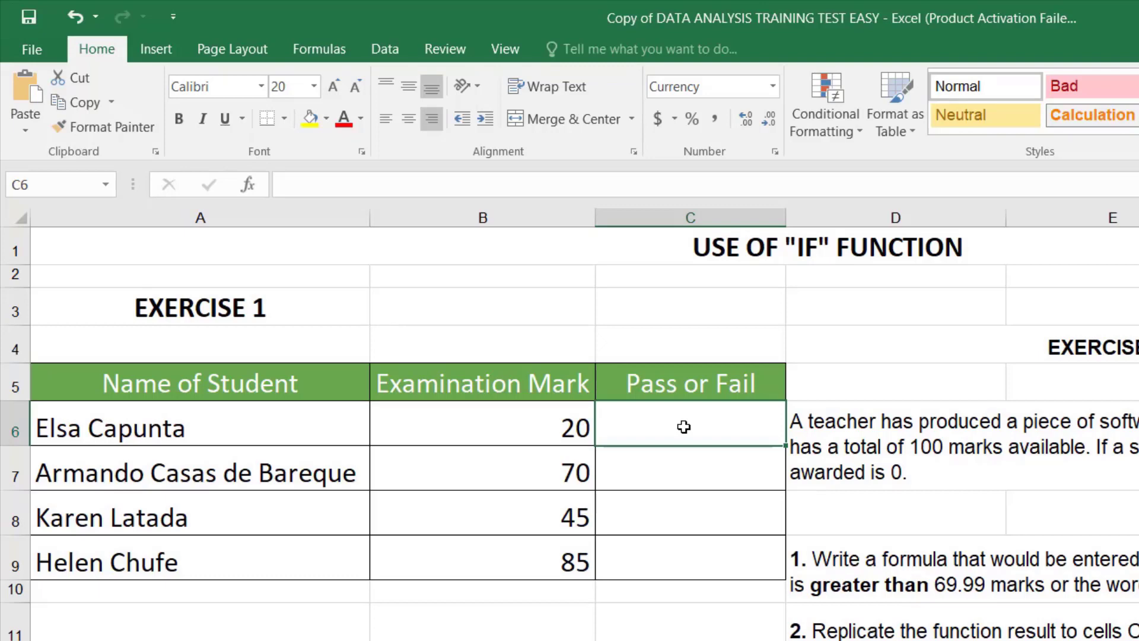
{"action": "type", "text": "="}
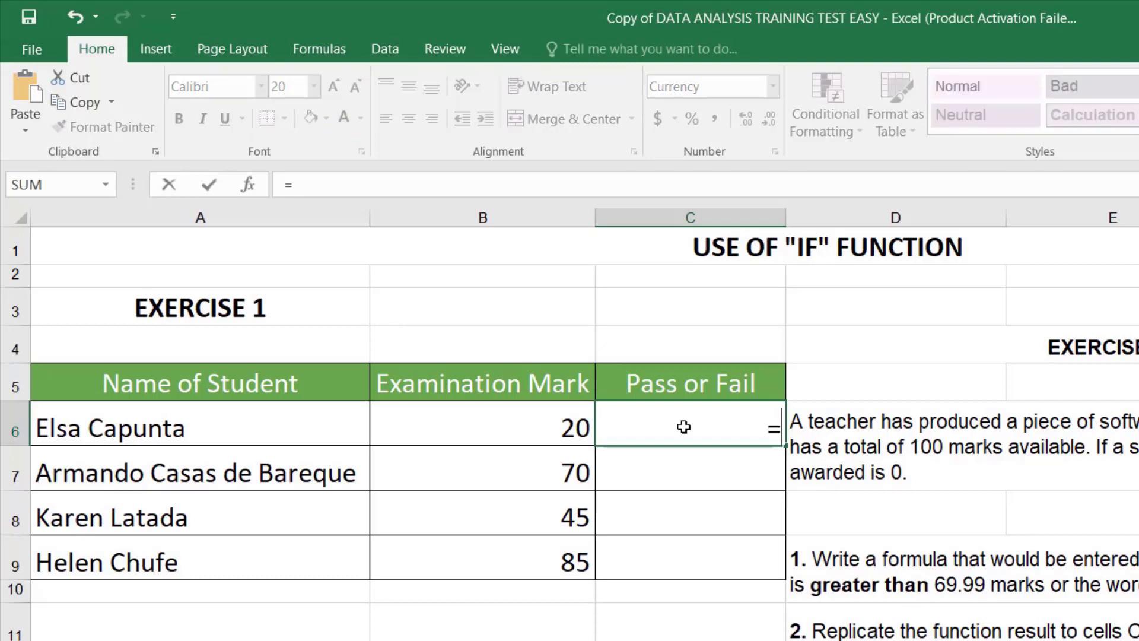
{"action": "type", "text": "IF("}
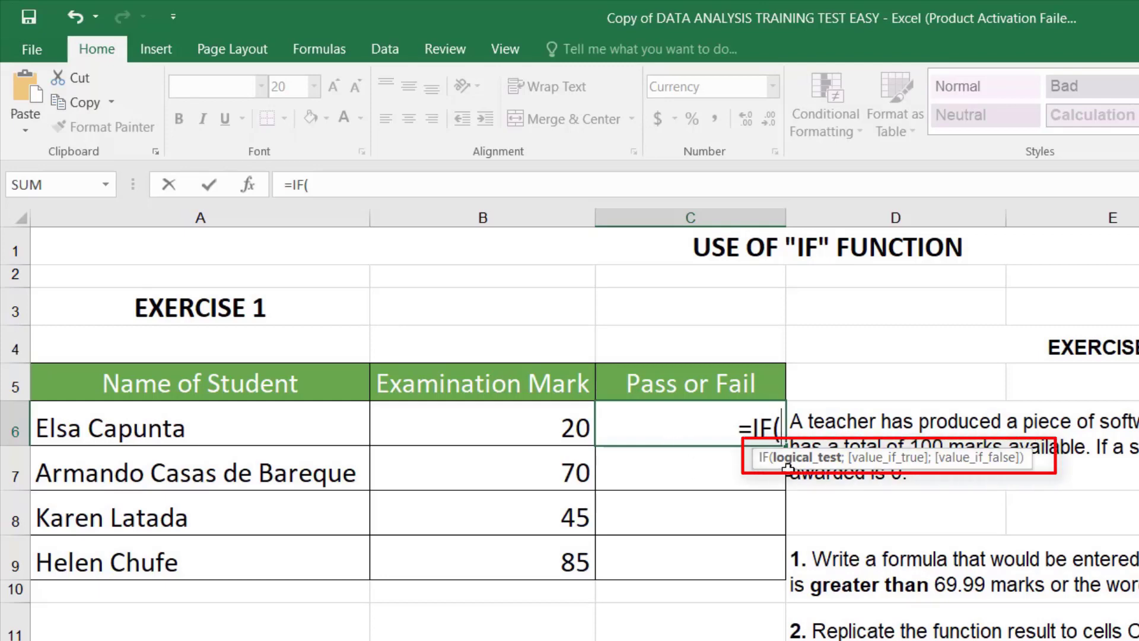
{"action": "mouse_move", "coordinate": [892, 461]}
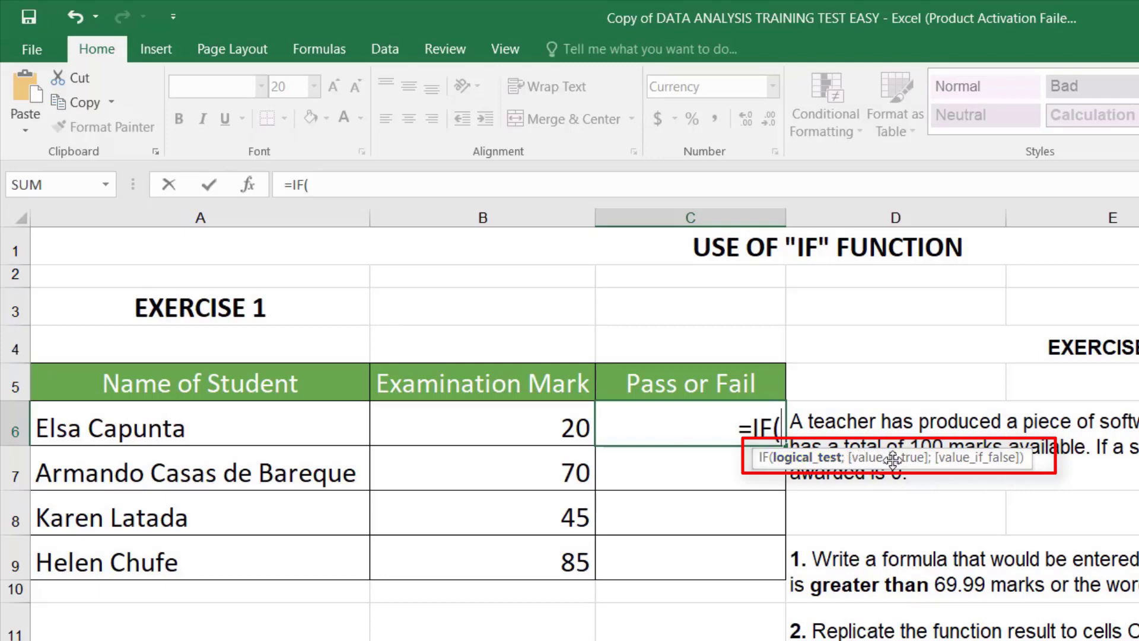
{"action": "mouse_move", "coordinate": [807, 457]}
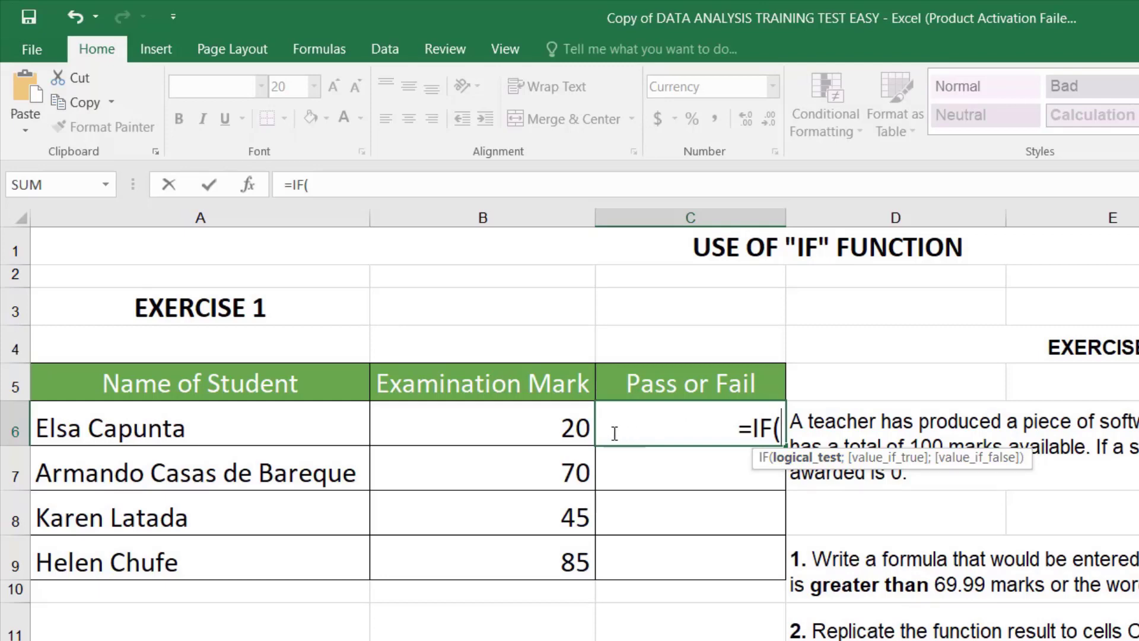
{"action": "mouse_move", "coordinate": [546, 434]}
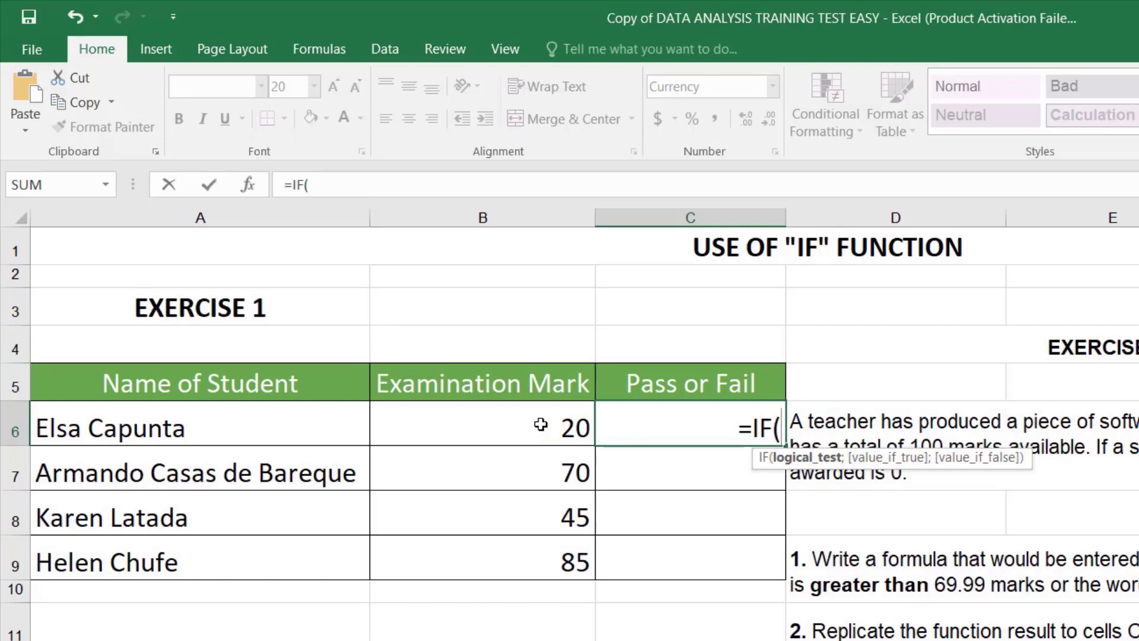
{"action": "left_click", "coordinate": [483, 427]}
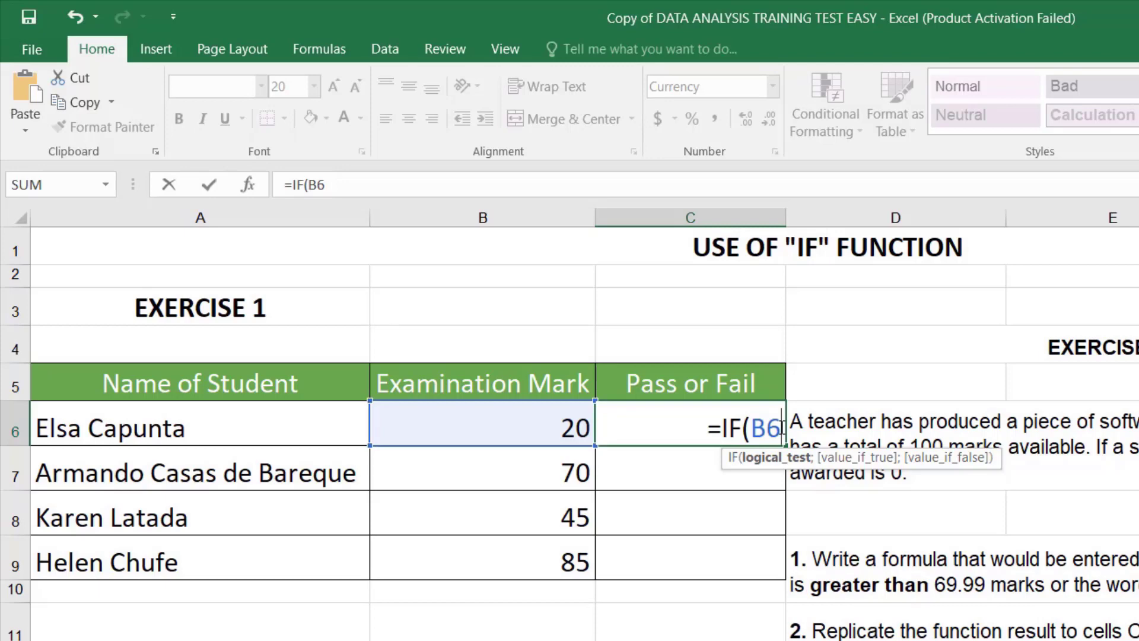
Step: Extend the test to B6>69.99; and open the quote for the true text
{"action": "type", "text": ">"}
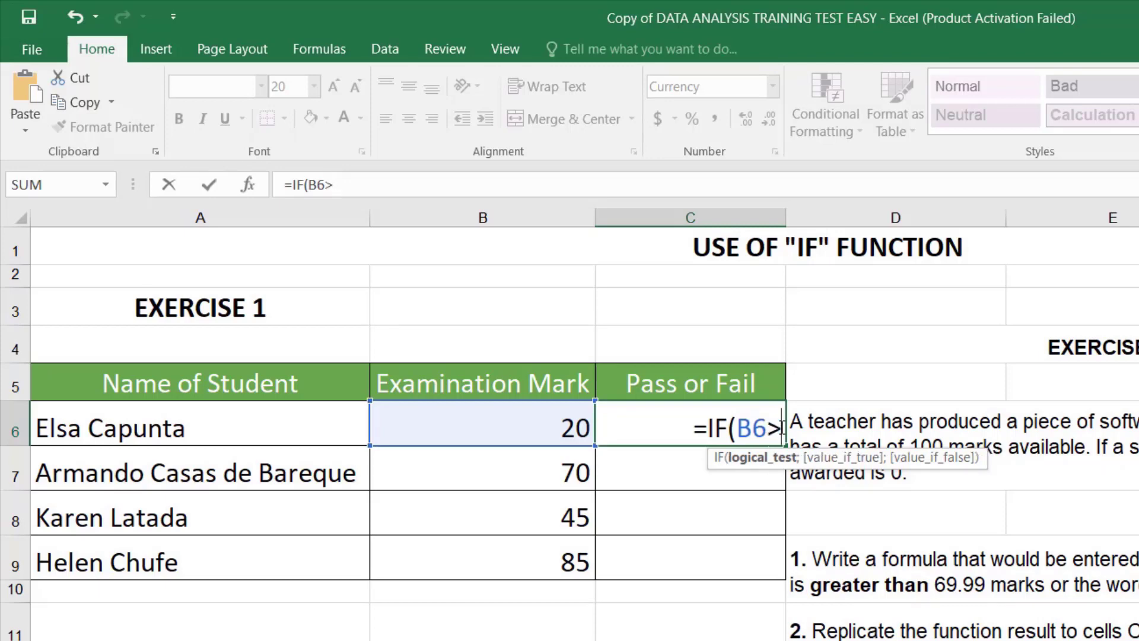
{"action": "type", "text": "69."}
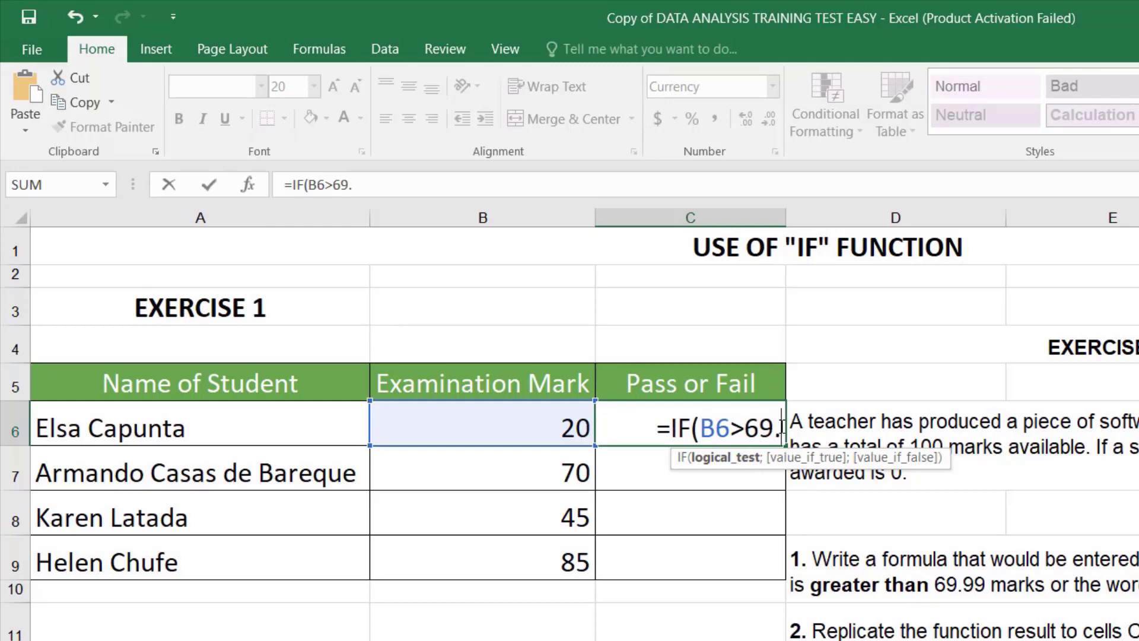
{"action": "type", "text": "99"}
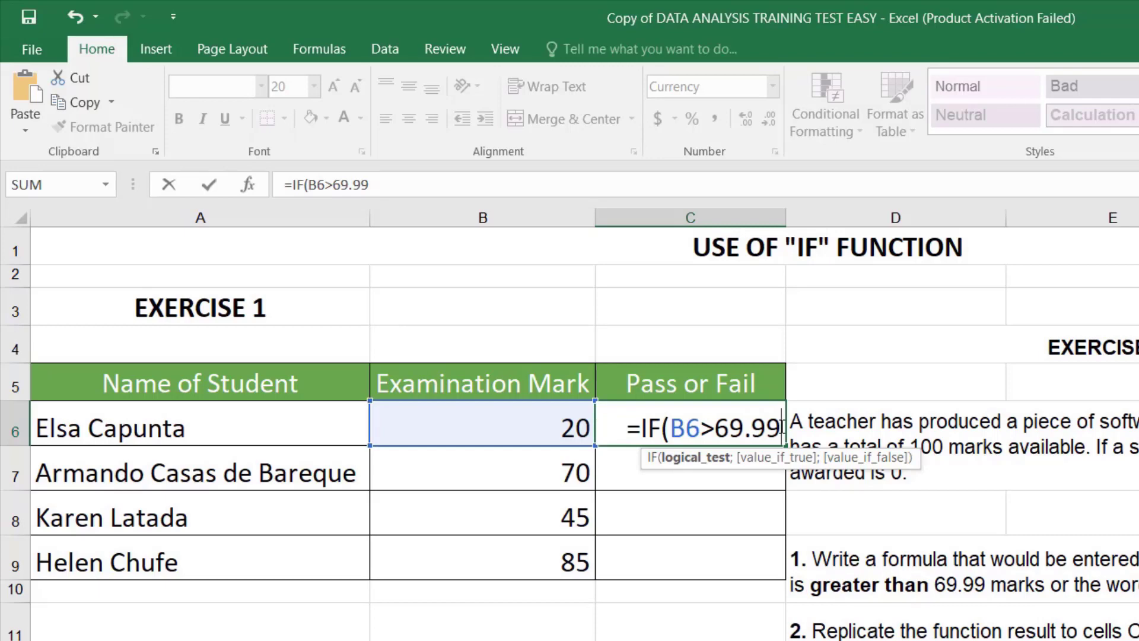
{"action": "type", "text": ";"}
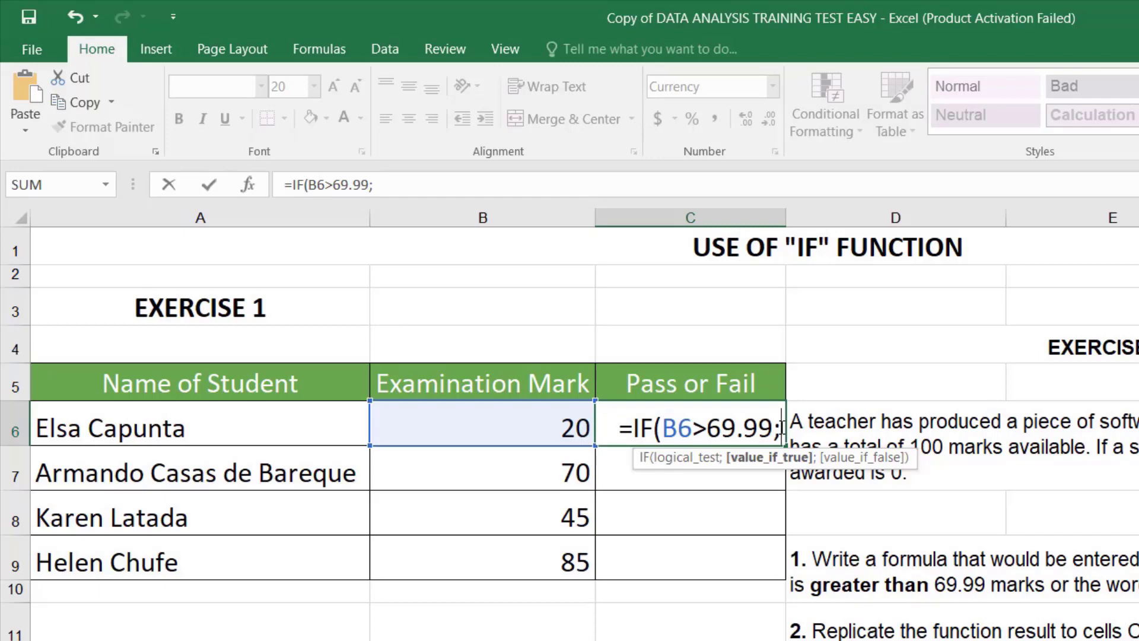
{"action": "type", "text": "\""}
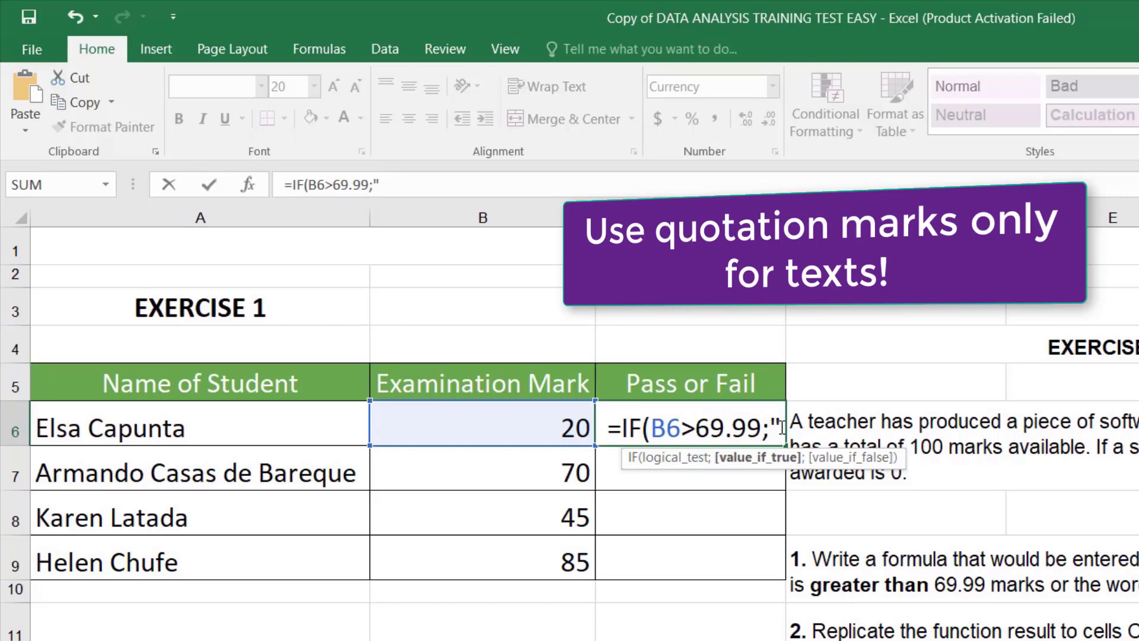
Step: Complete the formula as =IF(B6>69.99;"PASS";"FAIL") in C6
{"action": "type", "text": "PASS"}
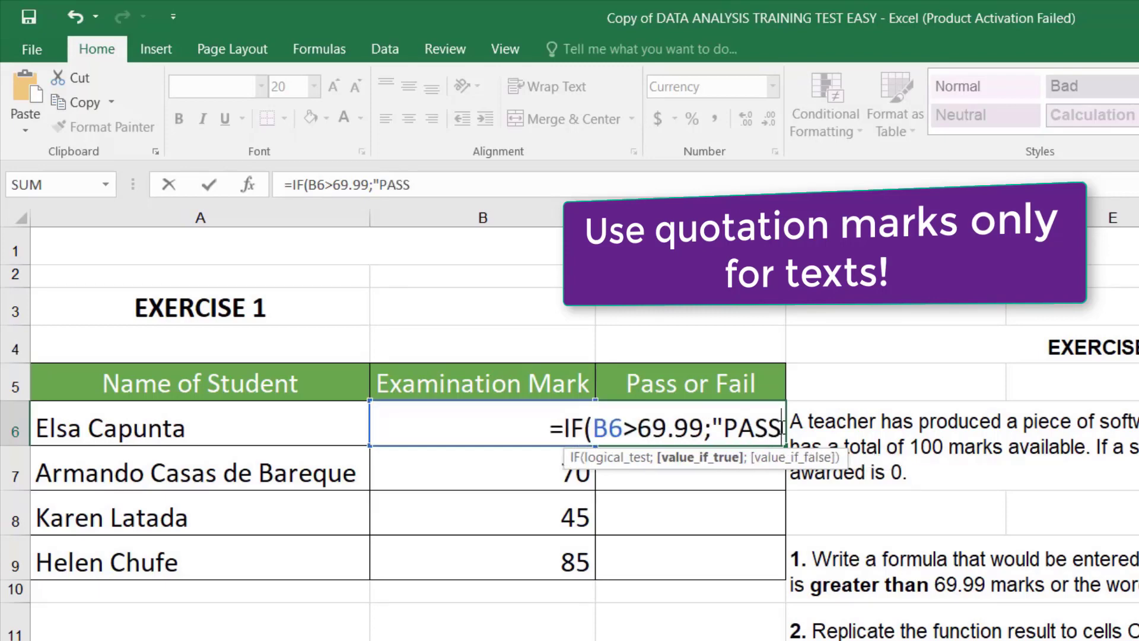
{"action": "type", "text": "\""}
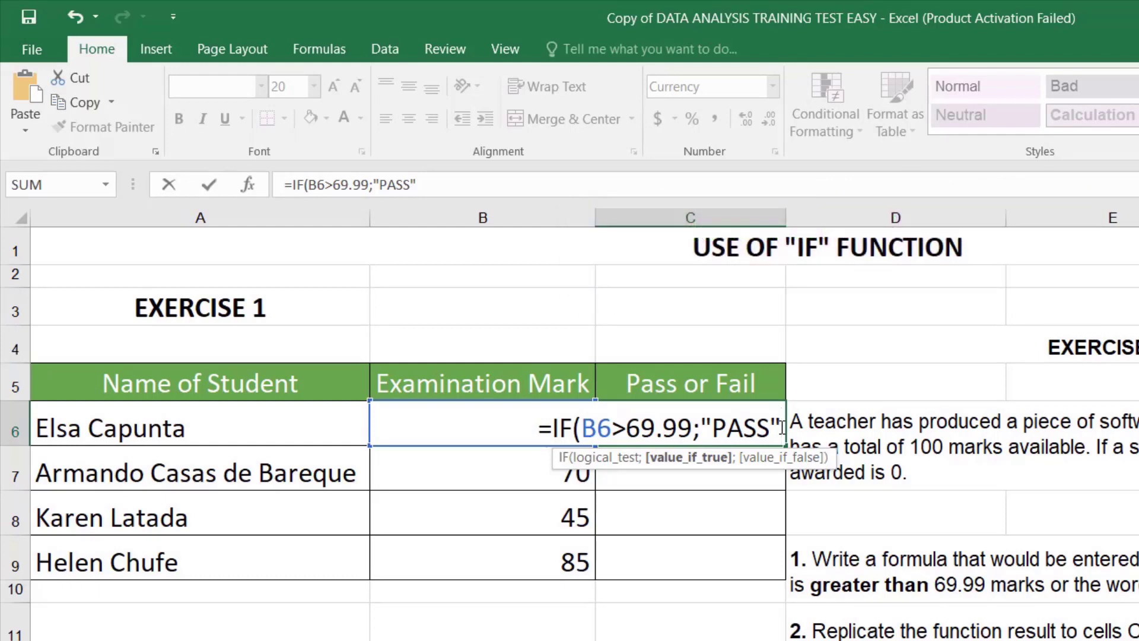
{"action": "type", "text": ";"}
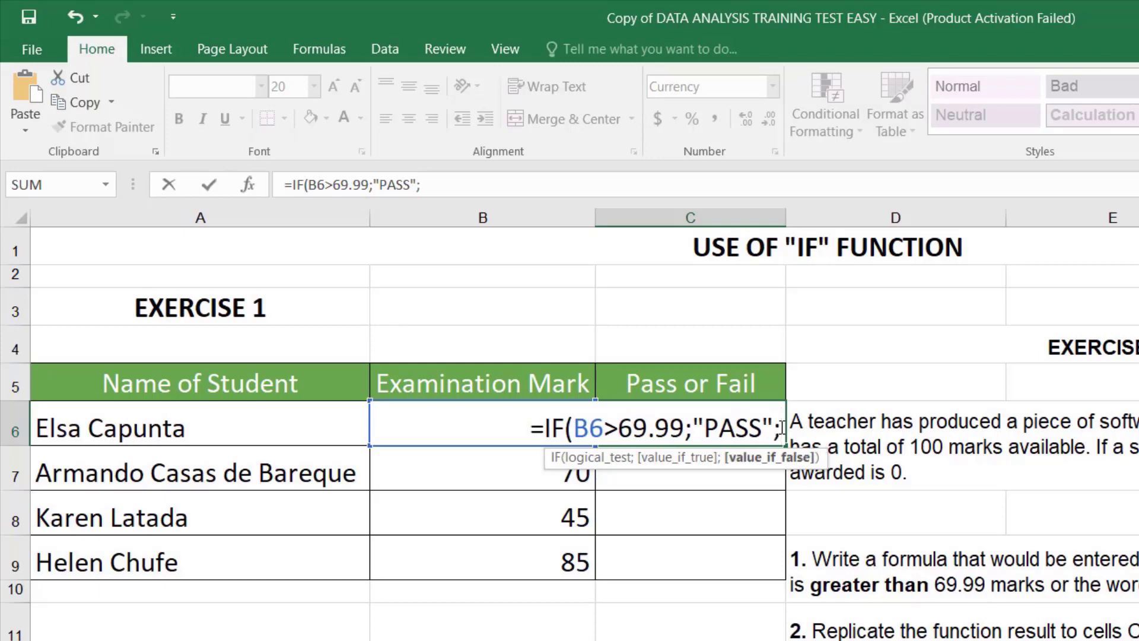
{"action": "mouse_move", "coordinate": [760, 467]}
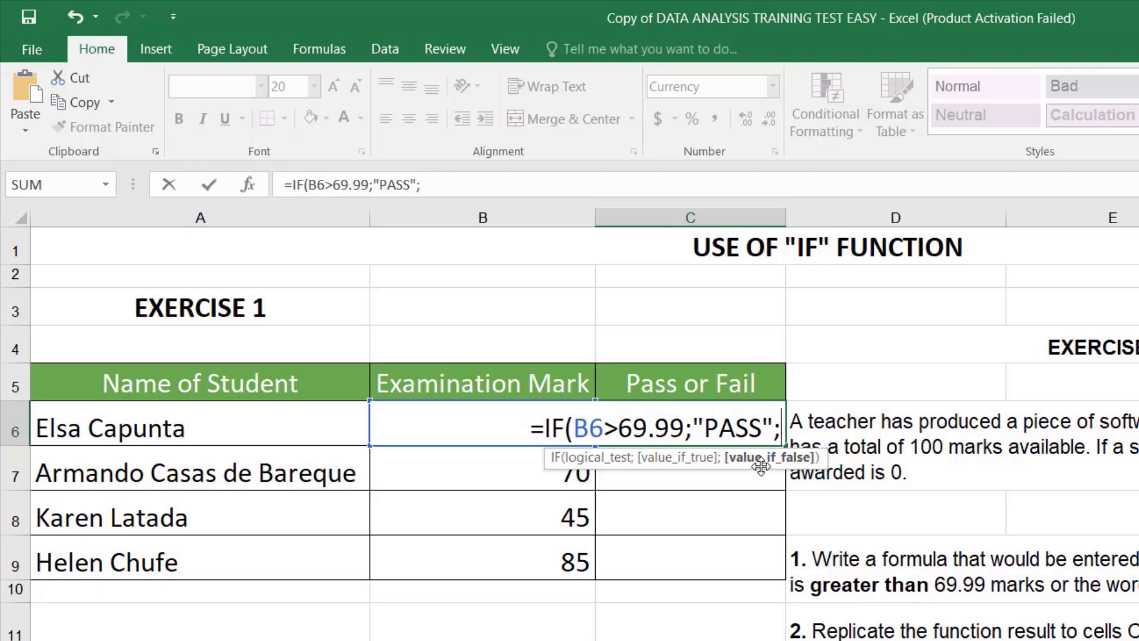
{"action": "mouse_move", "coordinate": [767, 458]}
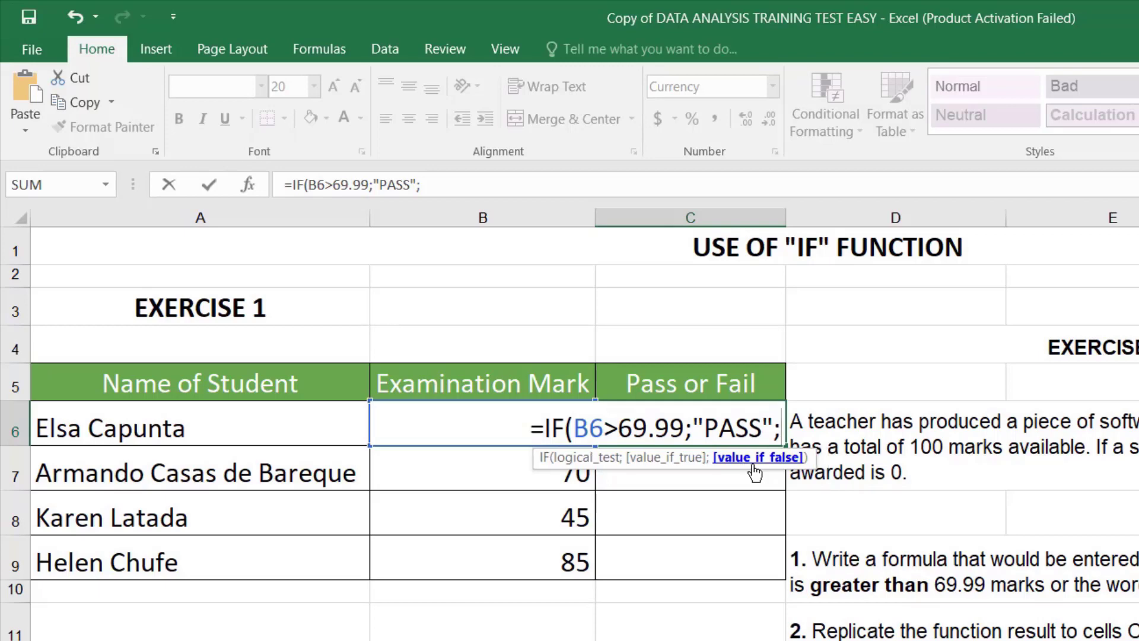
{"action": "type", "text": "\"FA"}
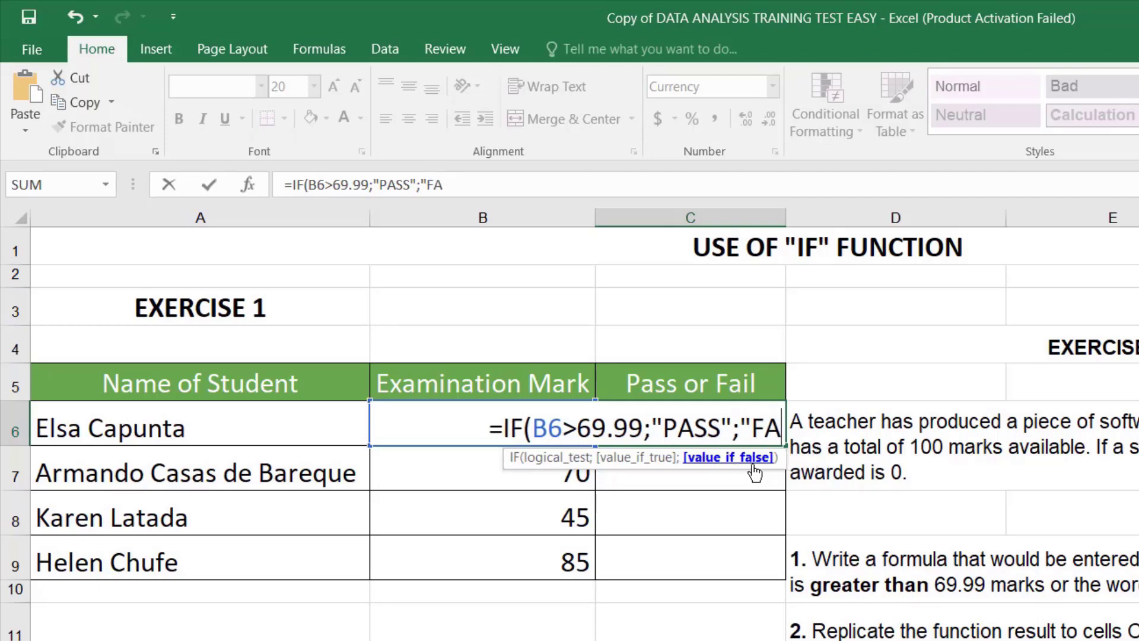
{"action": "type", "text": "IL\""}
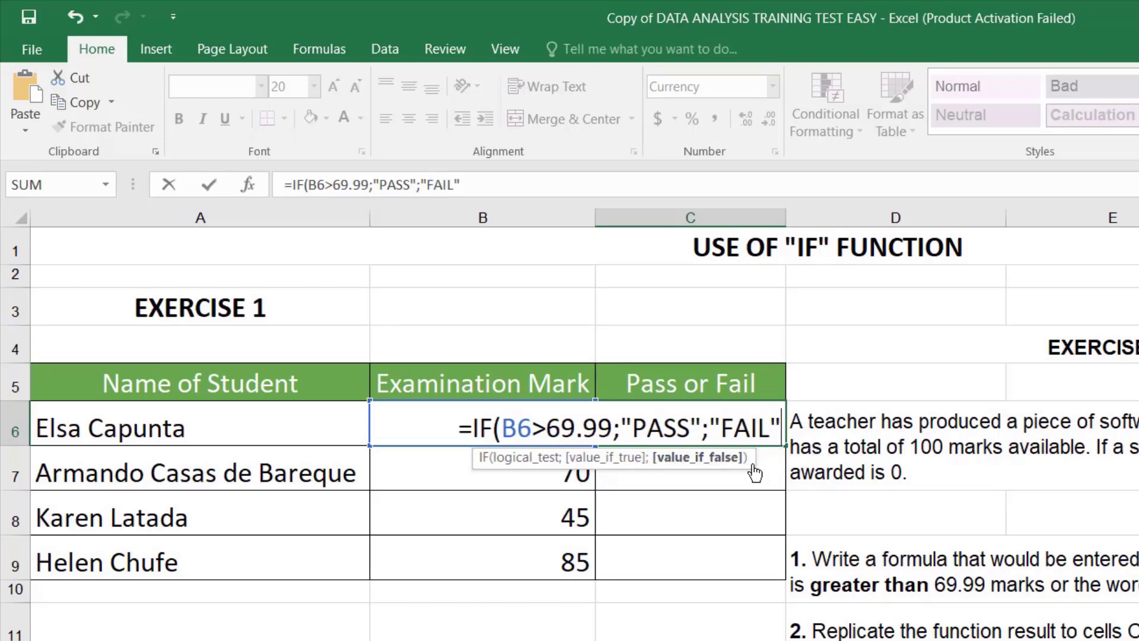
{"action": "mouse_move", "coordinate": [752, 465]}
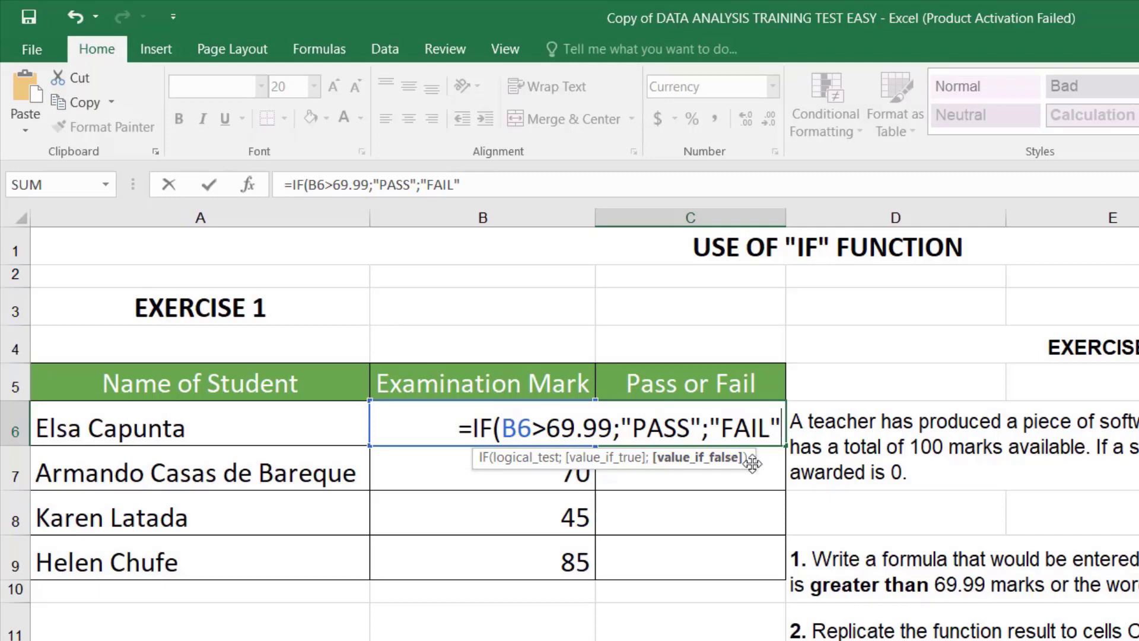
{"action": "type", "text": ")"}
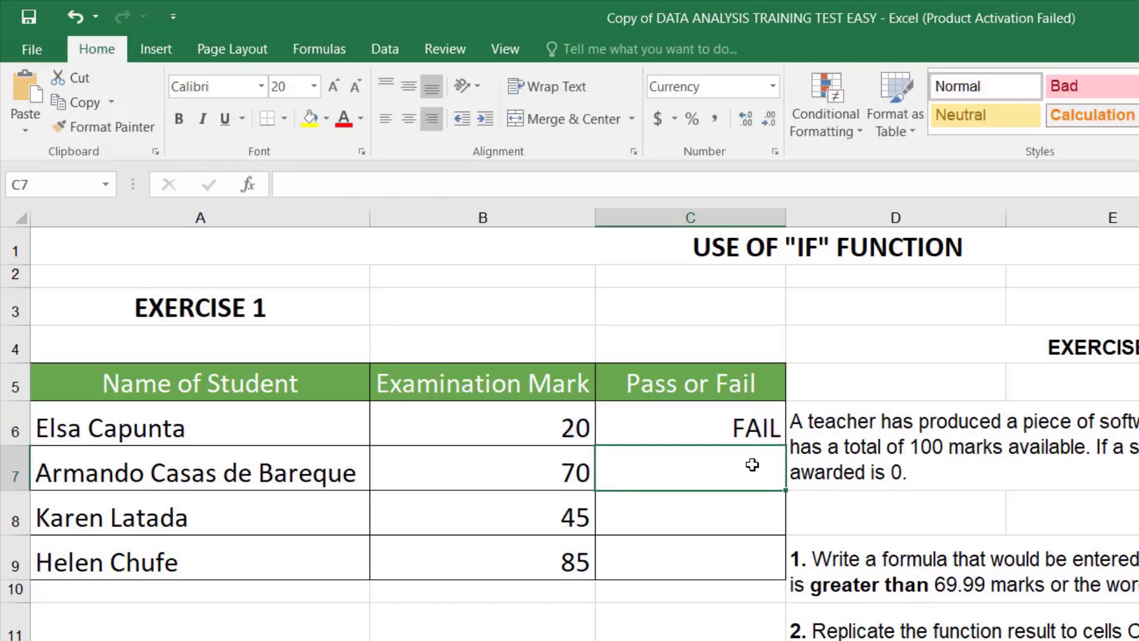
{"action": "left_click", "coordinate": [689, 427]}
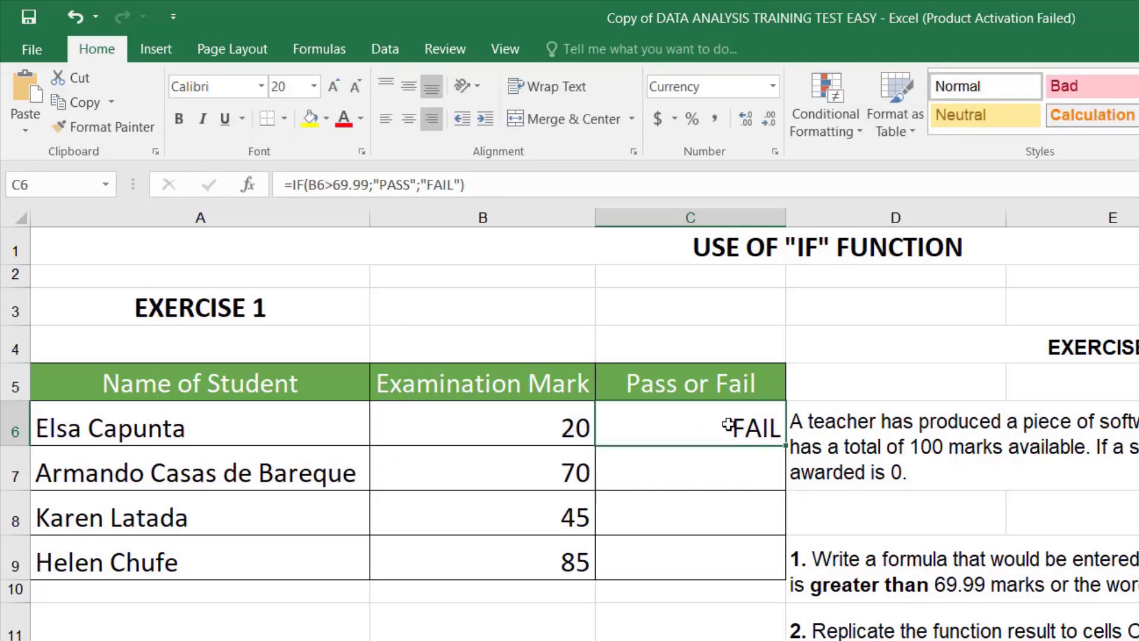
{"action": "mouse_move", "coordinate": [689, 468]}
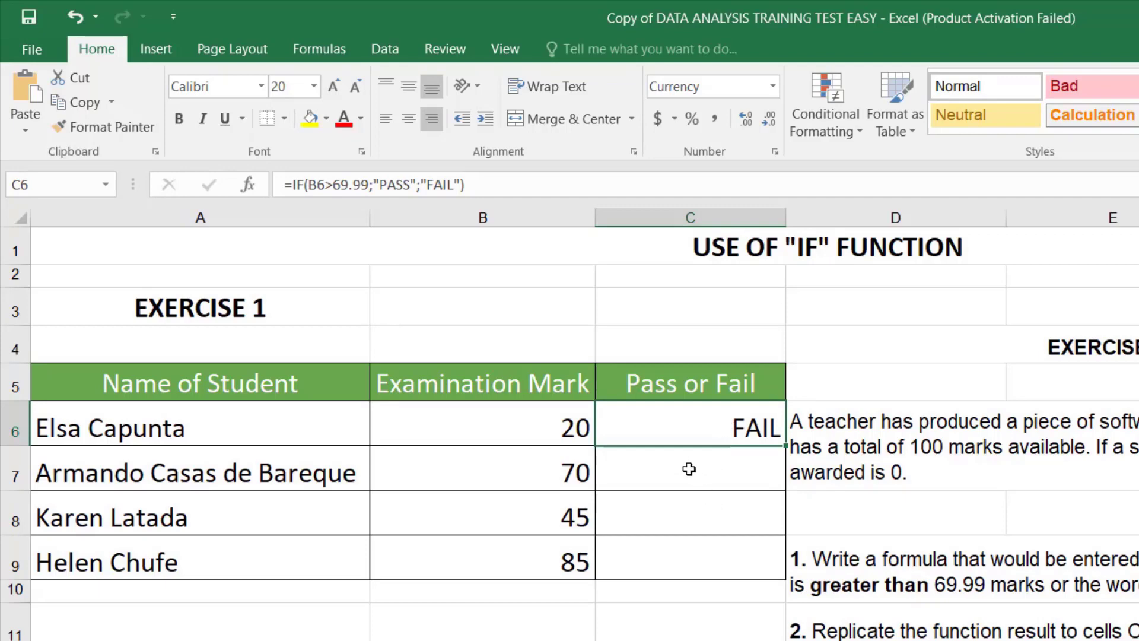
{"action": "mouse_move", "coordinate": [515, 440]}
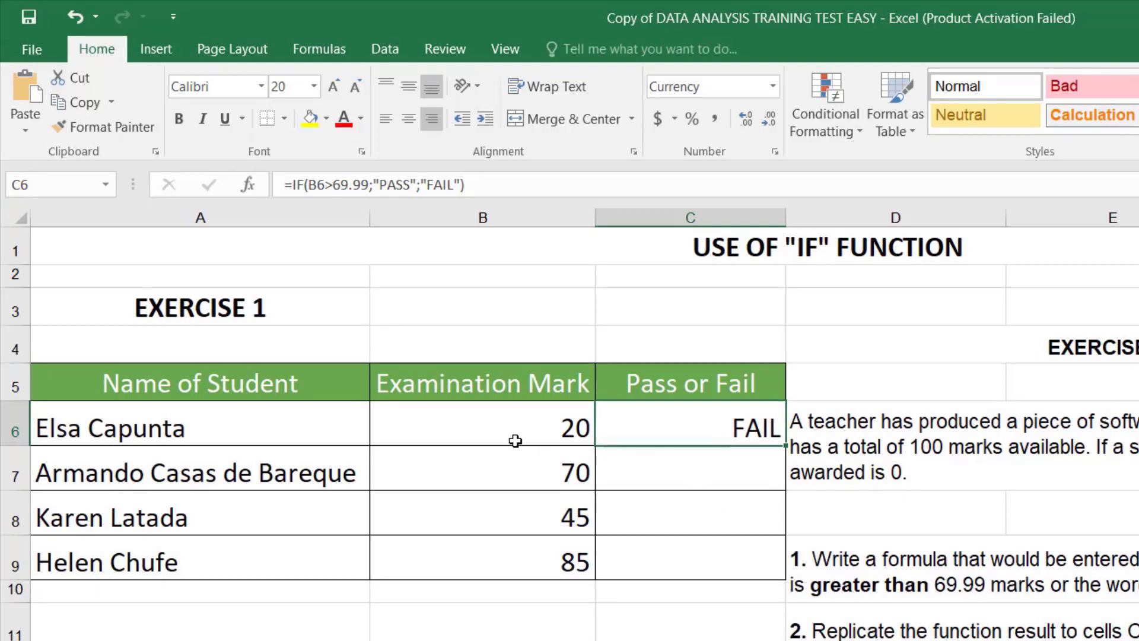
{"action": "mouse_move", "coordinate": [517, 424]}
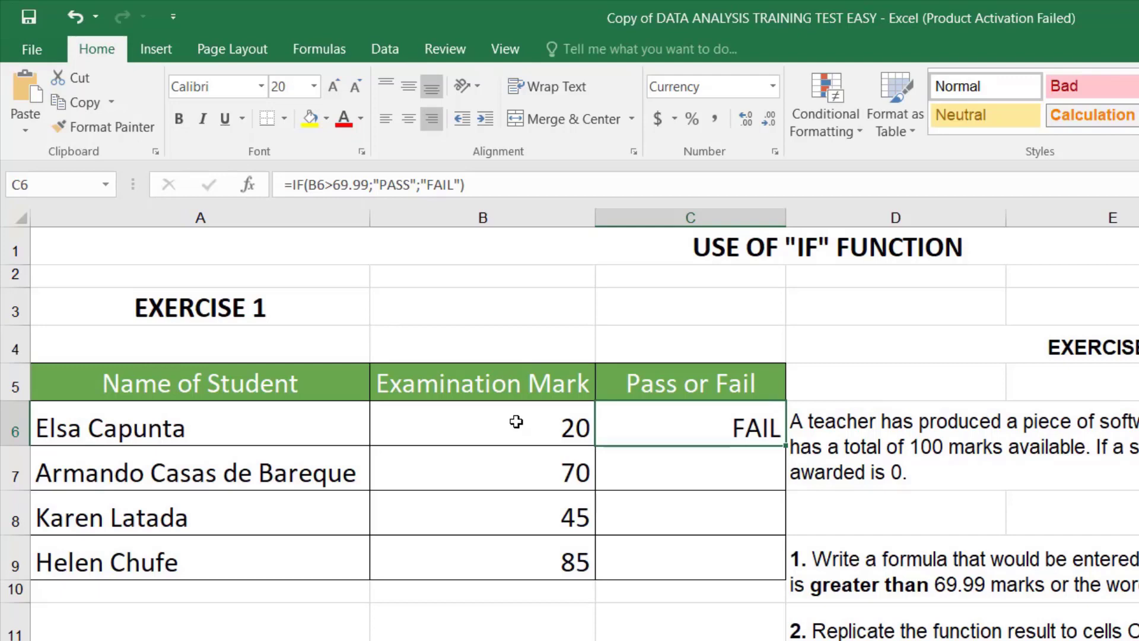
{"action": "left_click", "coordinate": [482, 427]}
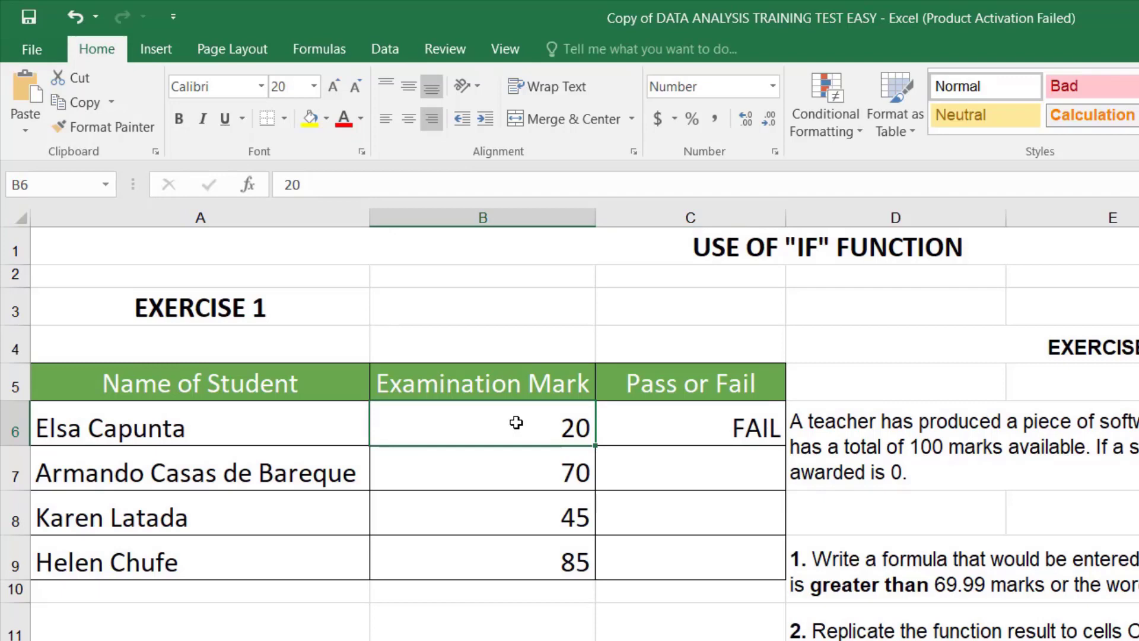
{"action": "type", "text": "80"}
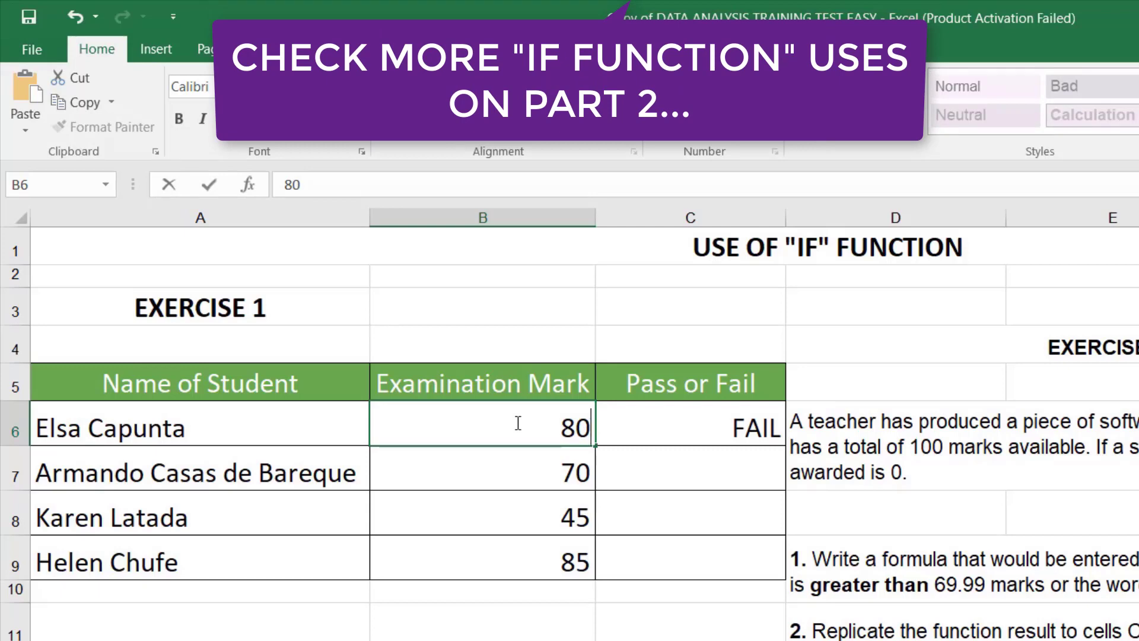
{"action": "left_click", "coordinate": [482, 472]}
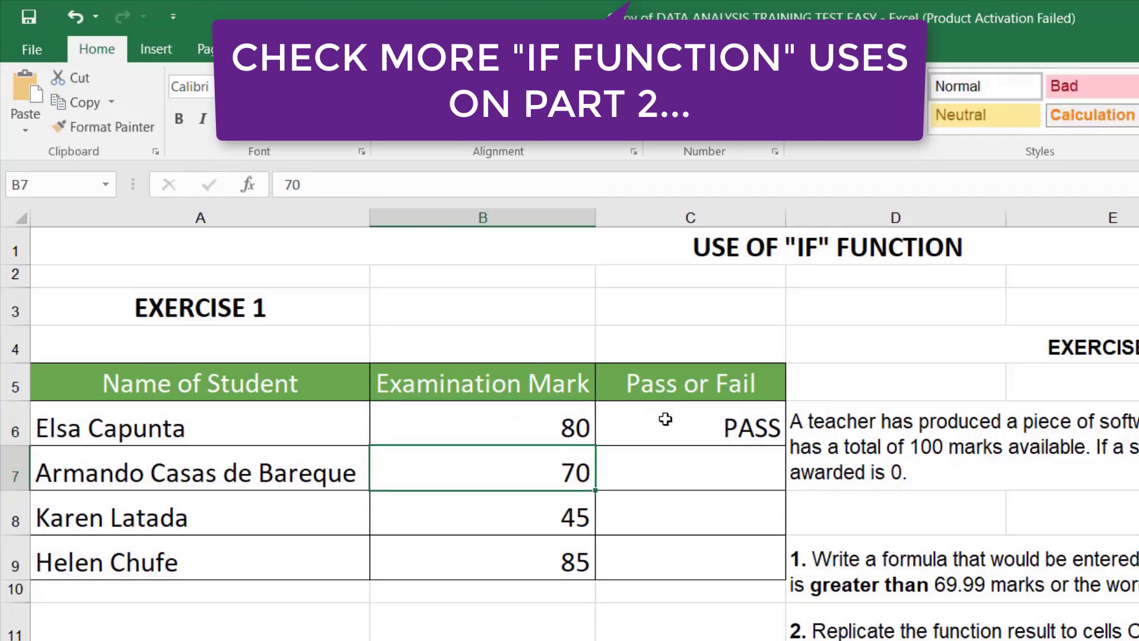
{"action": "left_click", "coordinate": [483, 427]}
{"action": "type", "text": "20"}
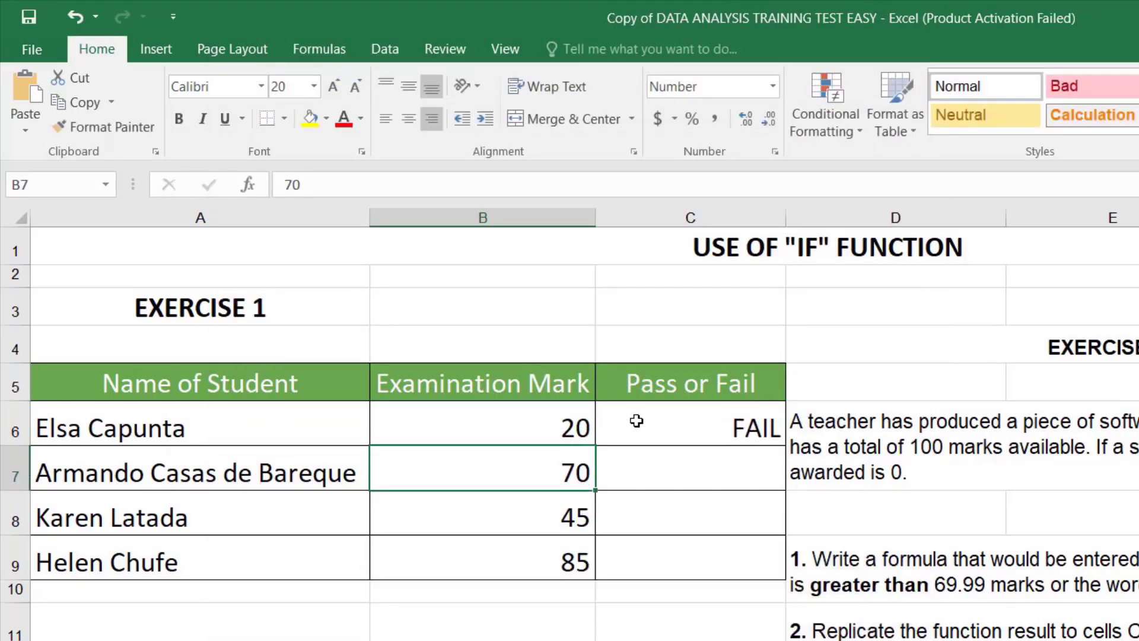
Step: Copy the IF formula from C6 down to C9 and check the copied results
{"action": "left_click", "coordinate": [689, 427]}
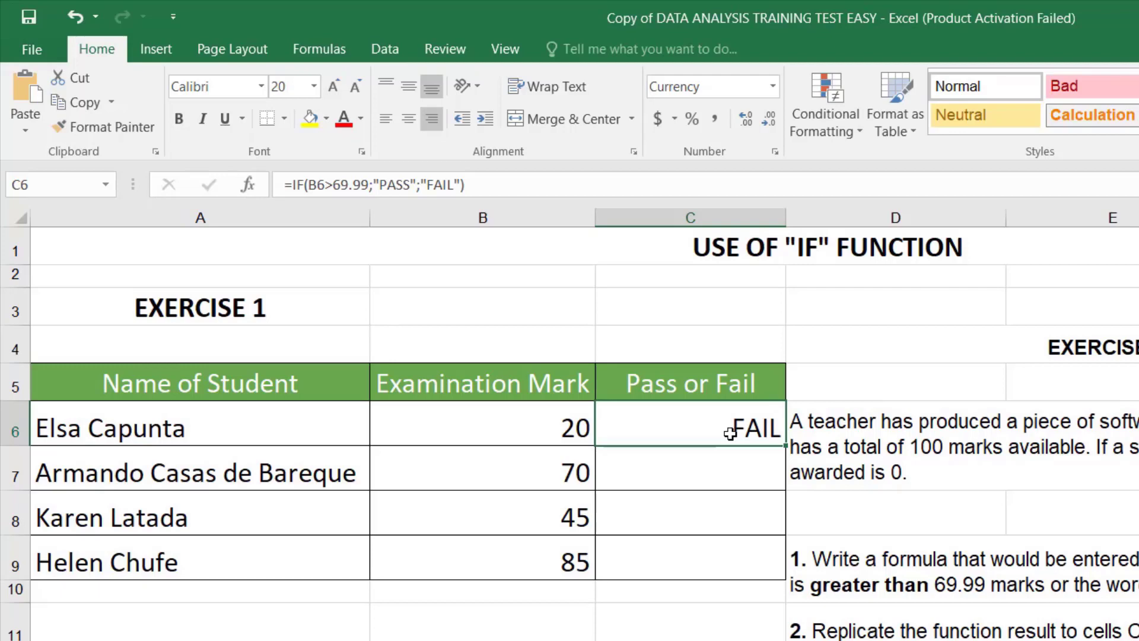
{"action": "mouse_move", "coordinate": [777, 437]}
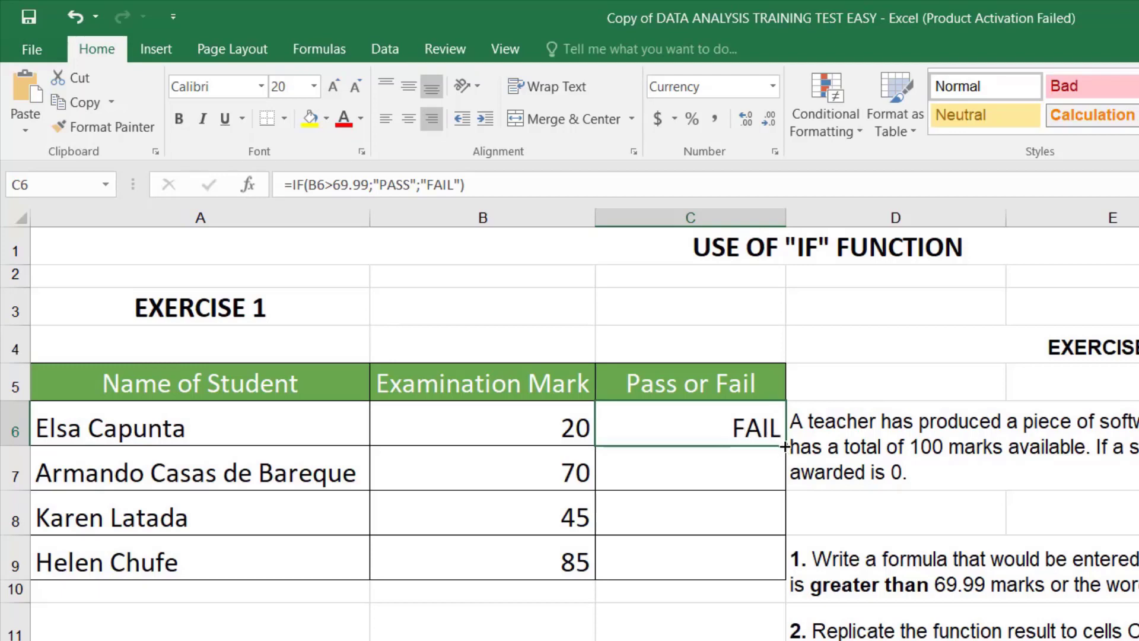
{"action": "mouse_move", "coordinate": [755, 428]}
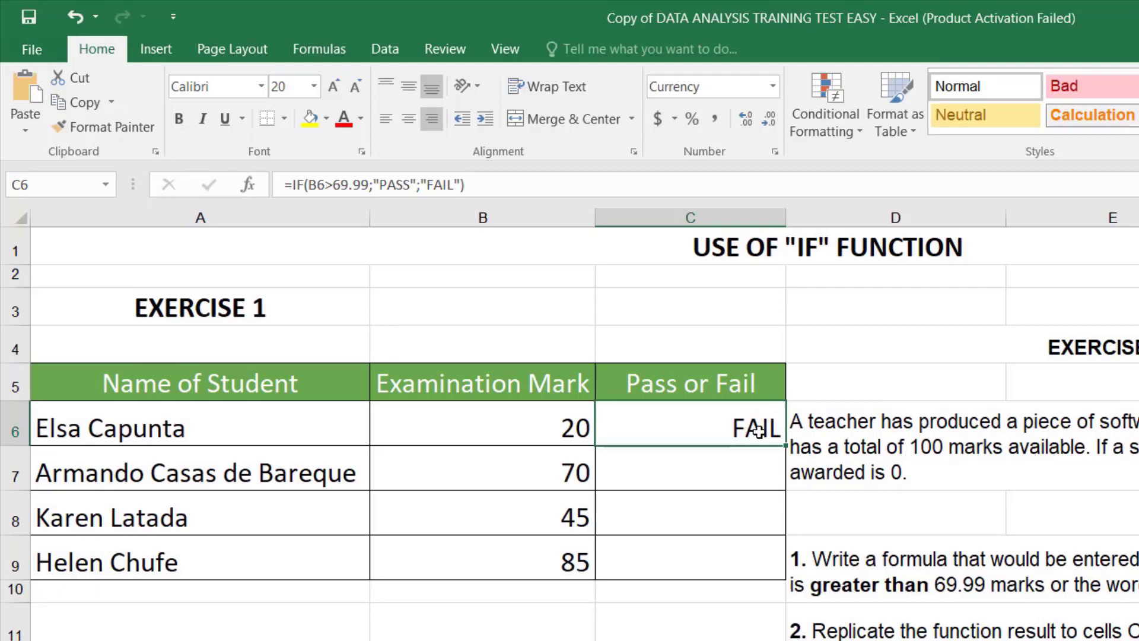
{"action": "mouse_move", "coordinate": [783, 443]}
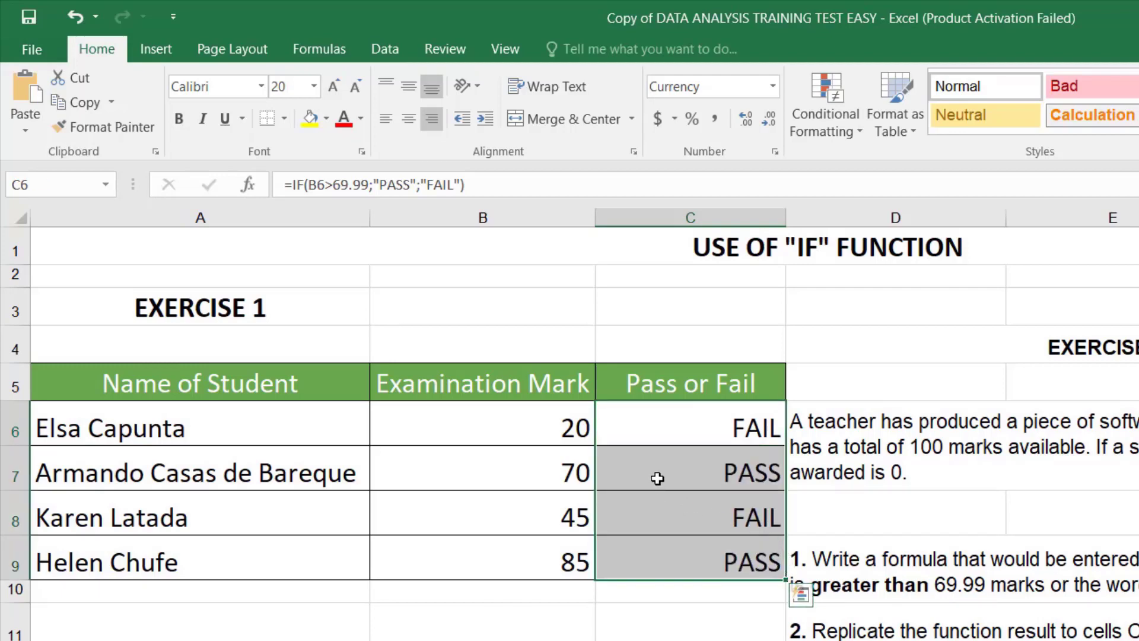
{"action": "left_click", "coordinate": [689, 472]}
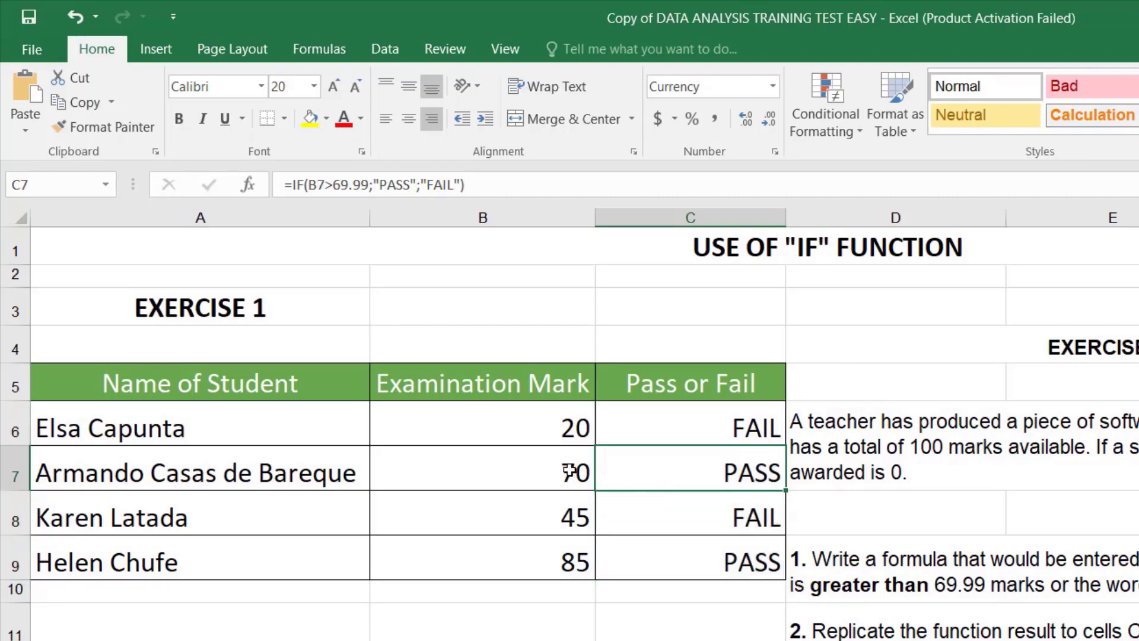
{"action": "left_click", "coordinate": [689, 517]}
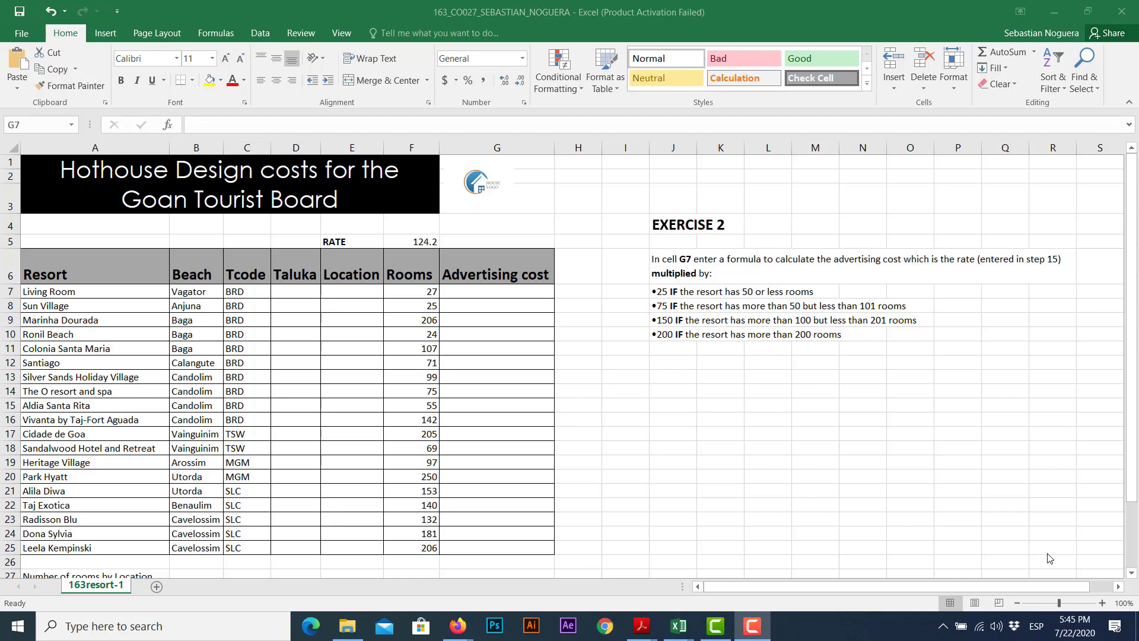
{"action": "mouse_move", "coordinate": [1010, 531]}
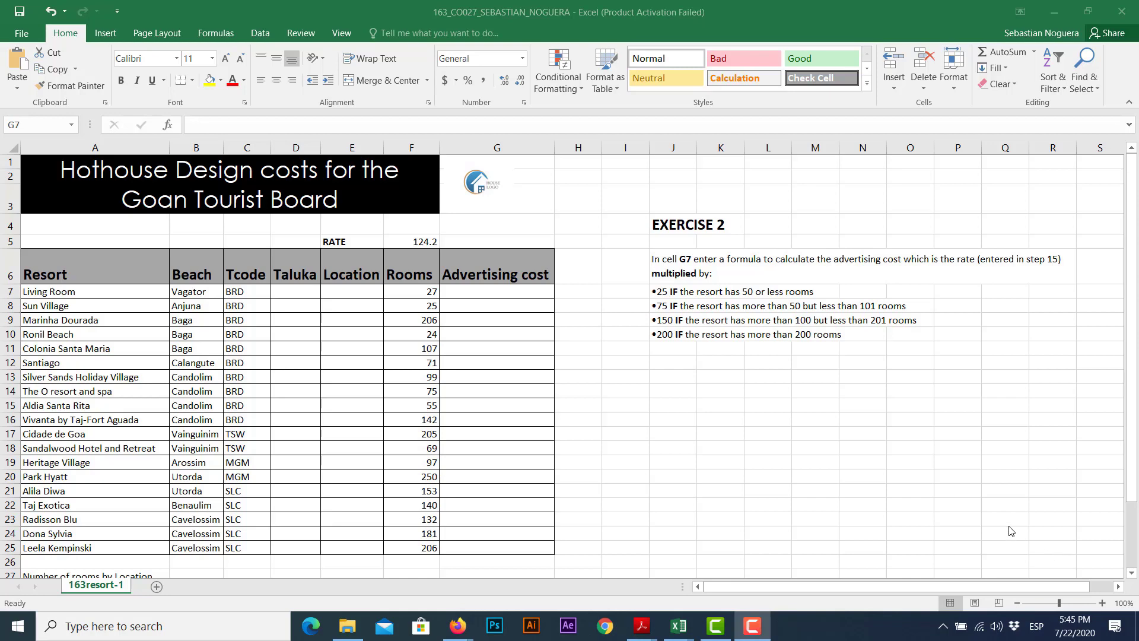
{"action": "mouse_move", "coordinate": [170, 317]}
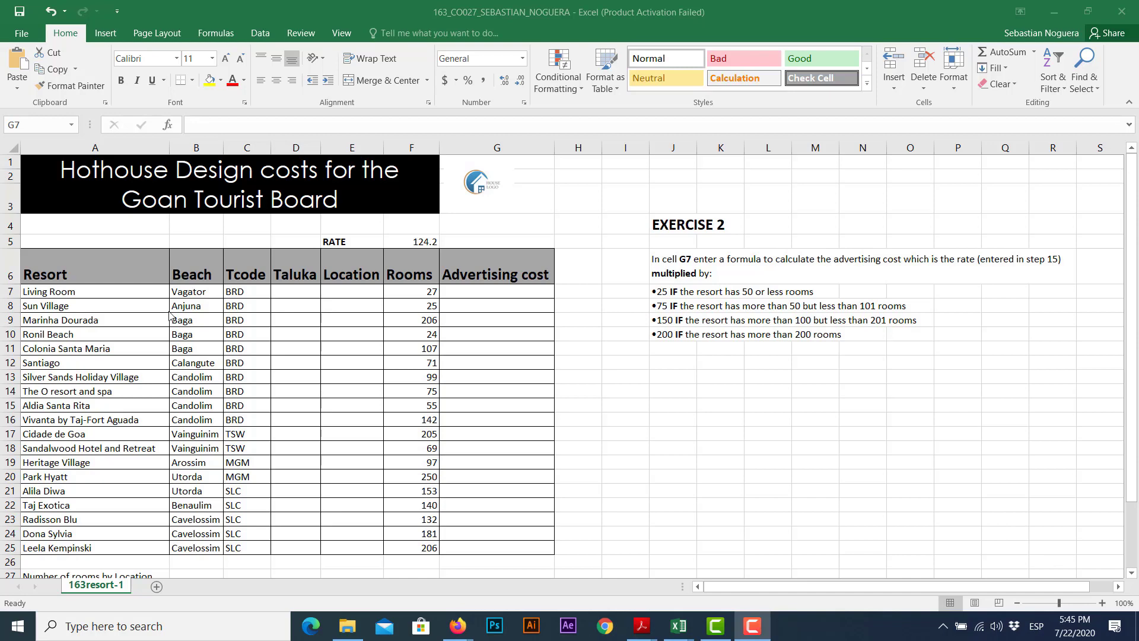
{"action": "mouse_move", "coordinate": [423, 317]}
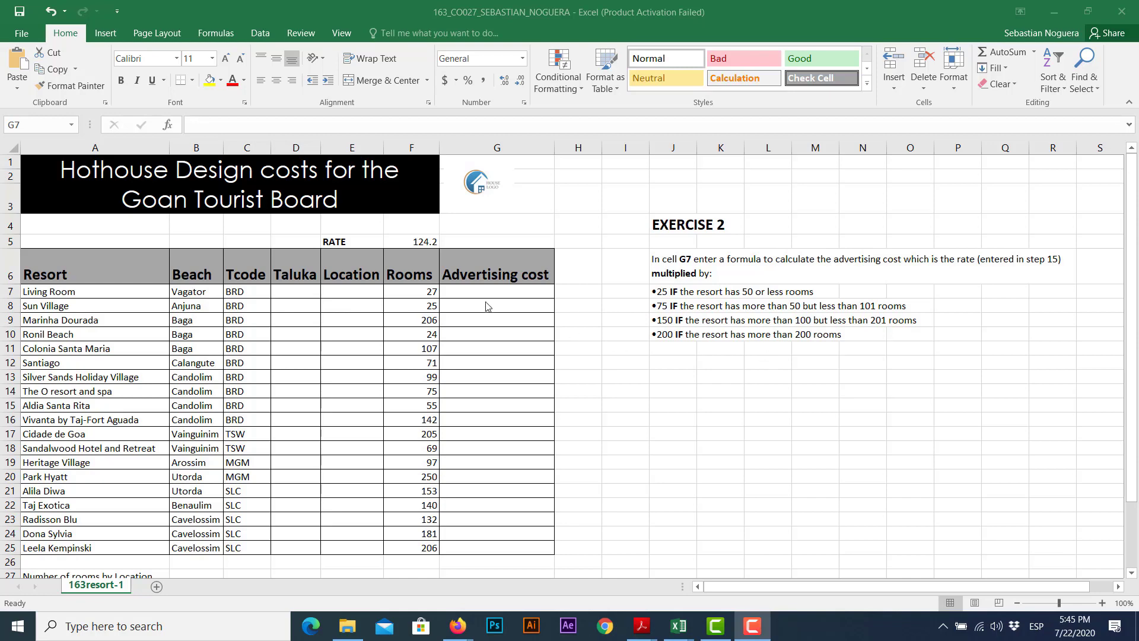
{"action": "mouse_move", "coordinate": [497, 265]}
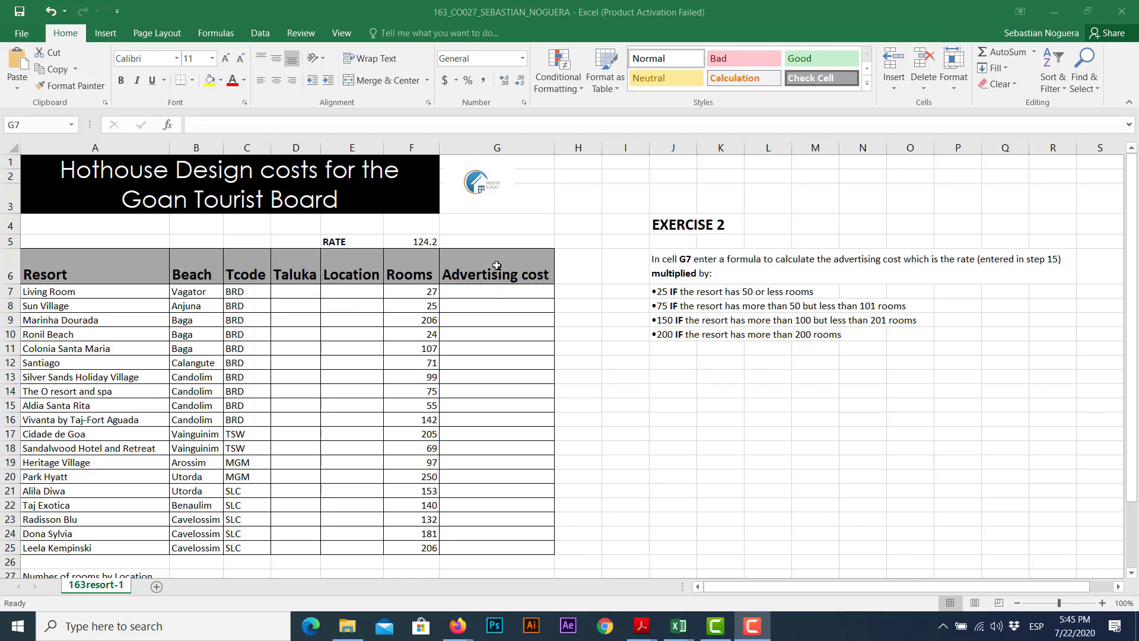
Step: Select cell G7 under Advertising cost in the resort workbook
{"action": "left_click", "coordinate": [496, 291]}
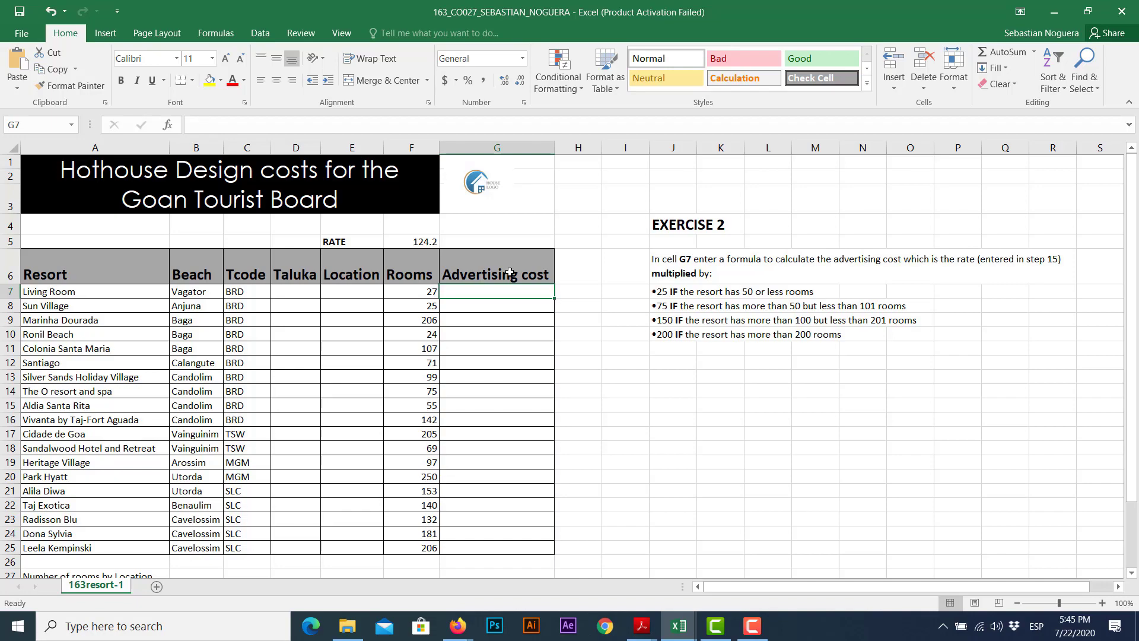
{"action": "mouse_move", "coordinate": [582, 275]}
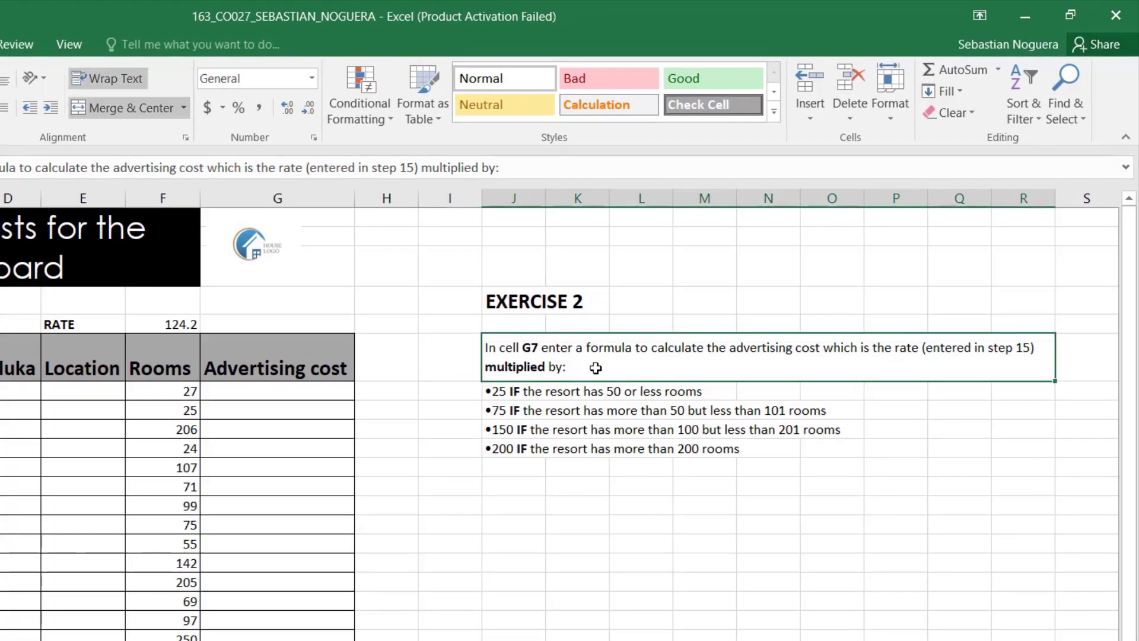
{"action": "left_click", "coordinate": [277, 369]}
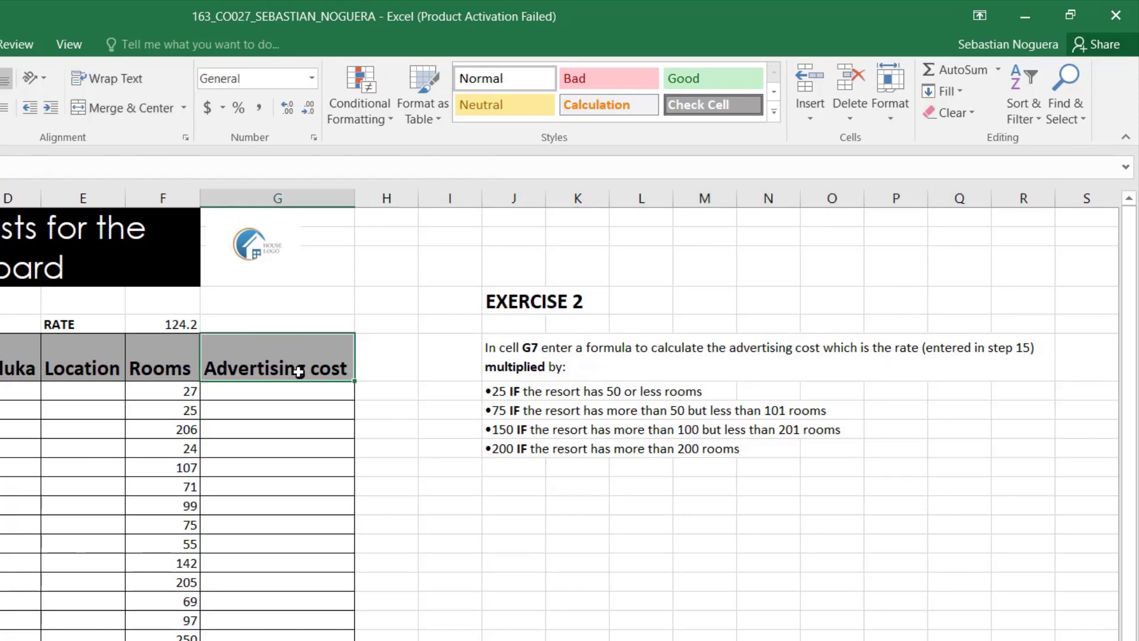
{"action": "mouse_move", "coordinate": [158, 298]}
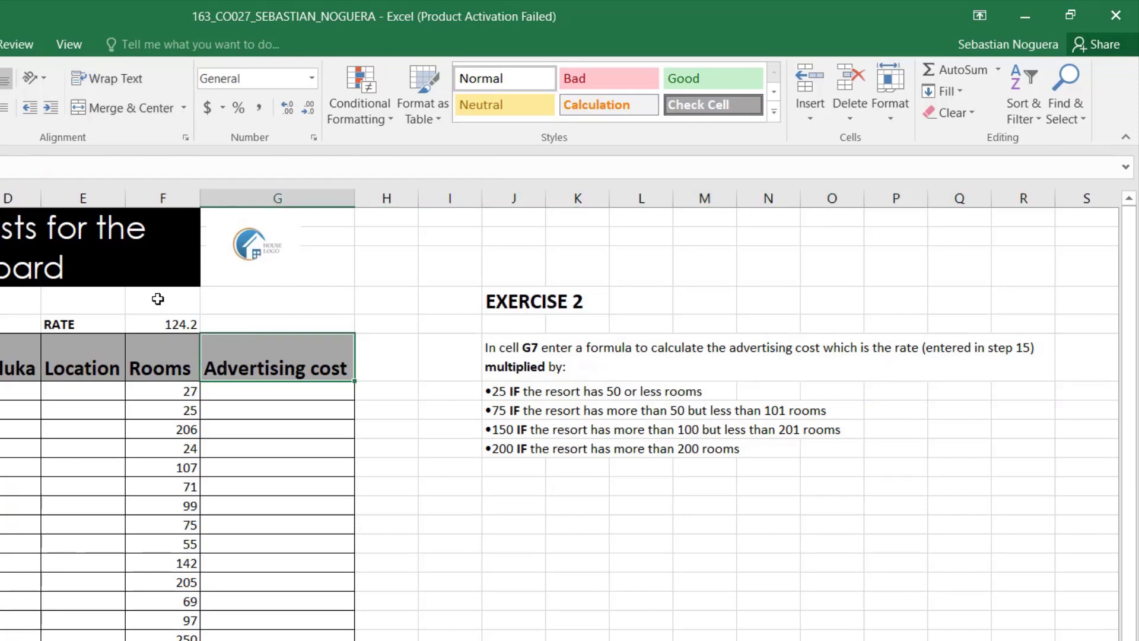
{"action": "left_click", "coordinate": [162, 324]}
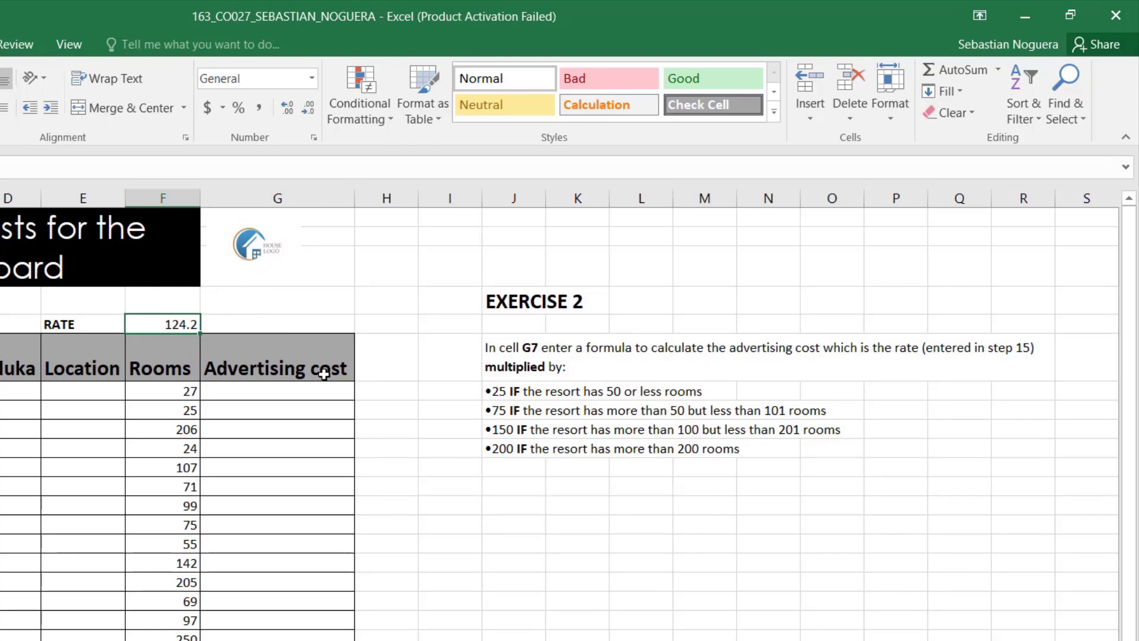
{"action": "mouse_move", "coordinate": [560, 413]}
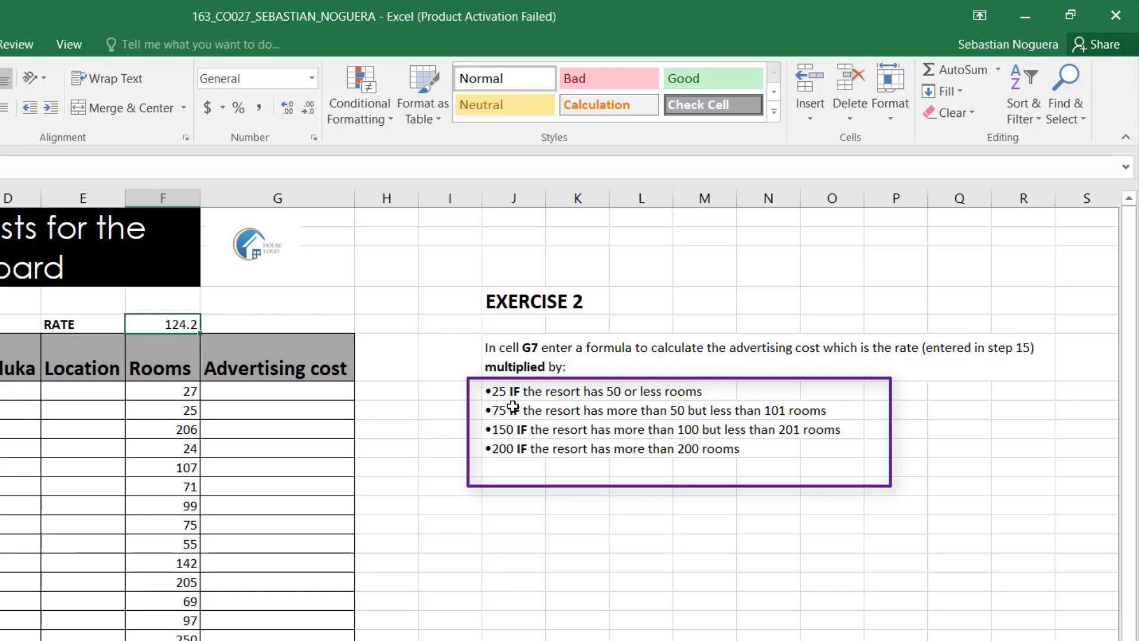
{"action": "mouse_move", "coordinate": [569, 430]}
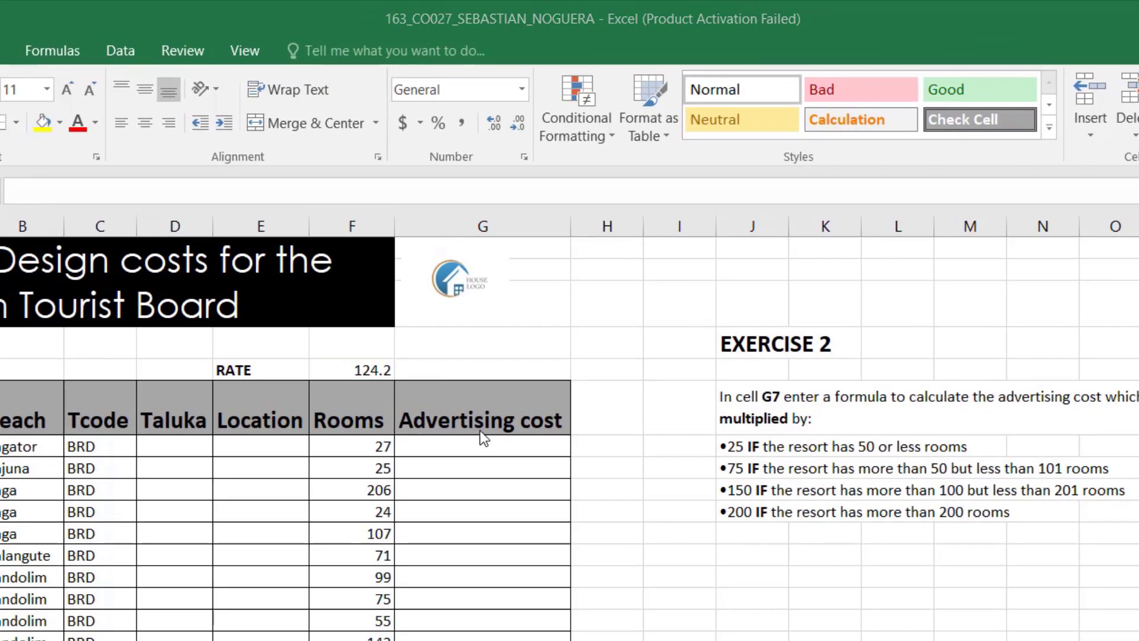
{"action": "mouse_move", "coordinate": [453, 367]}
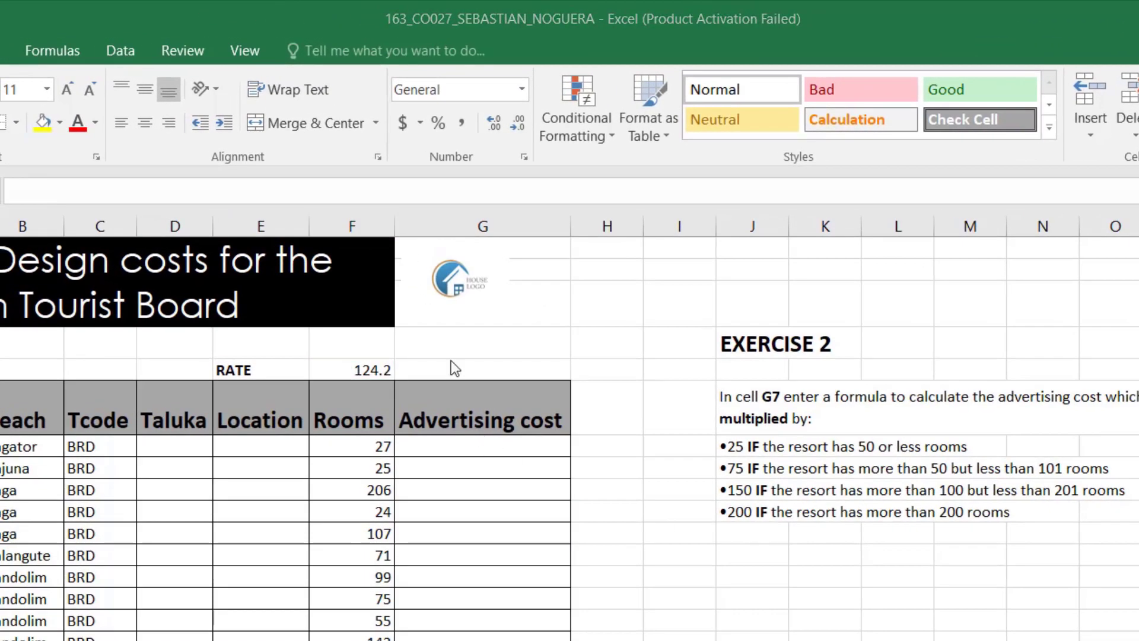
Step: Begin G7's formula as =F5*IF( using the RATE cell
{"action": "left_click", "coordinate": [482, 446]}
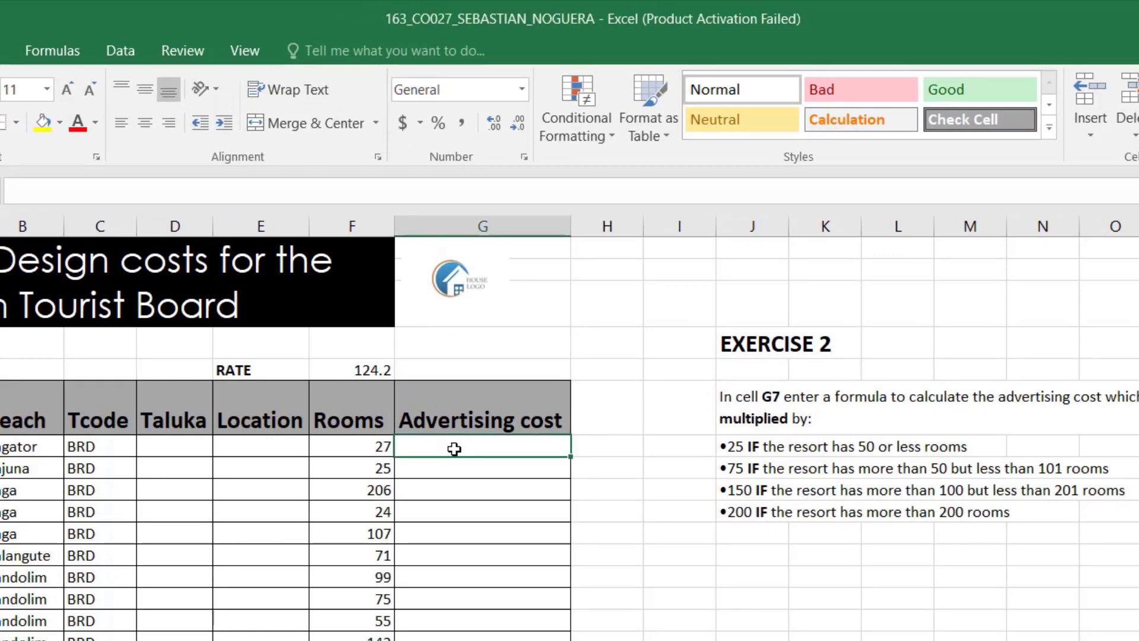
{"action": "type", "text": "="}
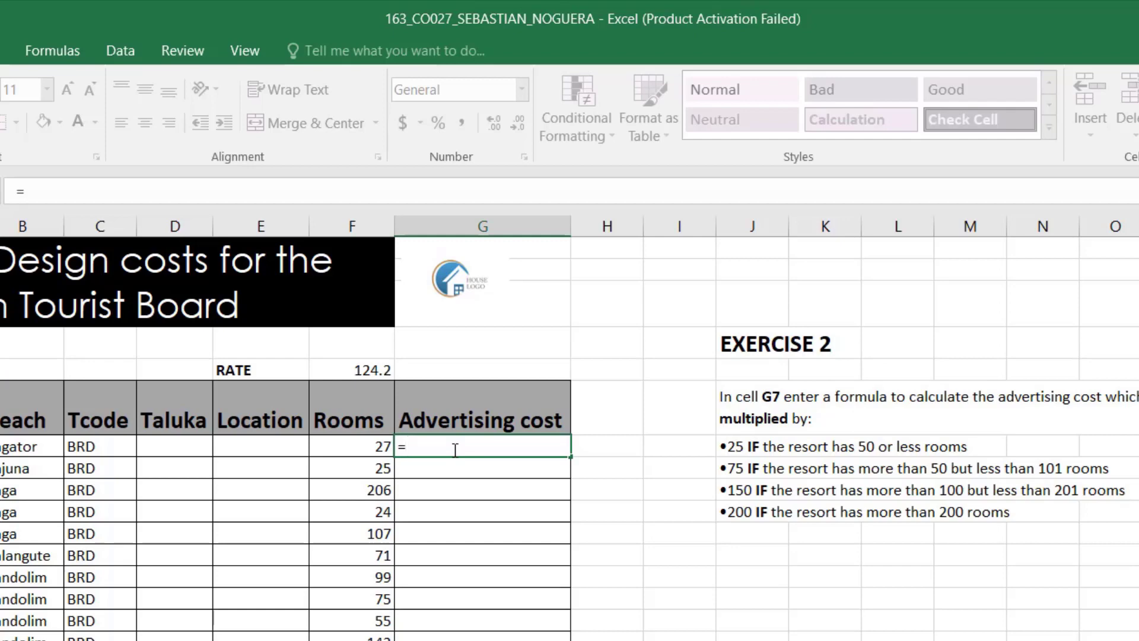
{"action": "mouse_move", "coordinate": [350, 368]}
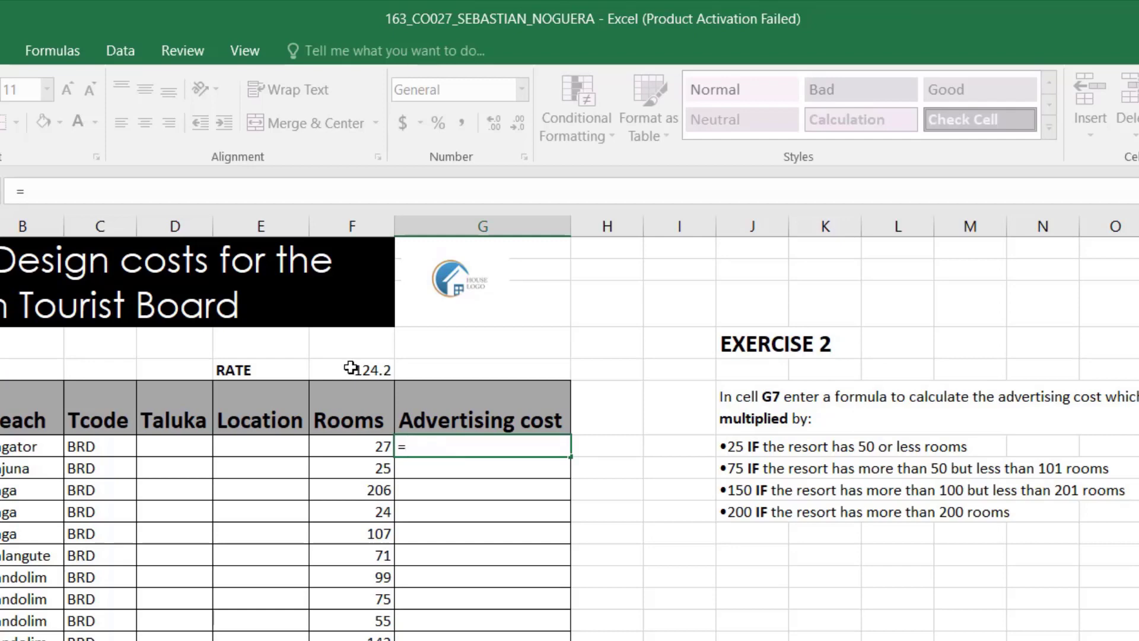
{"action": "left_click", "coordinate": [352, 369]}
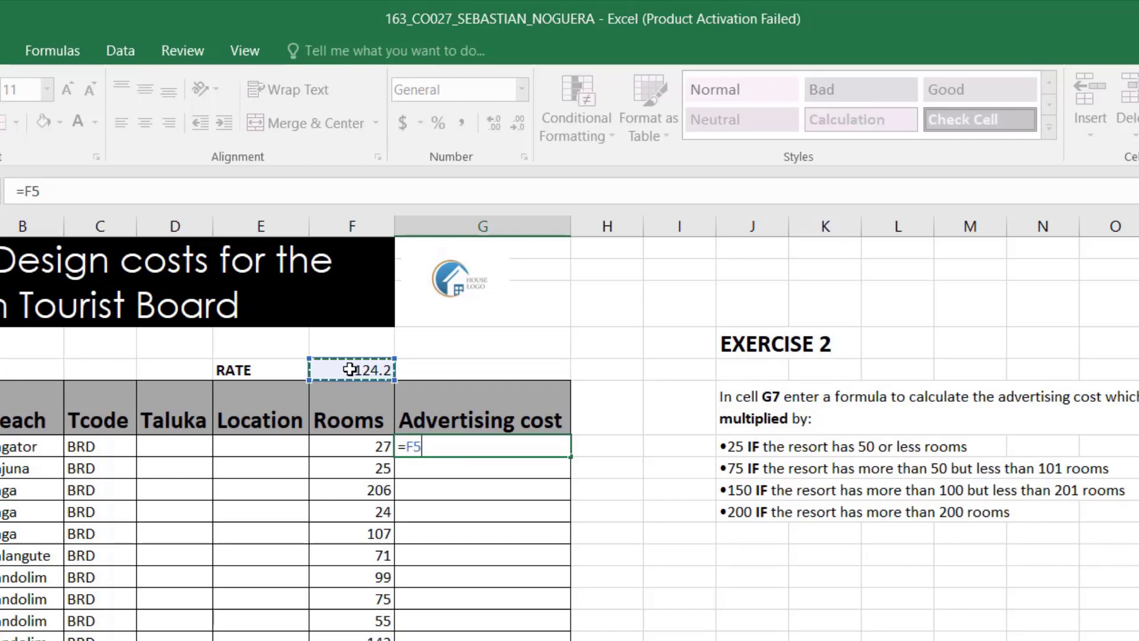
{"action": "type", "text": "*"}
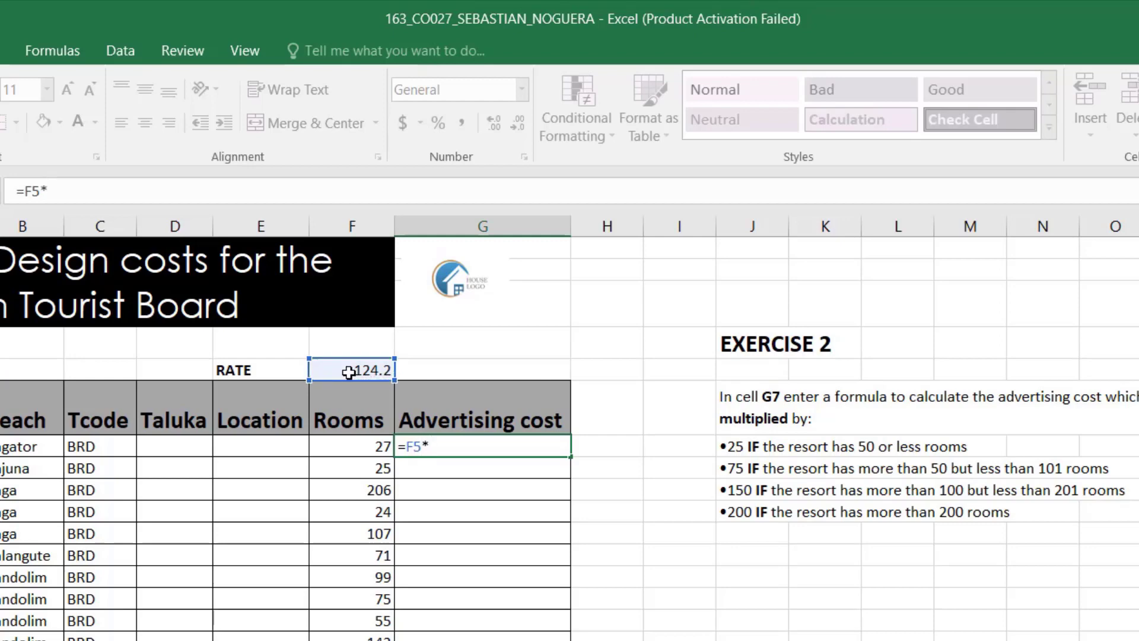
{"action": "type", "text": "IF("}
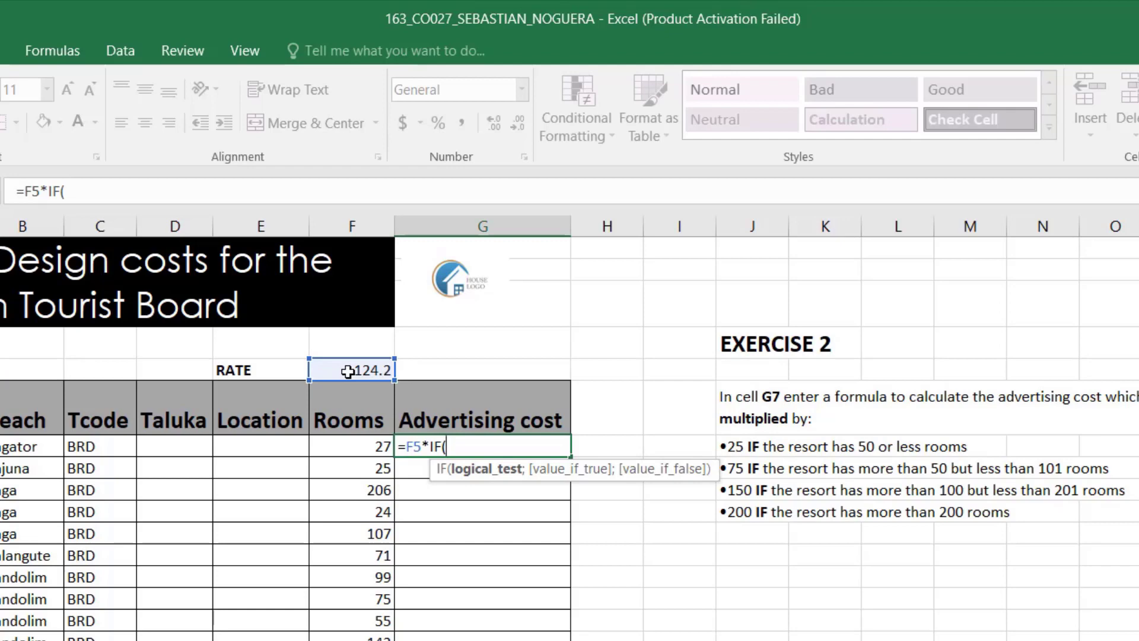
{"action": "mouse_move", "coordinate": [354, 467]}
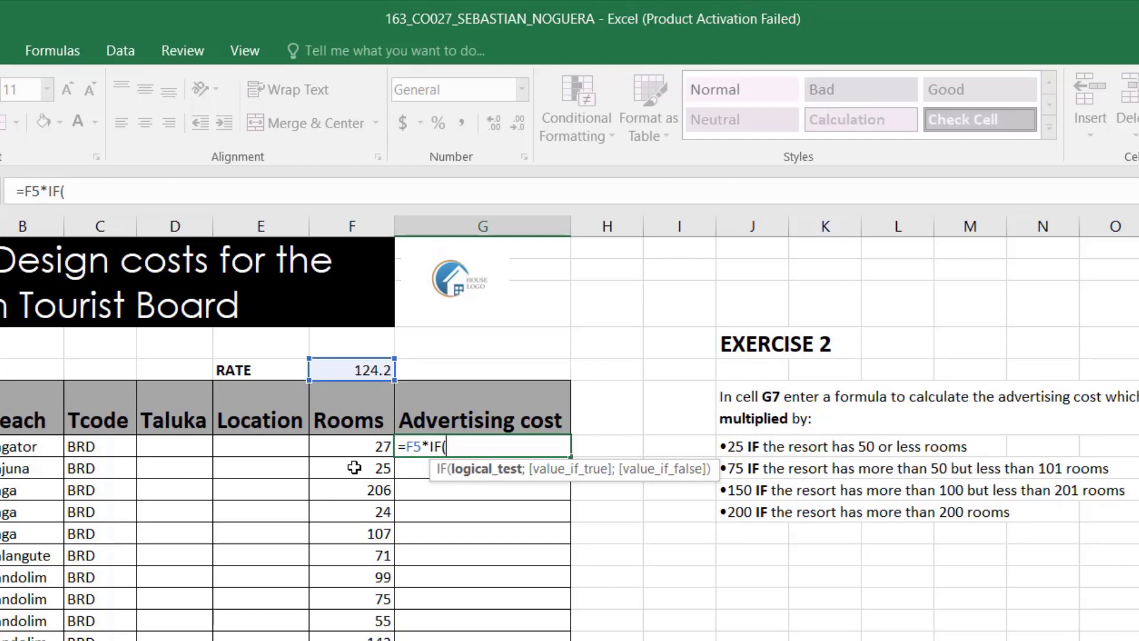
{"action": "mouse_move", "coordinate": [347, 444]}
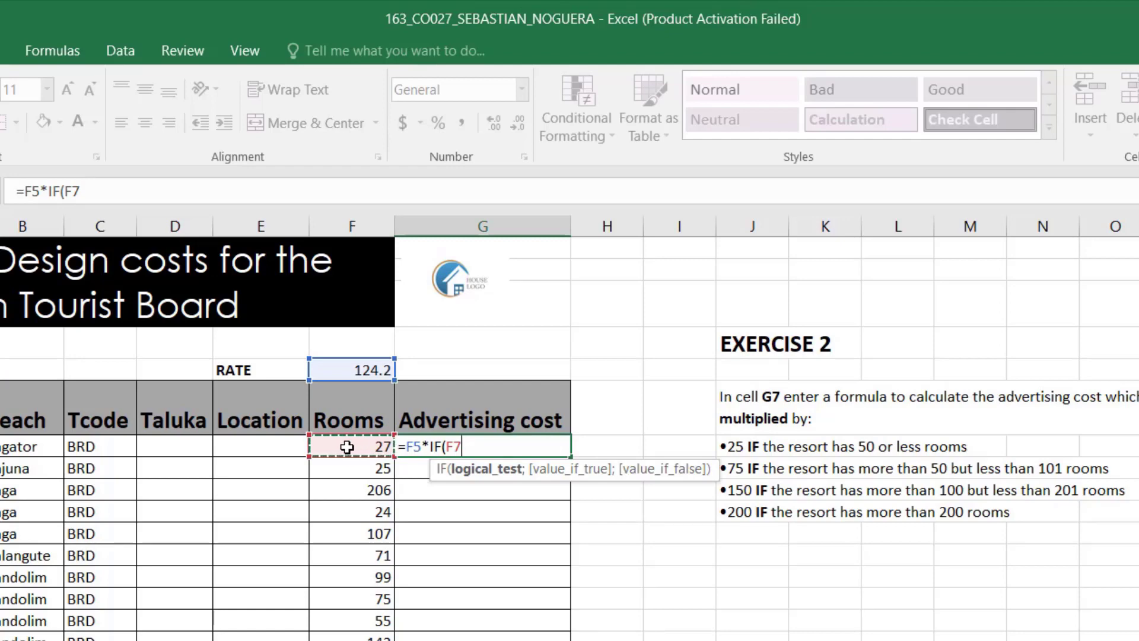
Step: Add the first test F7<51 returning 25
{"action": "type", "text": "<"}
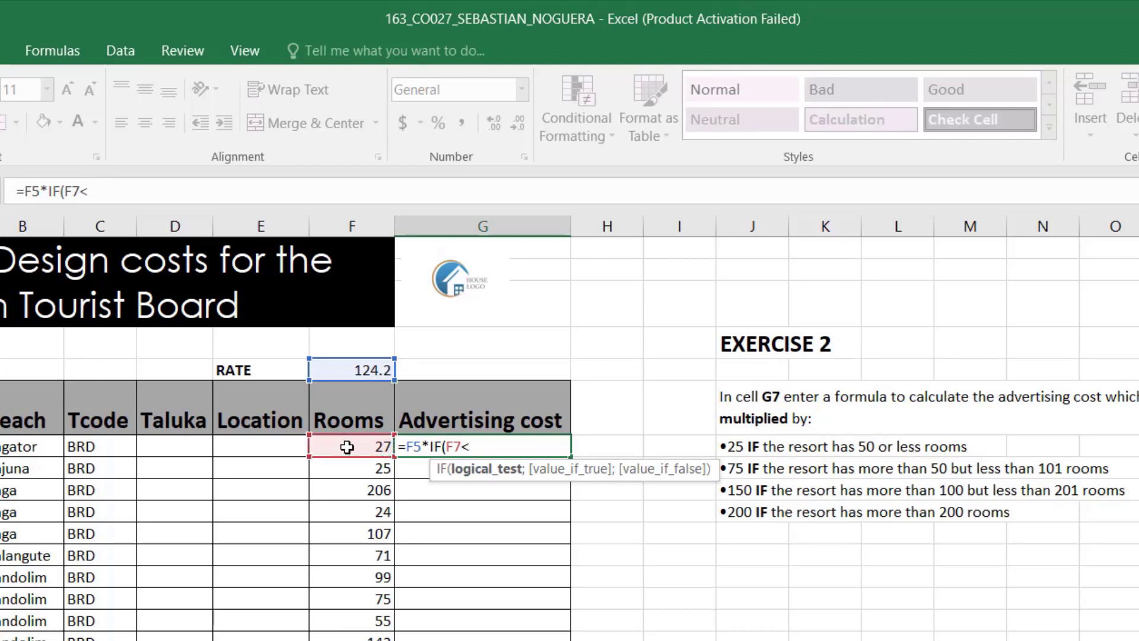
{"action": "type", "text": "51"}
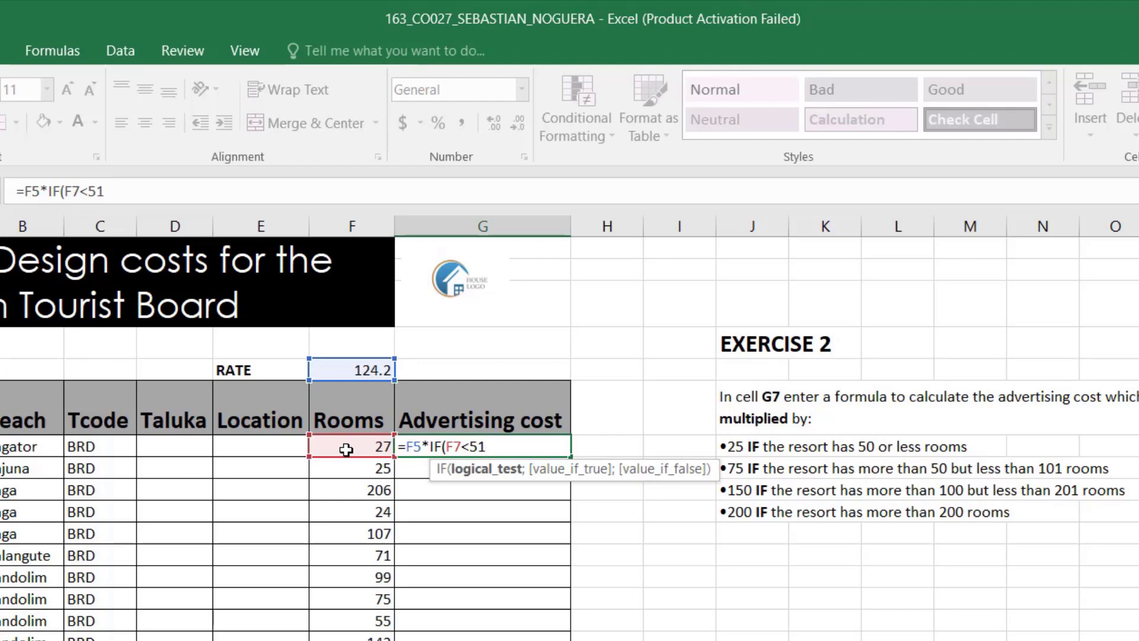
{"action": "type", "text": ";"}
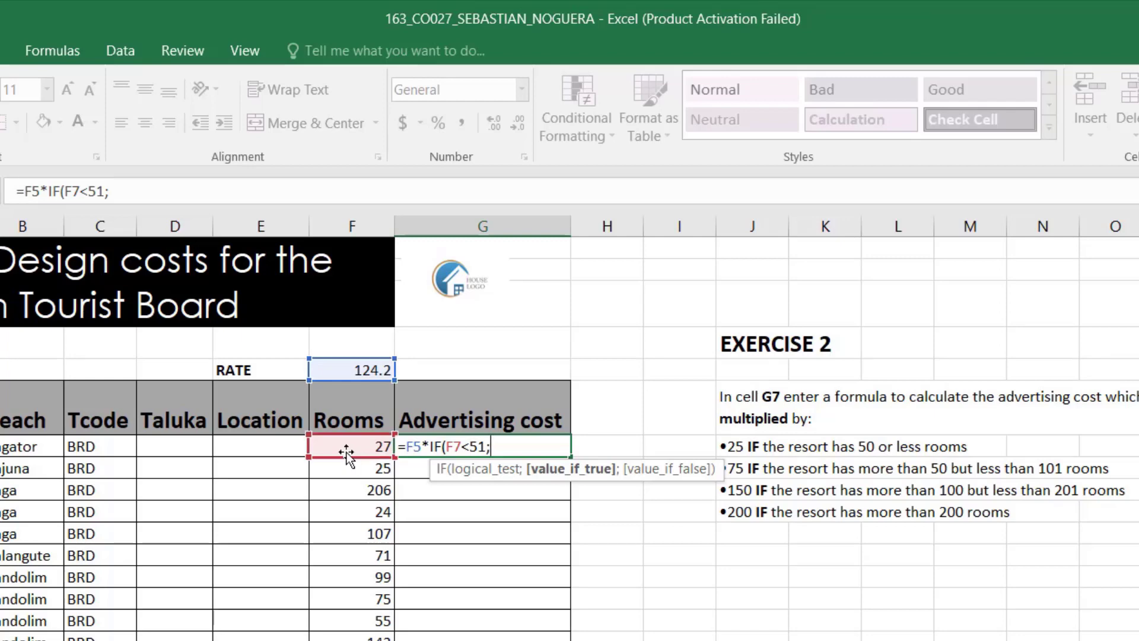
{"action": "type", "text": "25"}
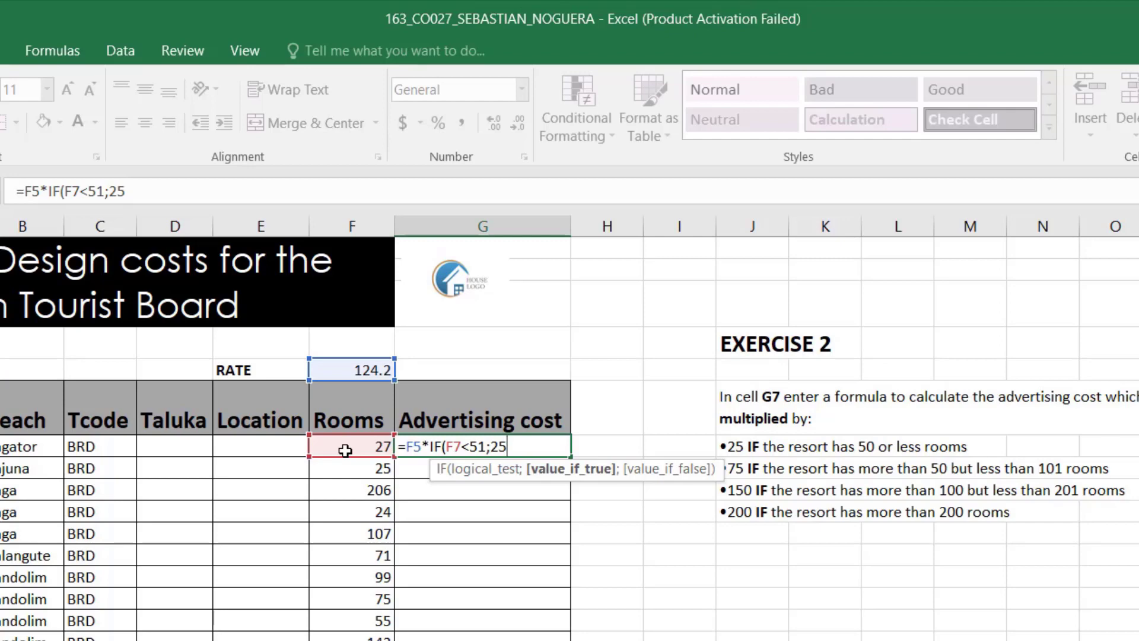
Step: Add the second tier IF(F7<101;50 to the formula
{"action": "type", "text": ";"}
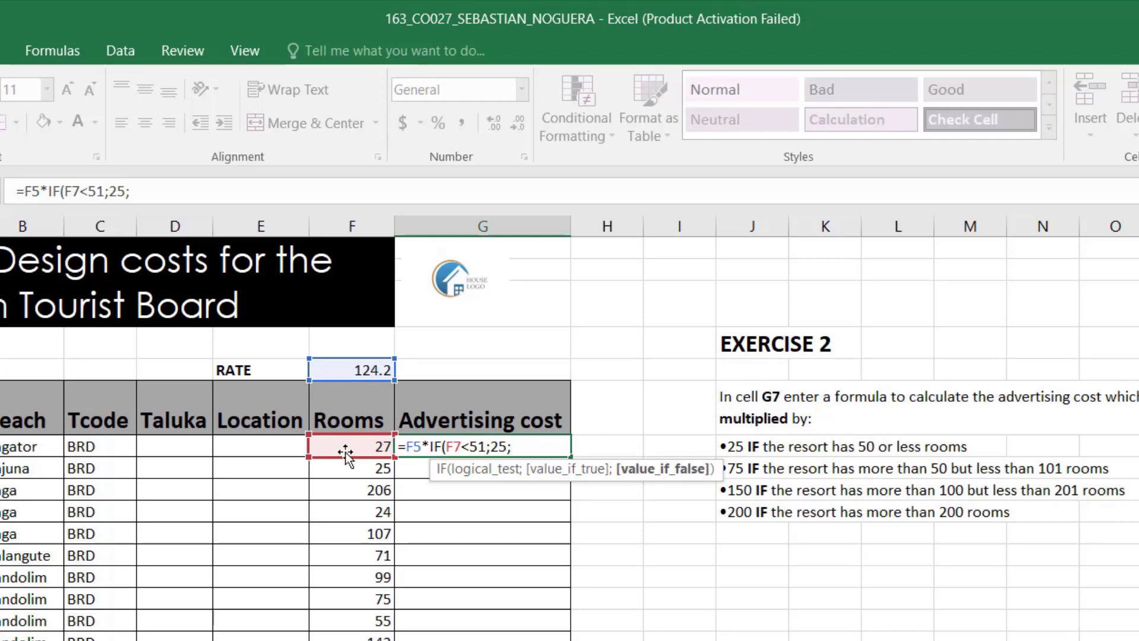
{"action": "type", "text": "IF(F7"}
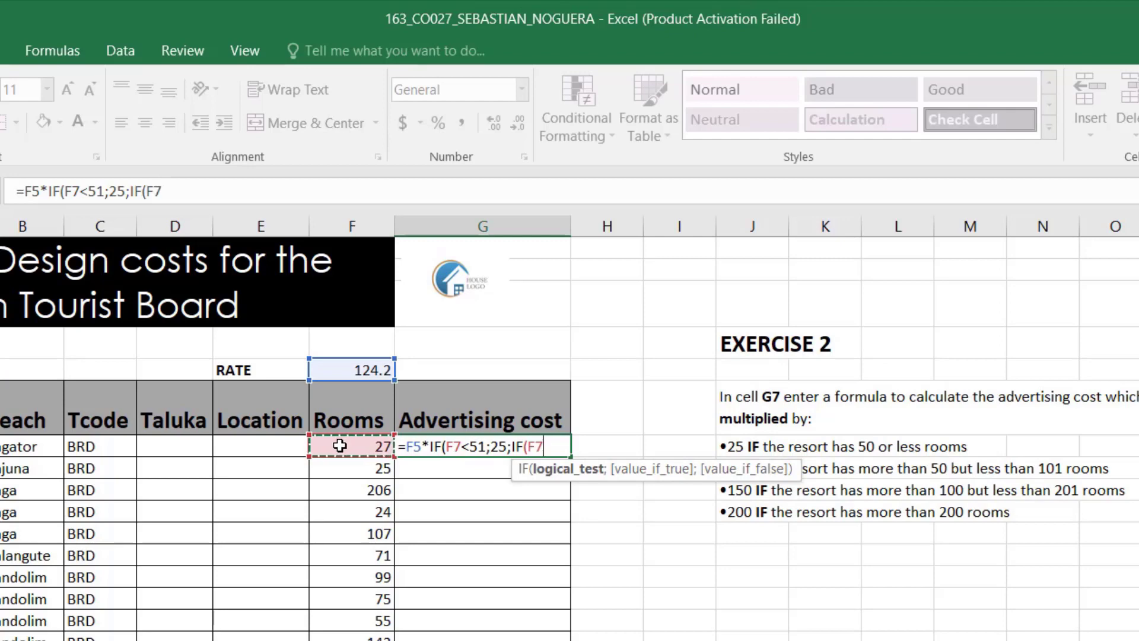
{"action": "type", "text": "<"}
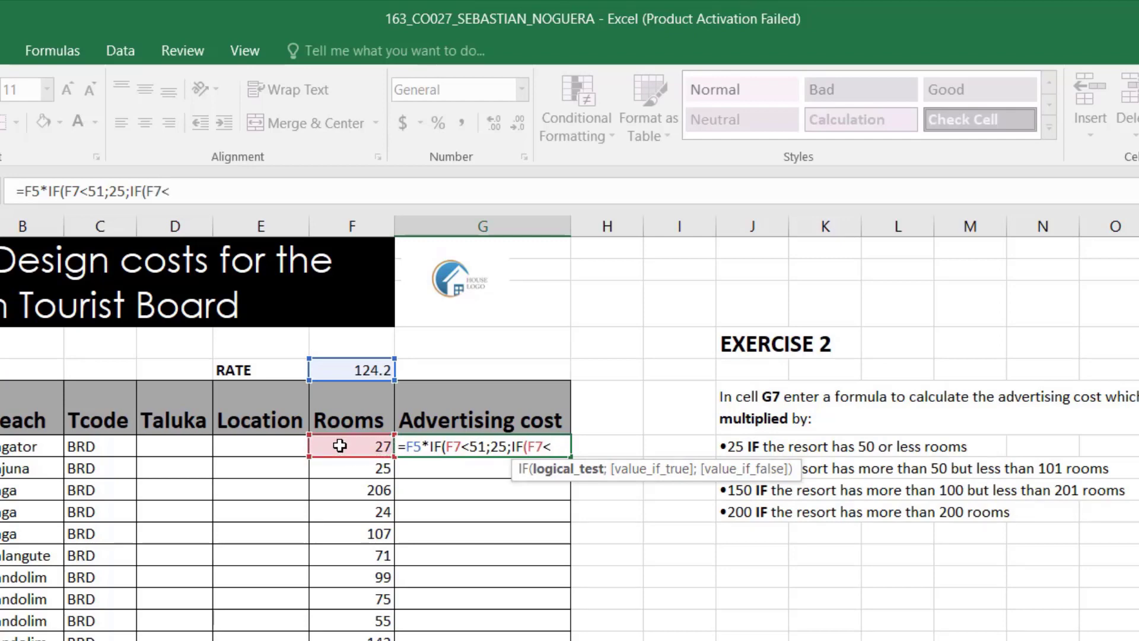
{"action": "type", "text": "10"}
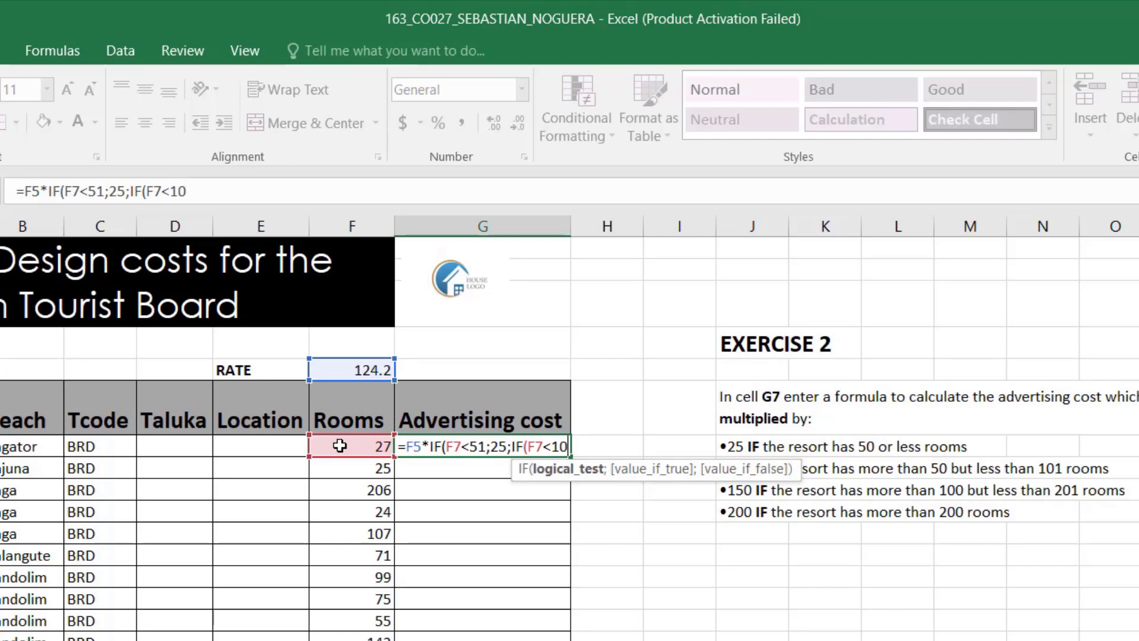
{"action": "type", "text": "1"}
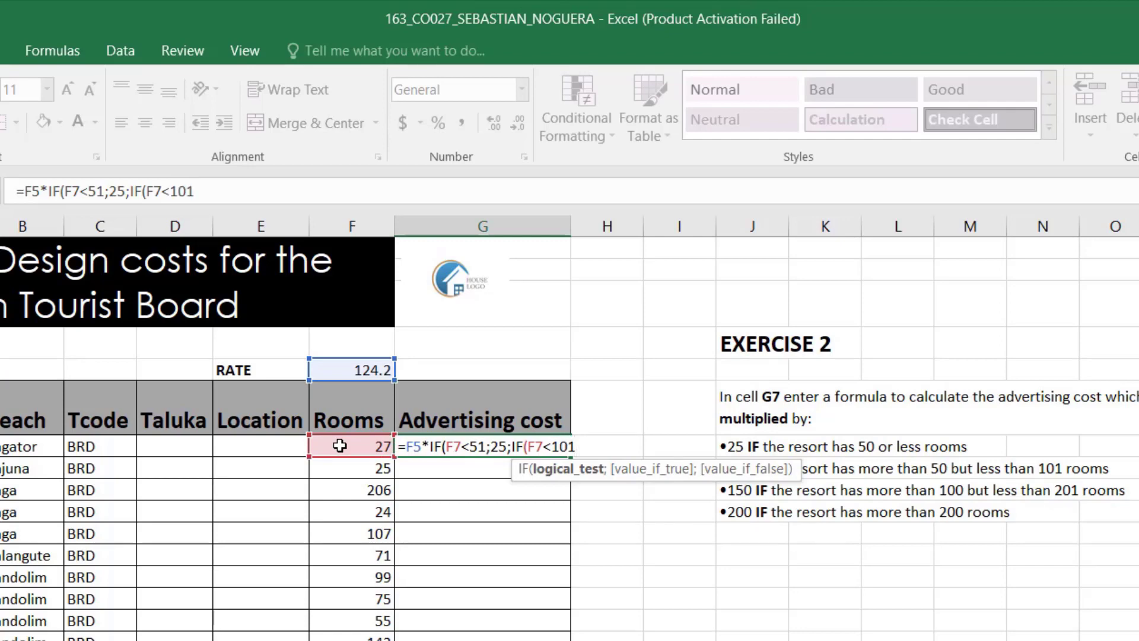
{"action": "mouse_move", "coordinate": [581, 563]}
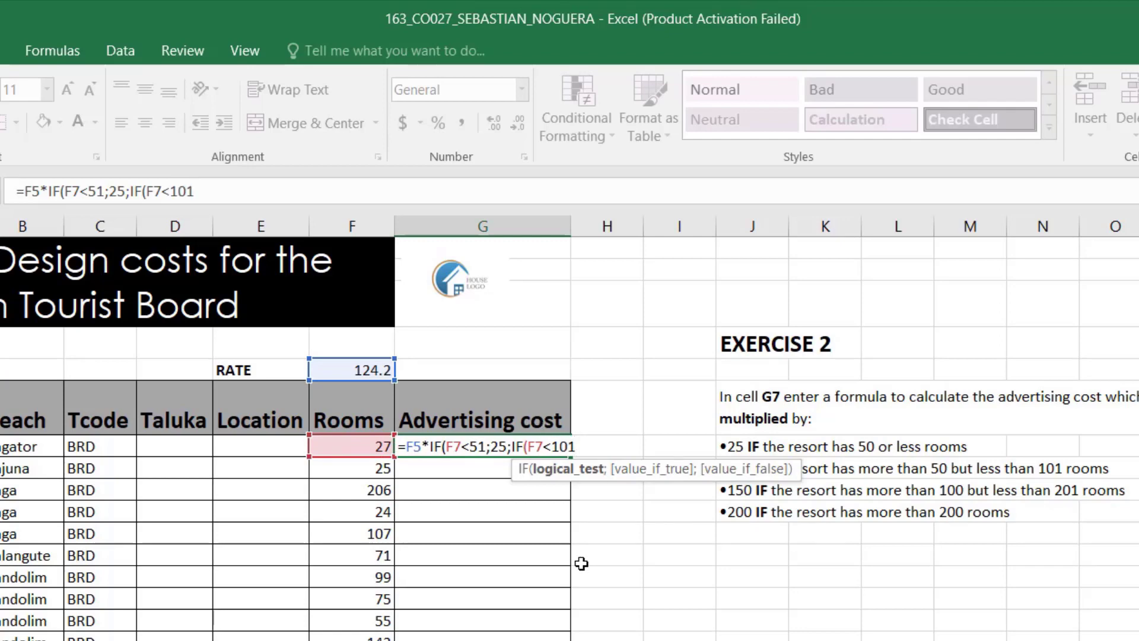
{"action": "type", "text": ";"}
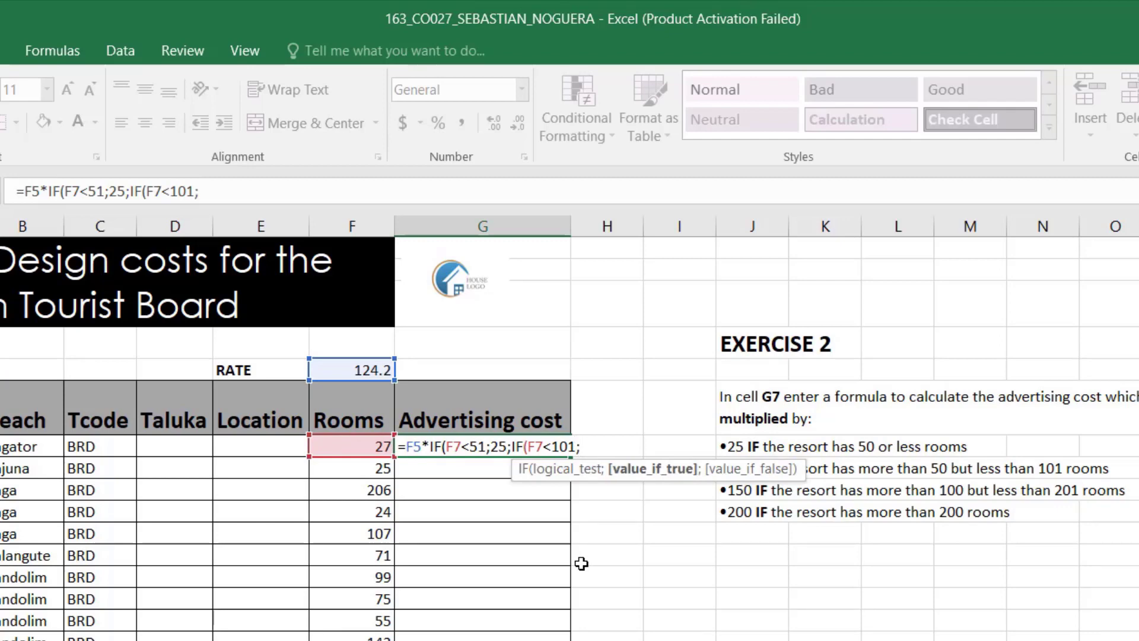
{"action": "type", "text": "50"}
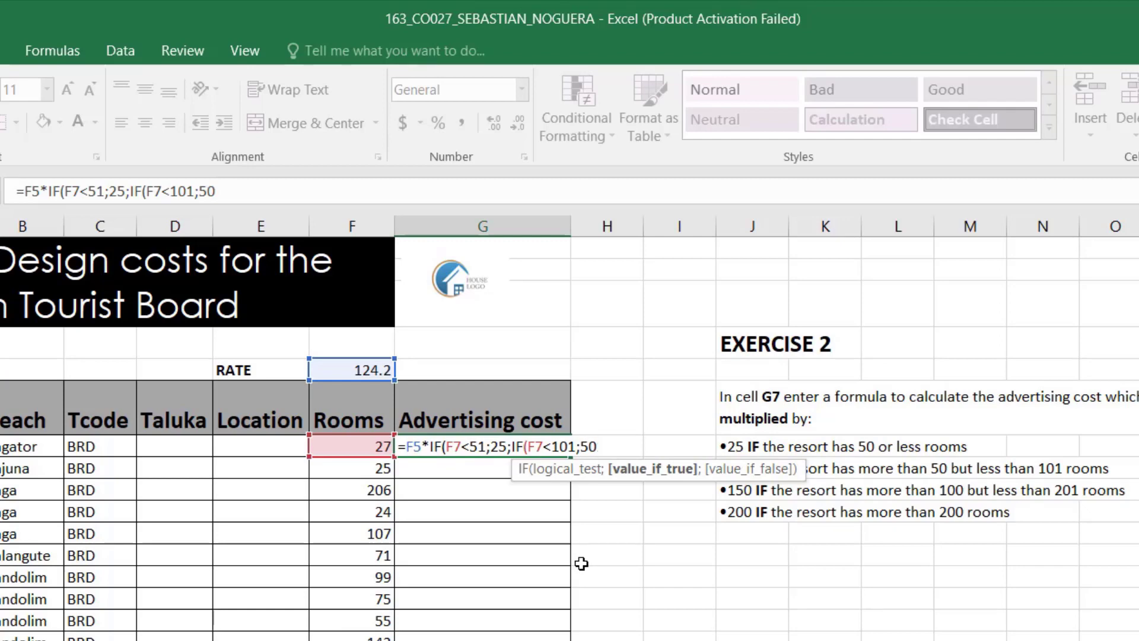
Step: Add tiers F7<201 returning 150 and F7>200 returning 200, closing all parentheses
{"action": "type", "text": ";"}
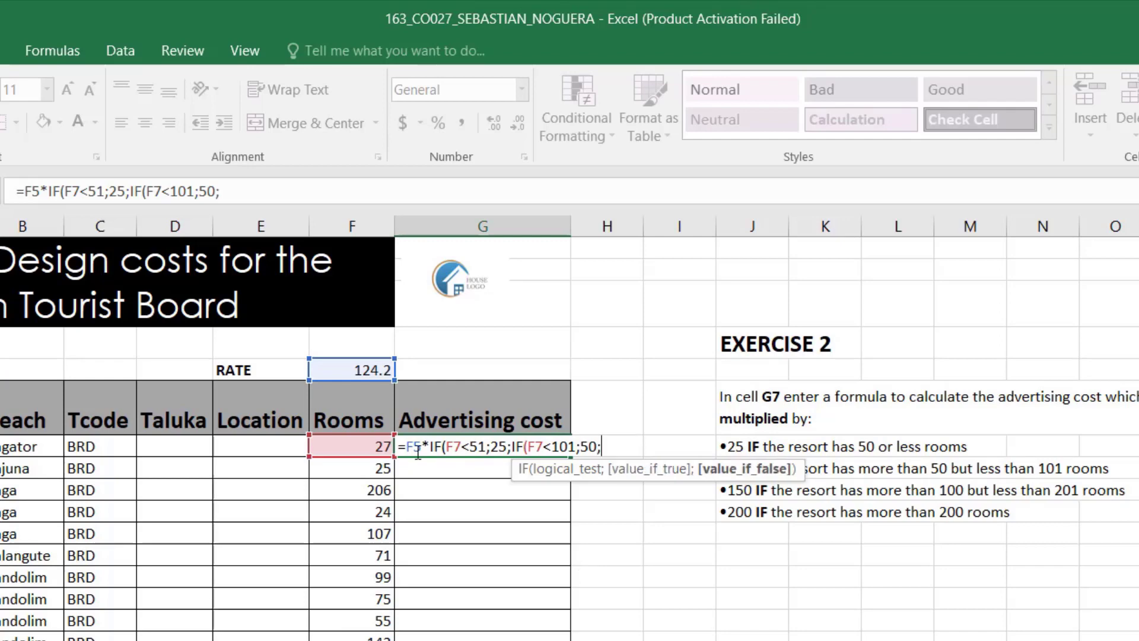
{"action": "type", "text": "IF(F7"}
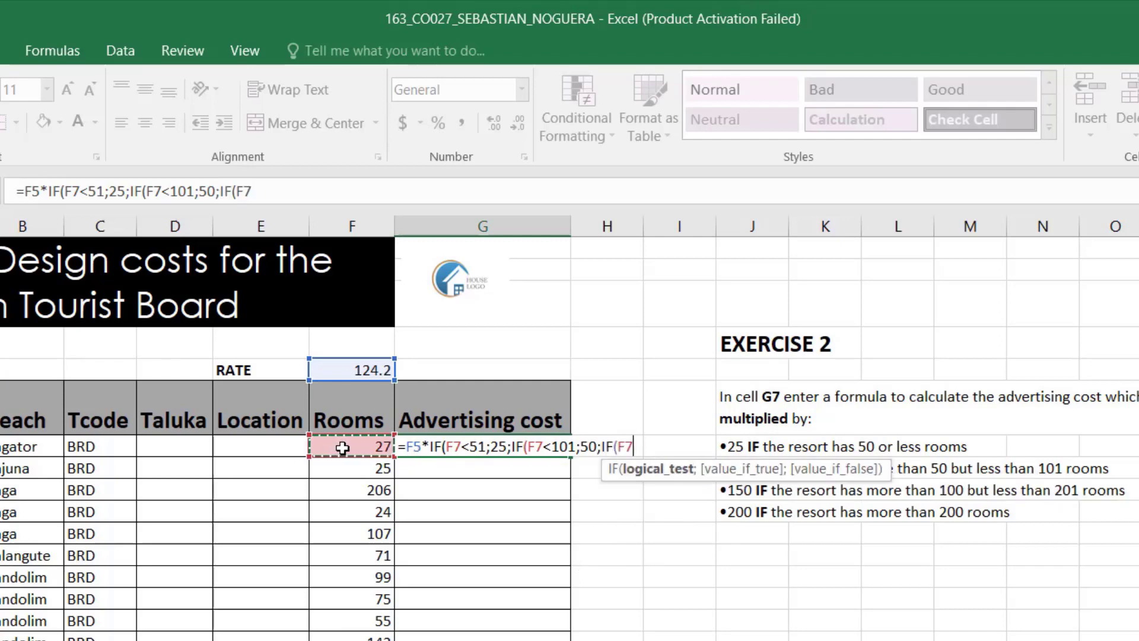
{"action": "type", "text": "<201"}
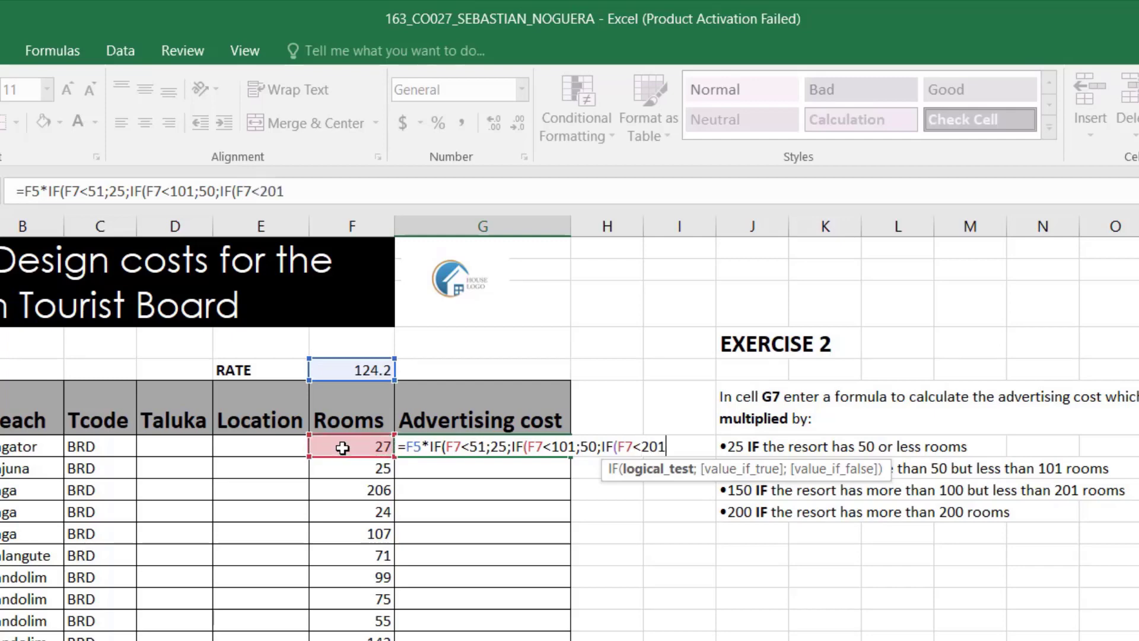
{"action": "type", "text": ";"}
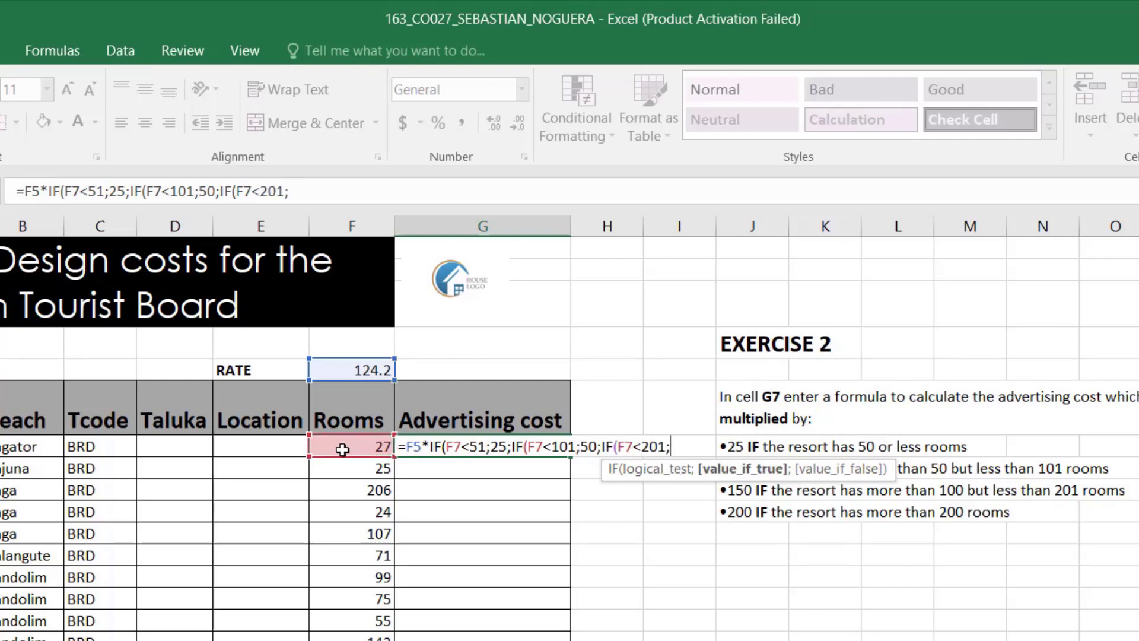
{"action": "type", "text": "150"}
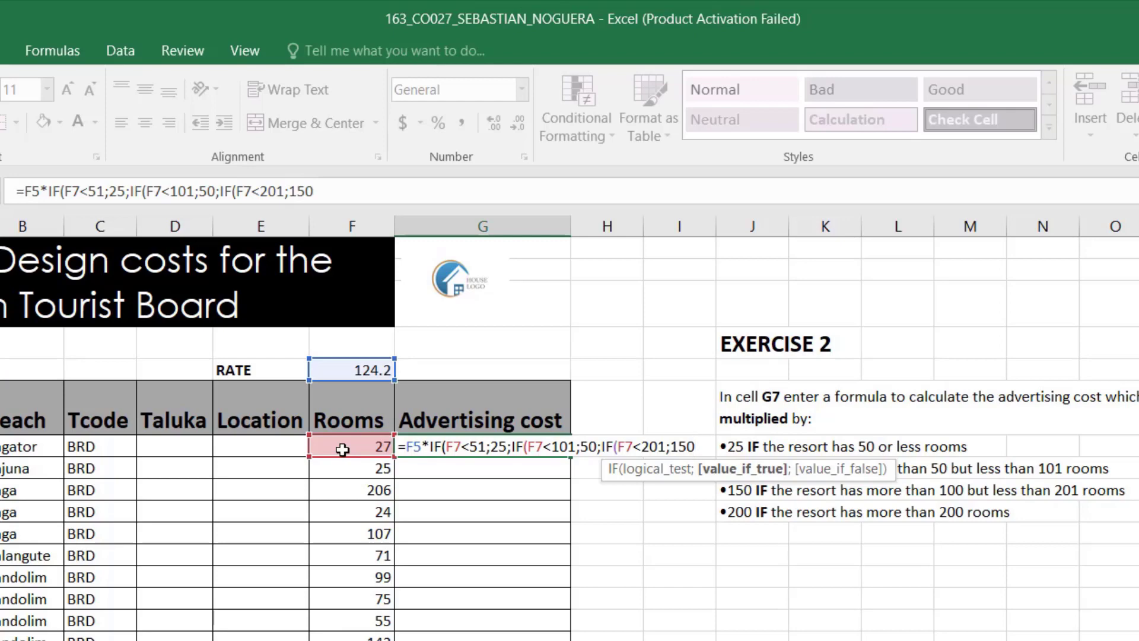
{"action": "type", "text": ";IF(F7"}
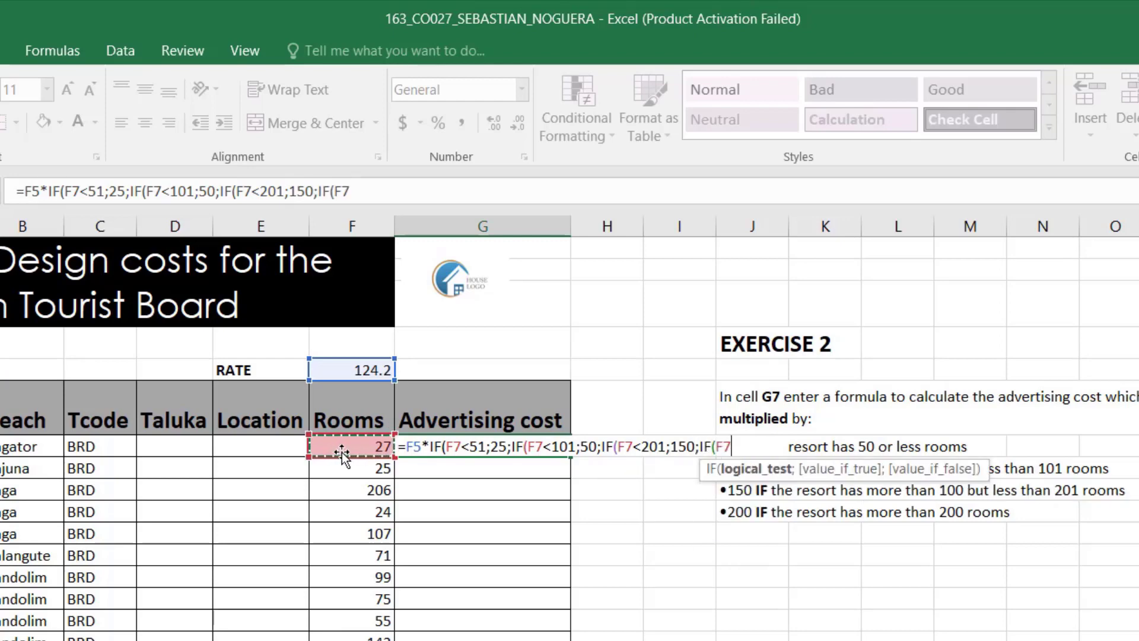
{"action": "type", "text": ">200"}
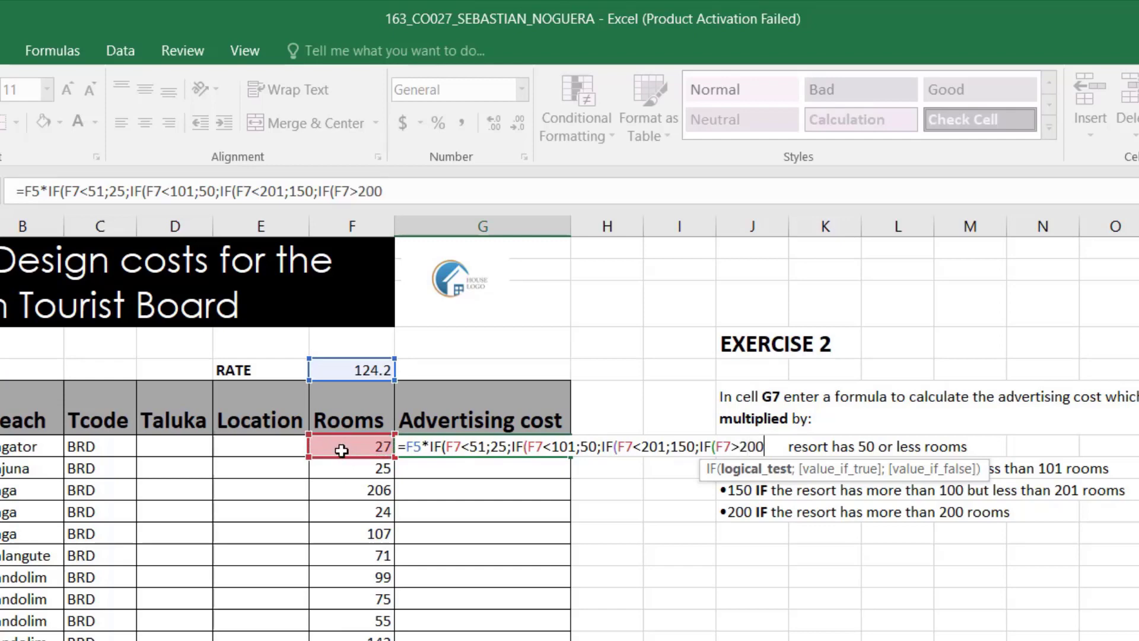
{"action": "type", "text": ";200"}
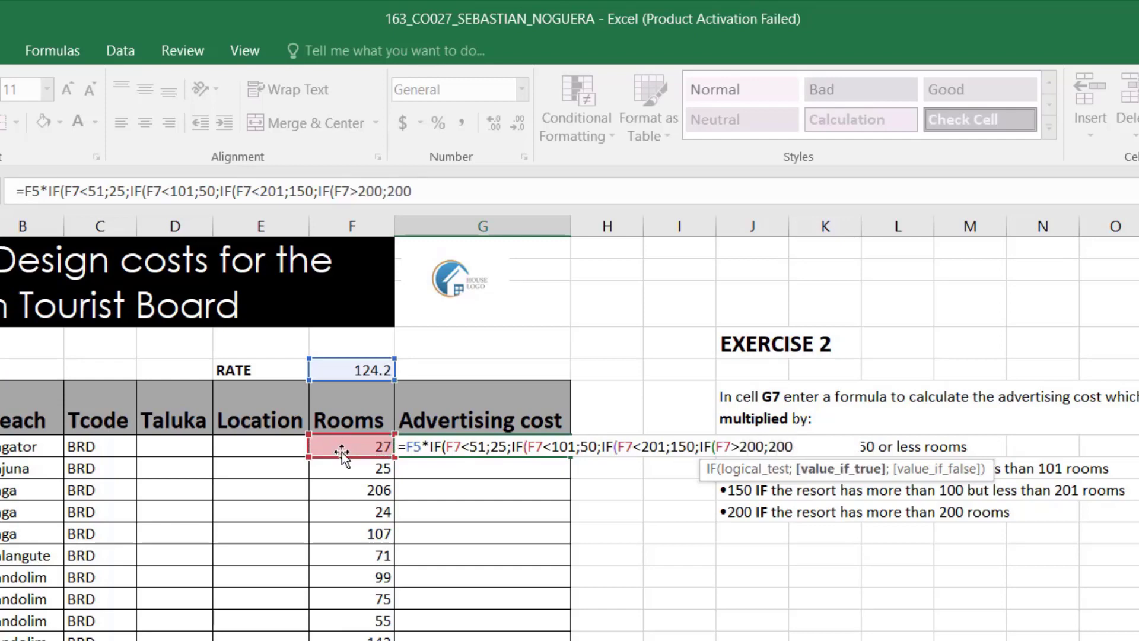
{"action": "type", "text": ")"}
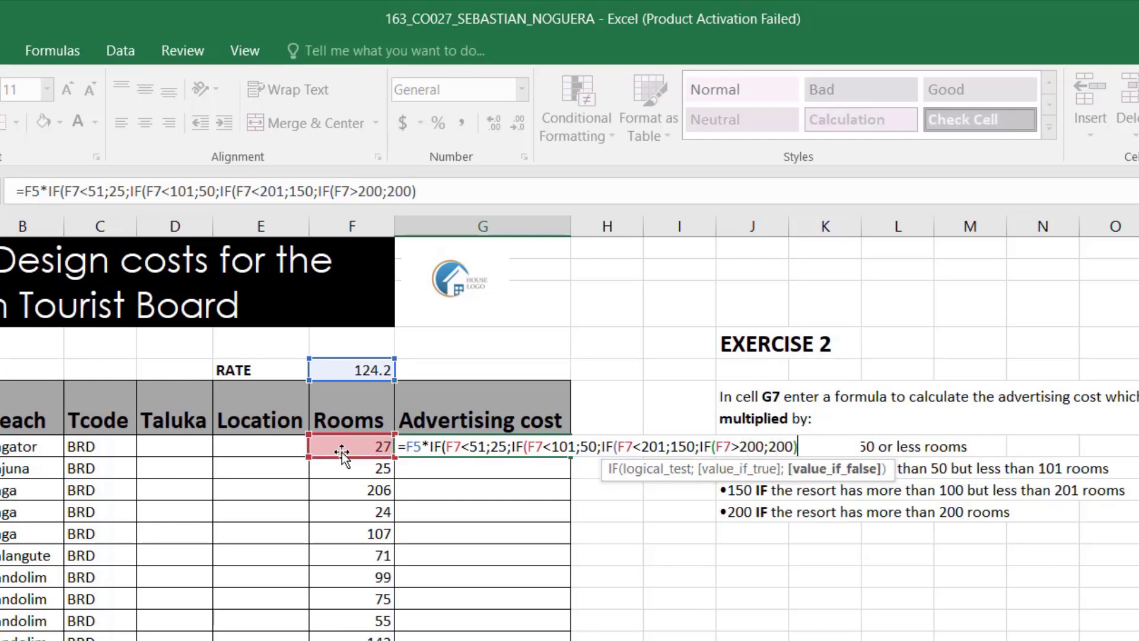
{"action": "type", "text": ")))"}
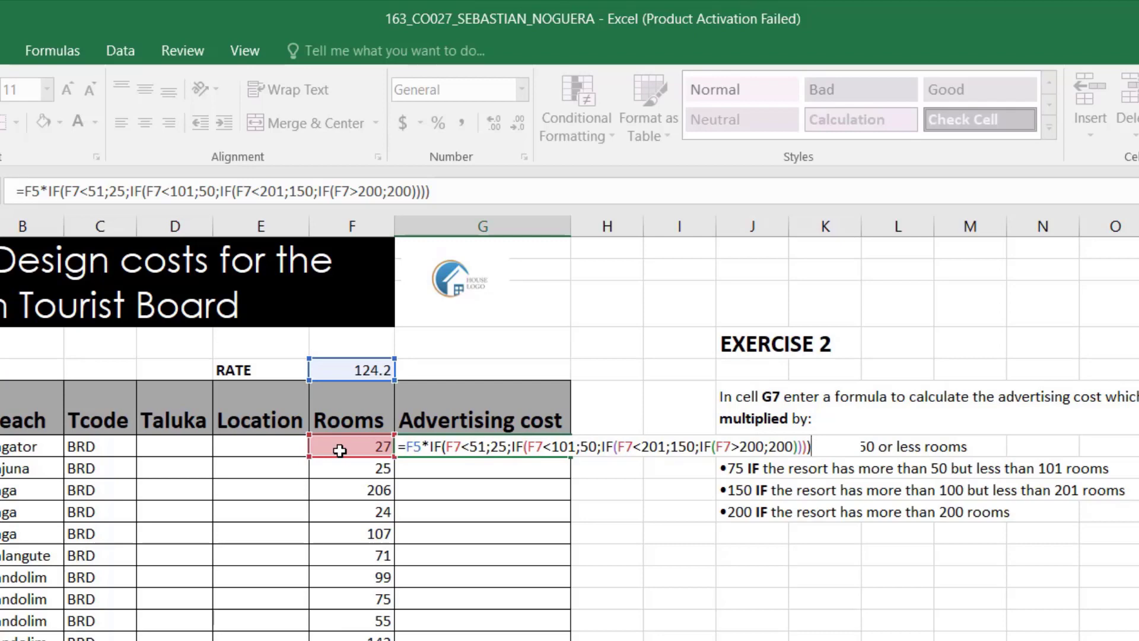
{"action": "mouse_move", "coordinate": [426, 464]}
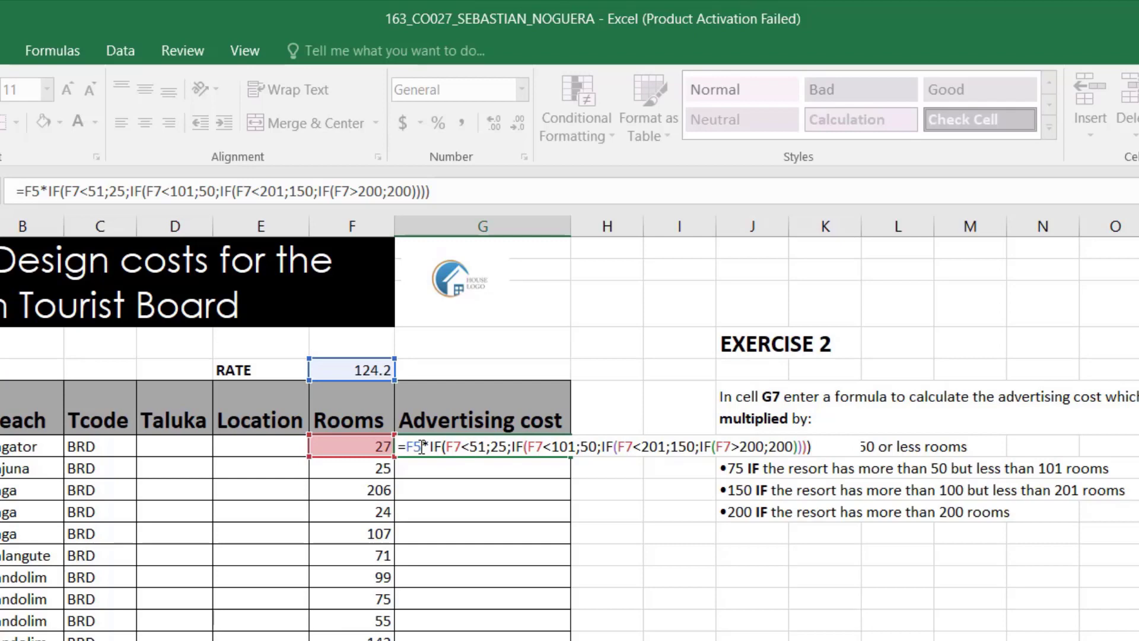
Step: Commit the nested IF formula in G7, giving 3105
{"action": "key", "text": "Return"}
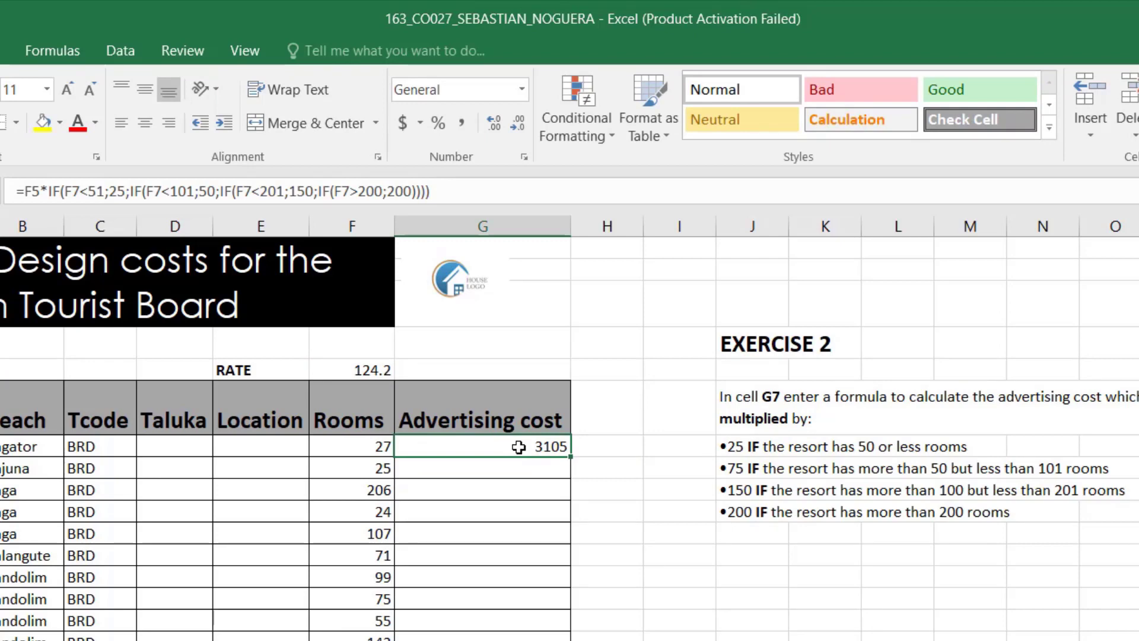
{"action": "mouse_move", "coordinate": [556, 441]}
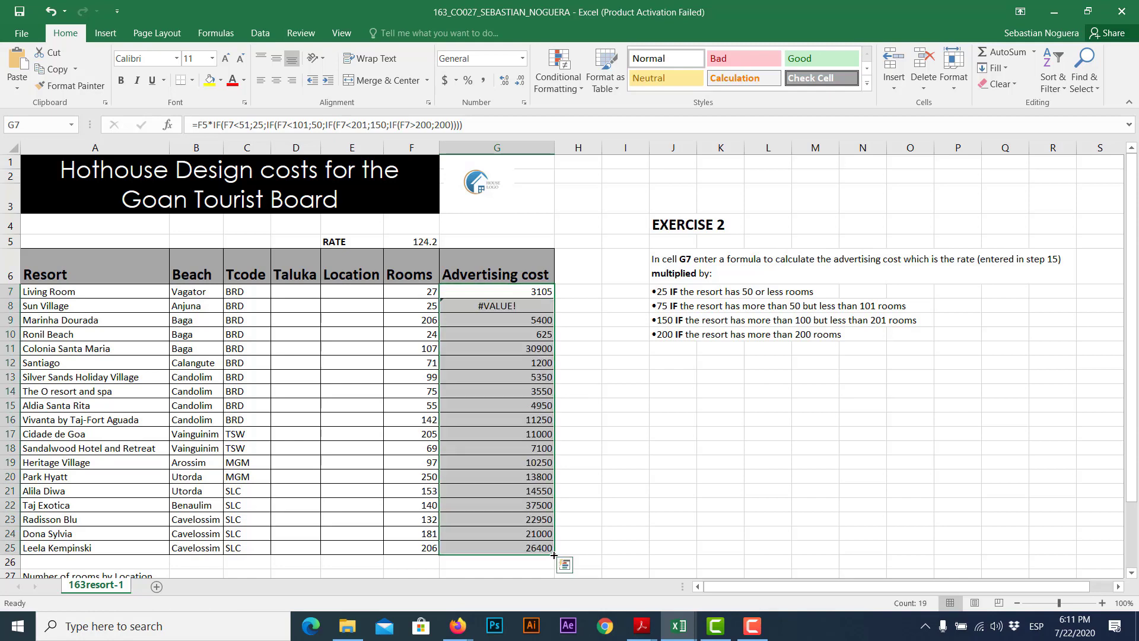
{"action": "mouse_move", "coordinate": [514, 305]}
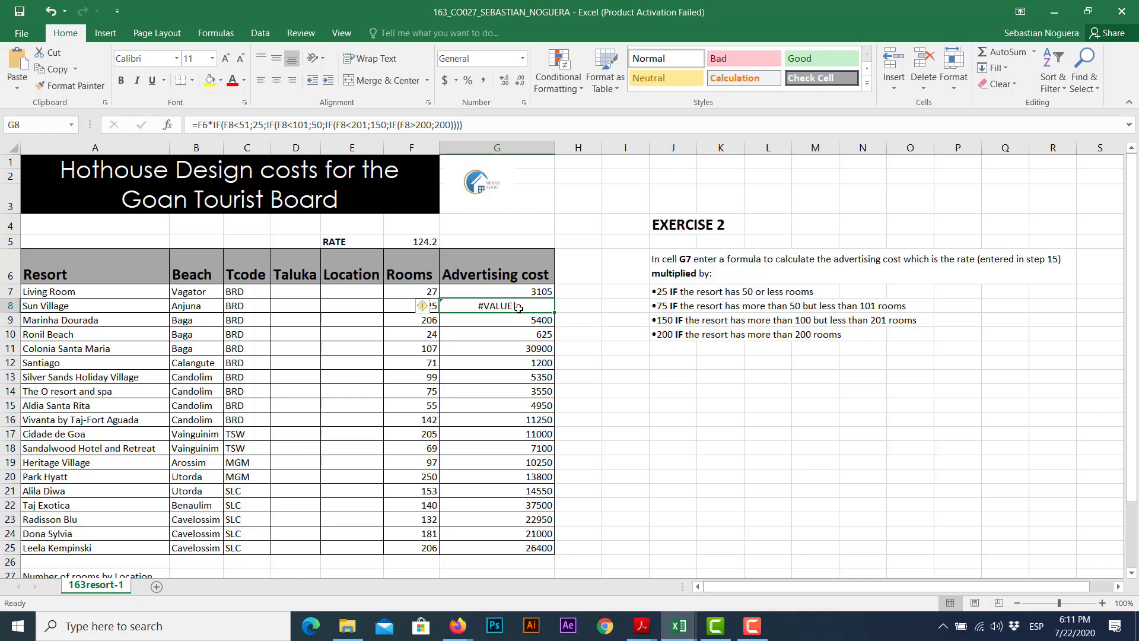
{"action": "double_click", "coordinate": [496, 305]}
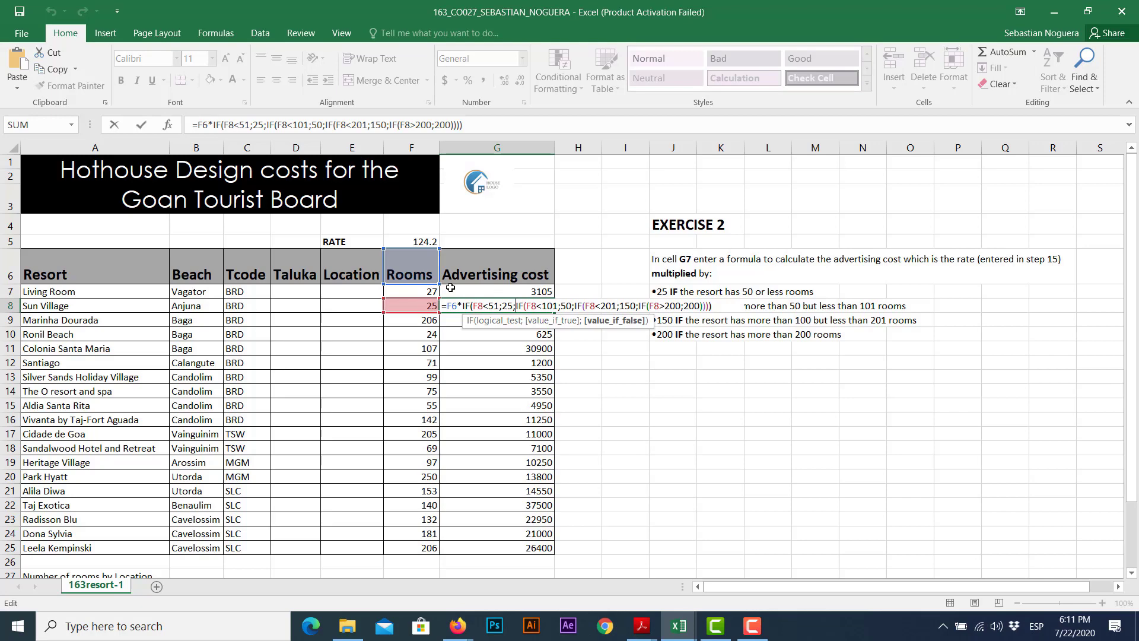
{"action": "mouse_move", "coordinate": [402, 274]}
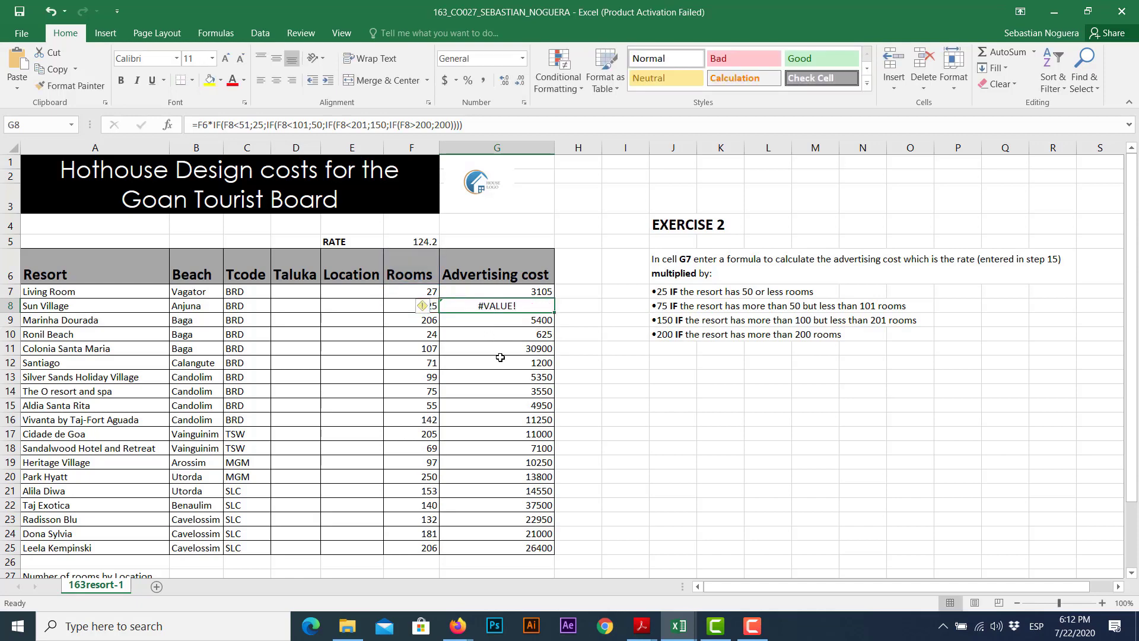
{"action": "double_click", "coordinate": [497, 362]}
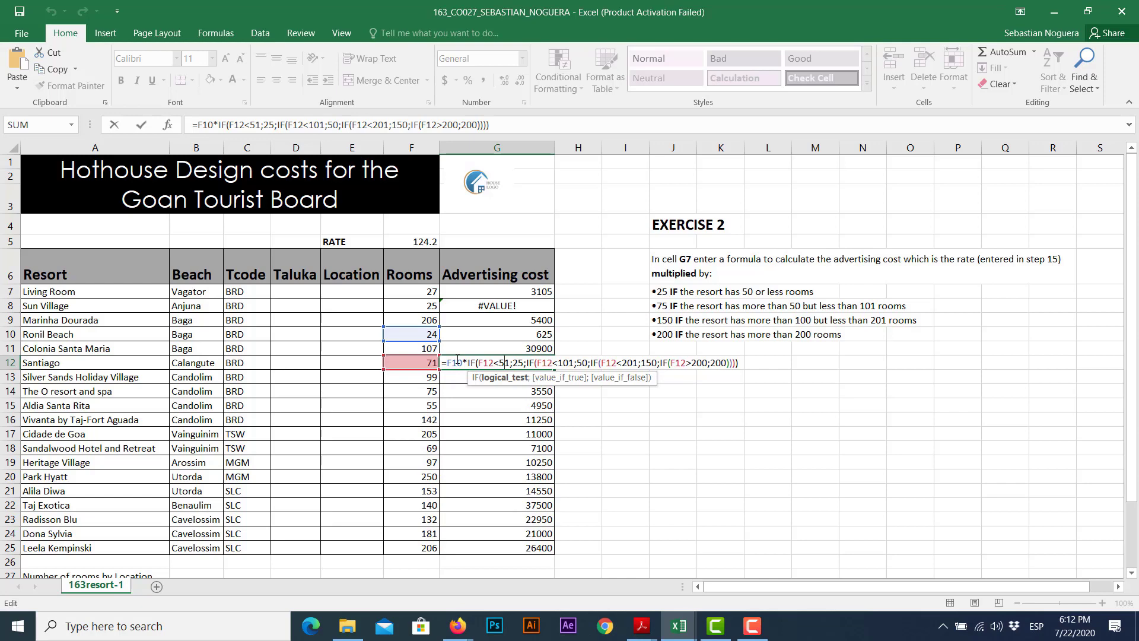
{"action": "mouse_move", "coordinate": [505, 305]}
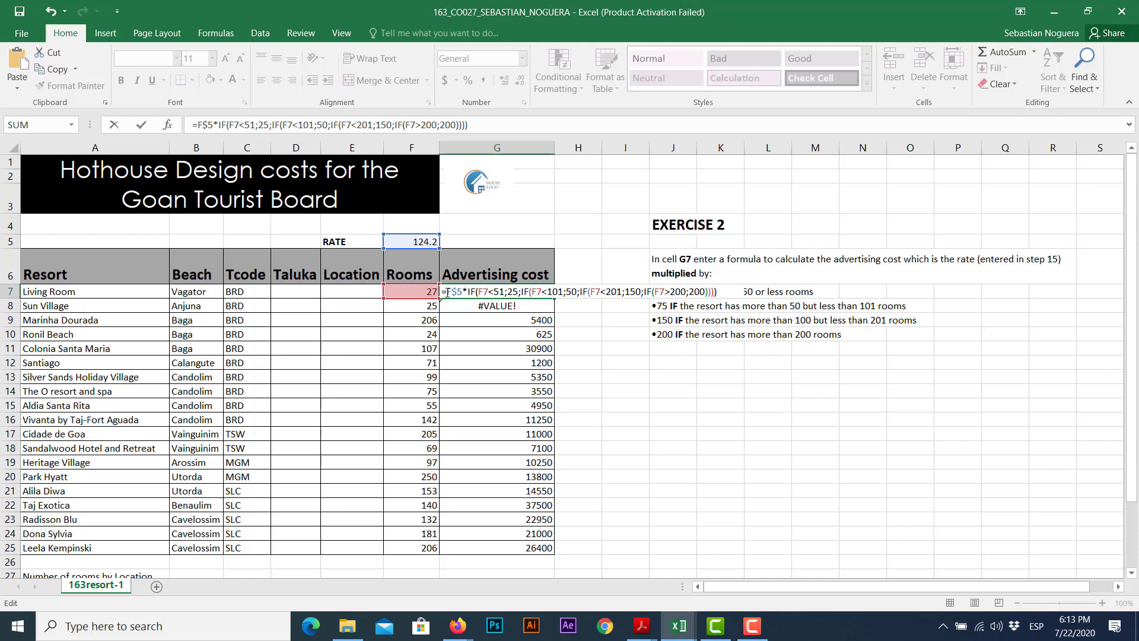
Step: Make G7's rate reference absolute as $F$5 and confirm the formula
{"action": "key", "text": "F4"}
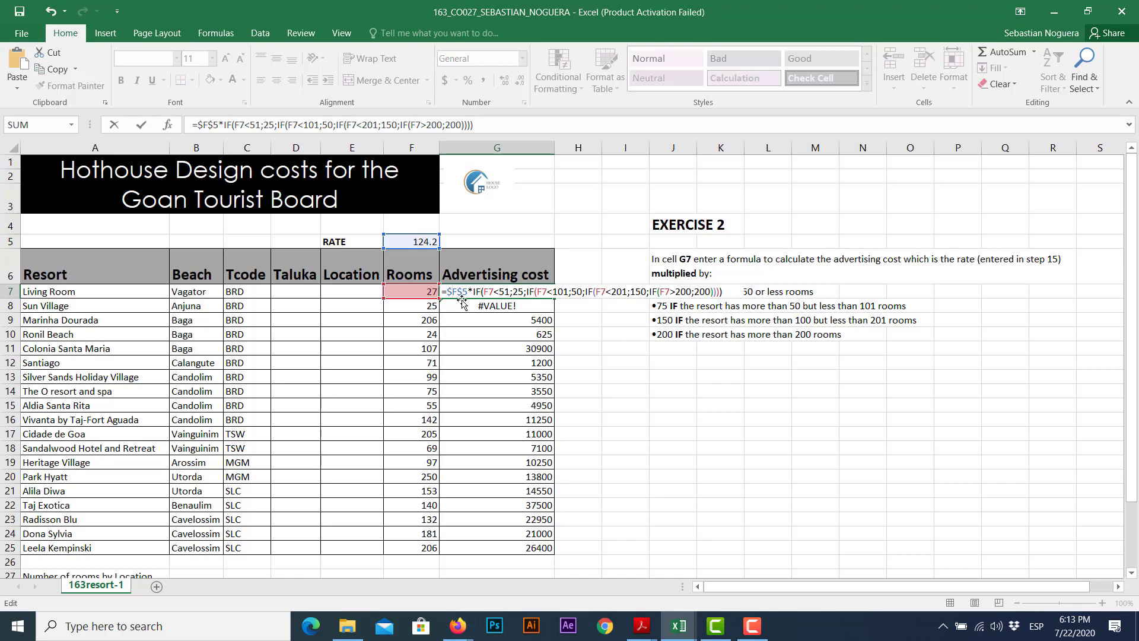
{"action": "key", "text": "Return"}
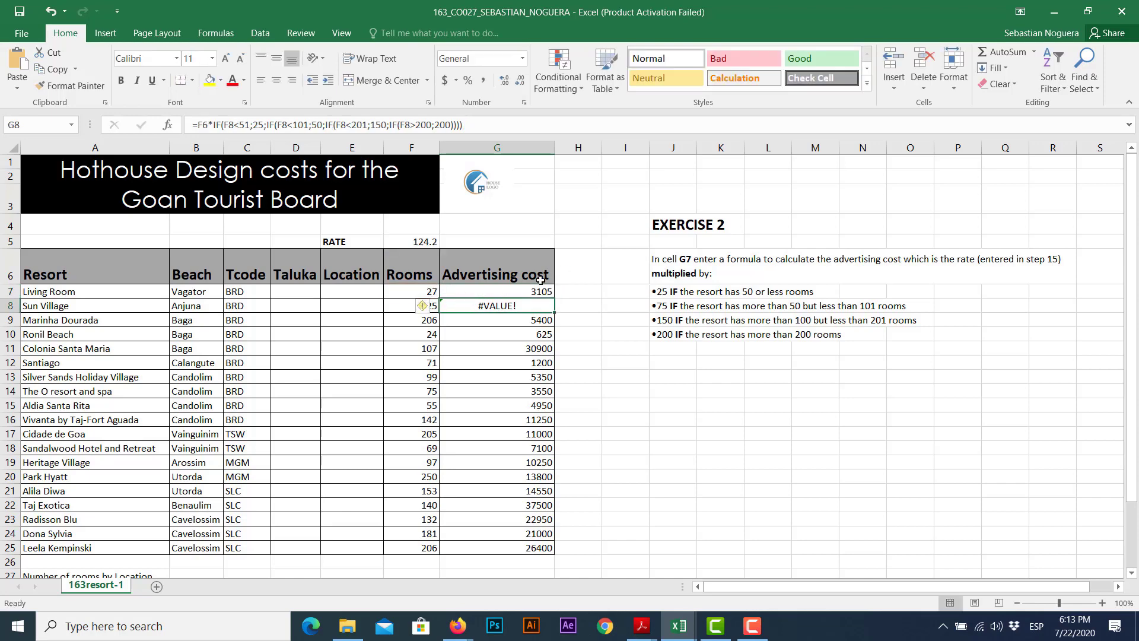
Step: Copy the G7 formula down to G25 and check the formulas in G8, G12, G14 and G19
{"action": "left_click", "coordinate": [496, 291]}
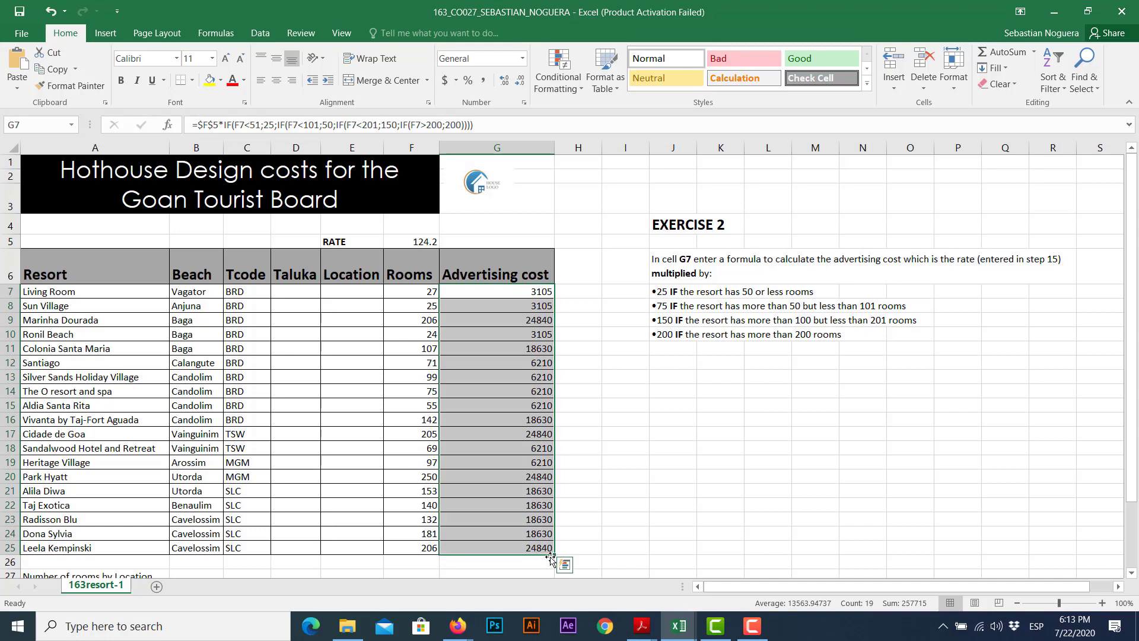
{"action": "mouse_move", "coordinate": [541, 494]}
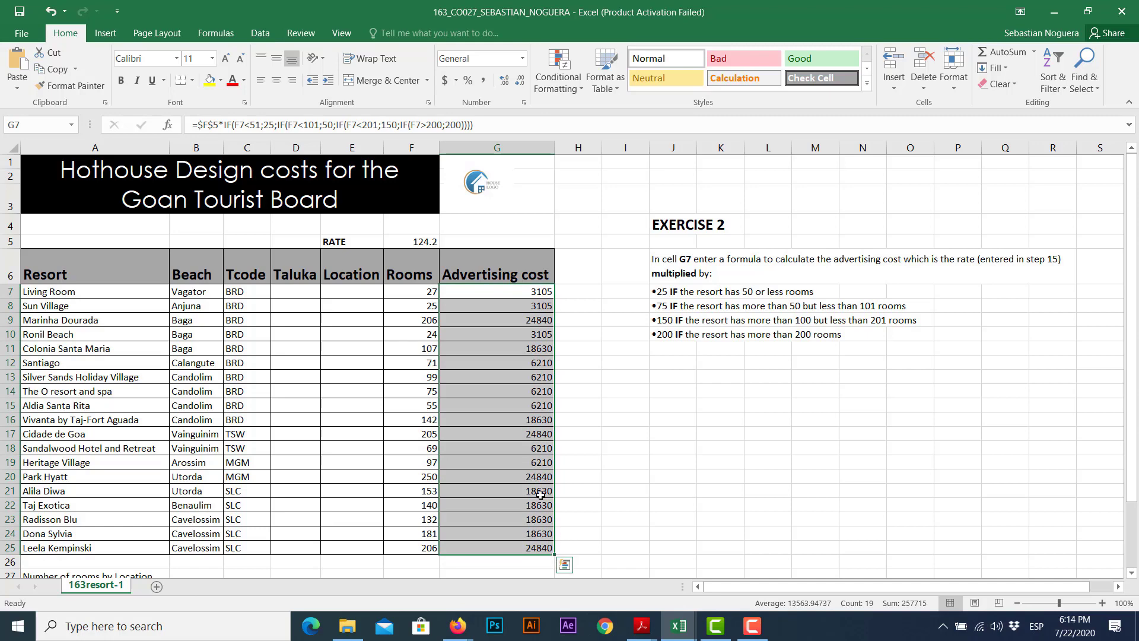
{"action": "left_click", "coordinate": [496, 305]}
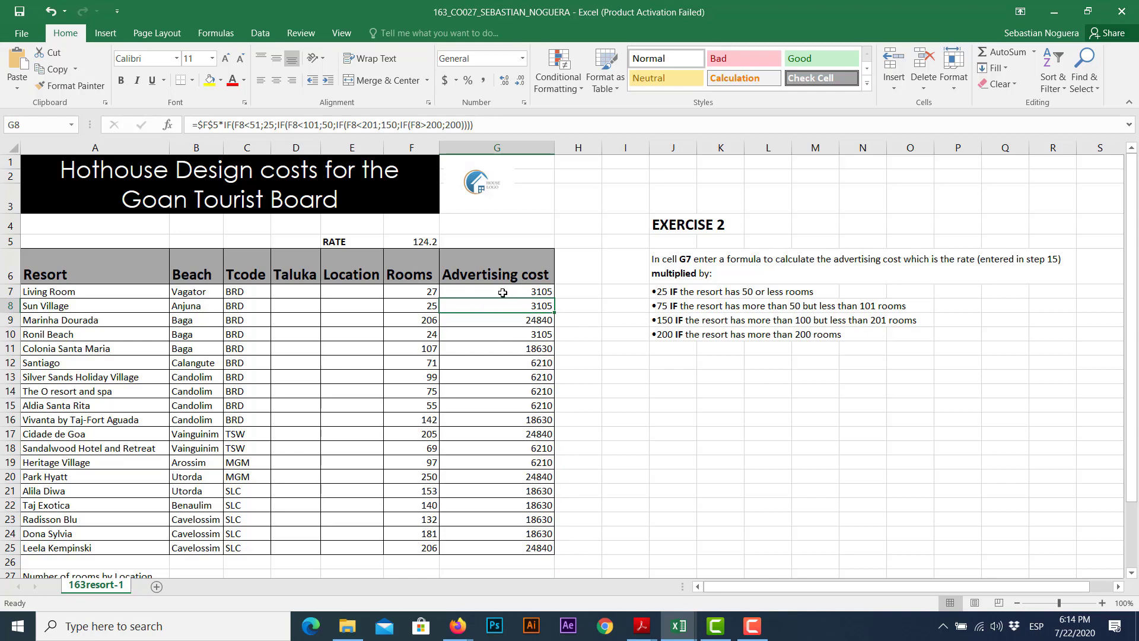
{"action": "mouse_move", "coordinate": [494, 372]}
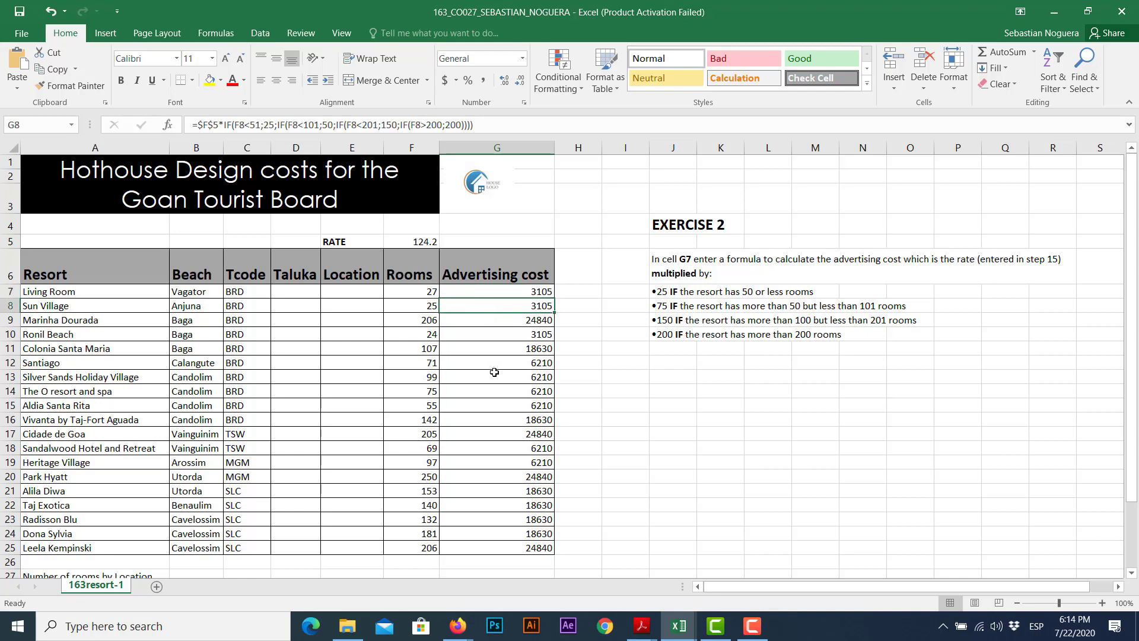
{"action": "mouse_move", "coordinate": [481, 440]}
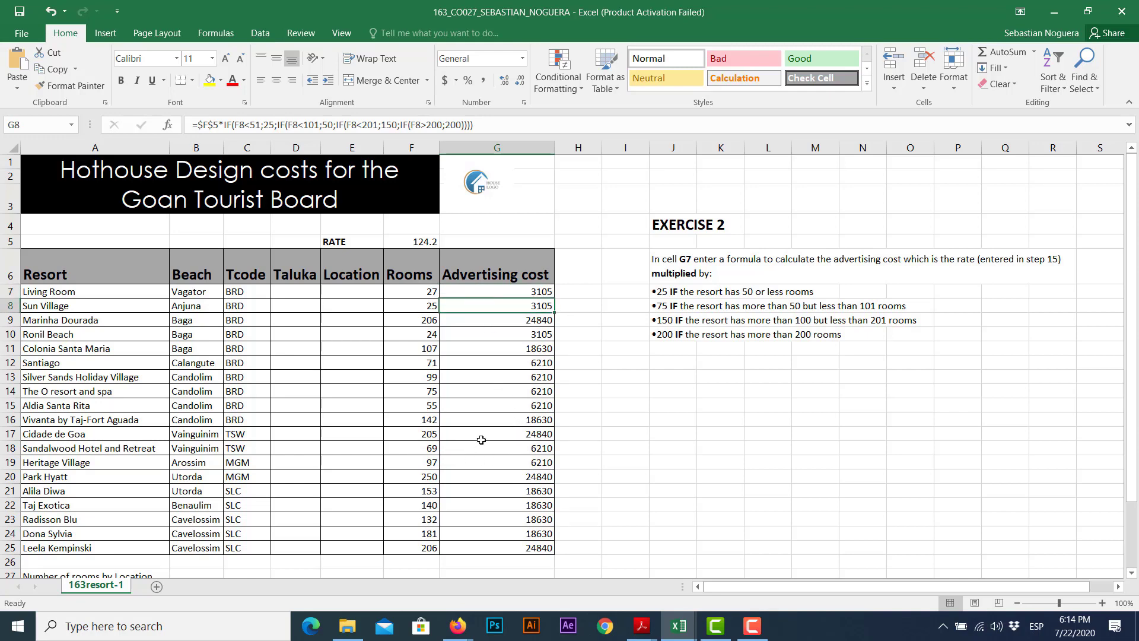
{"action": "mouse_move", "coordinate": [525, 370]}
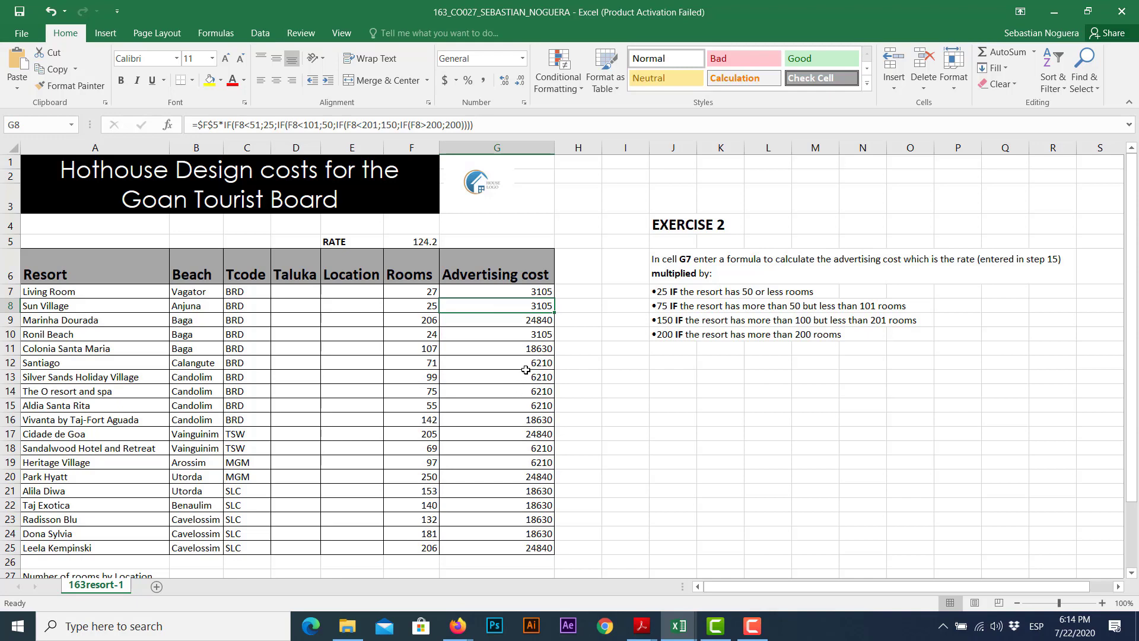
{"action": "mouse_move", "coordinate": [528, 365]}
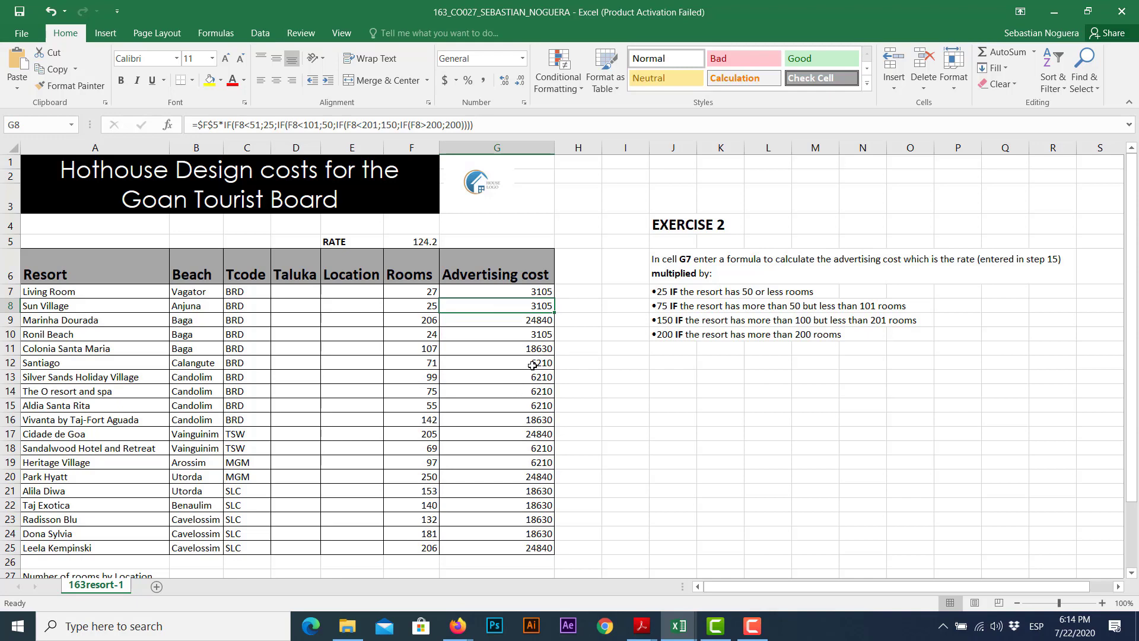
{"action": "mouse_move", "coordinate": [481, 365]}
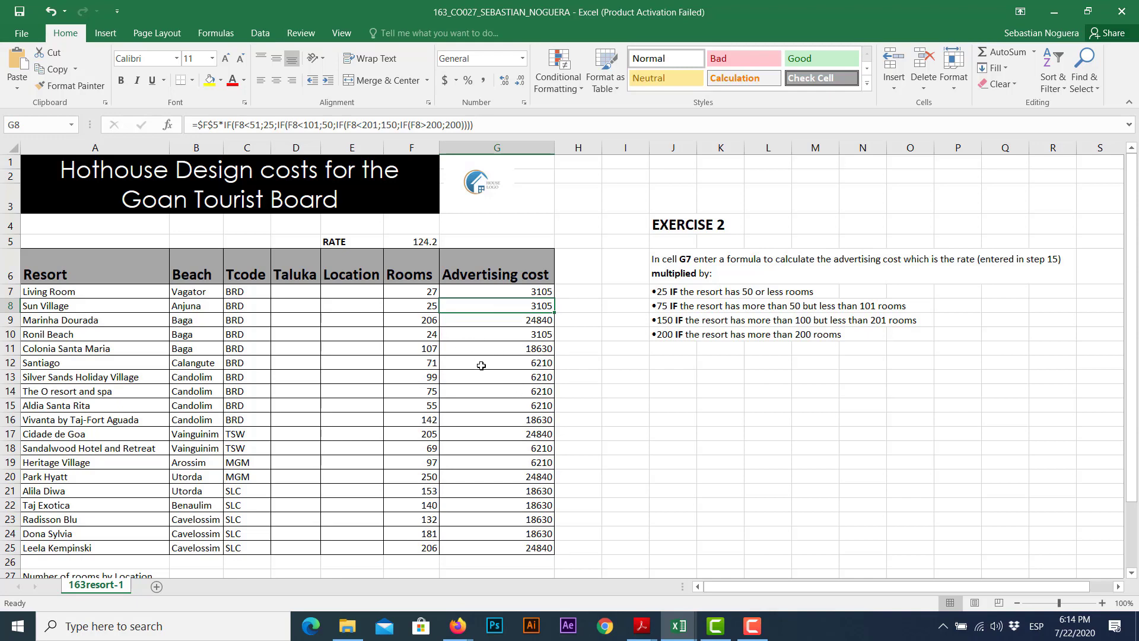
{"action": "left_click", "coordinate": [496, 362]}
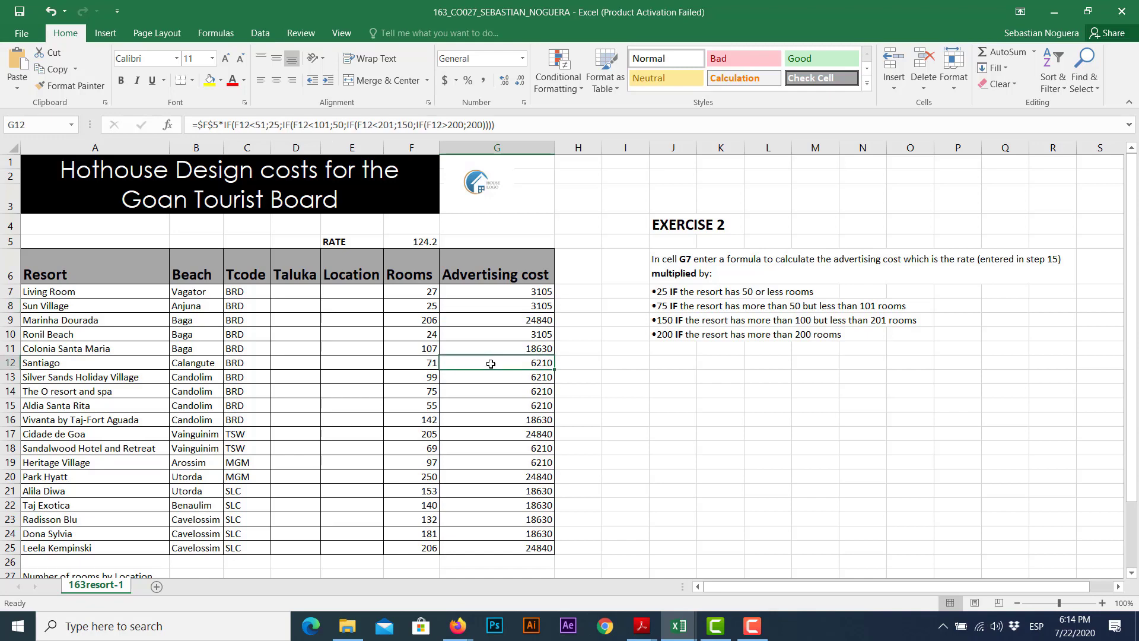
{"action": "left_click", "coordinate": [497, 391]}
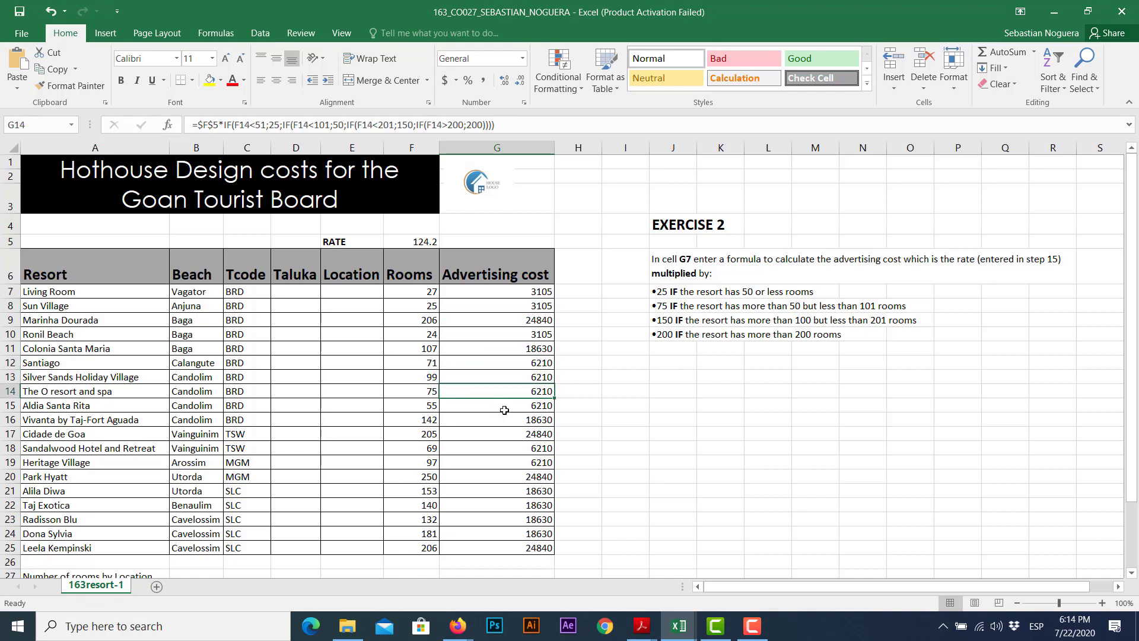
{"action": "left_click", "coordinate": [496, 462]}
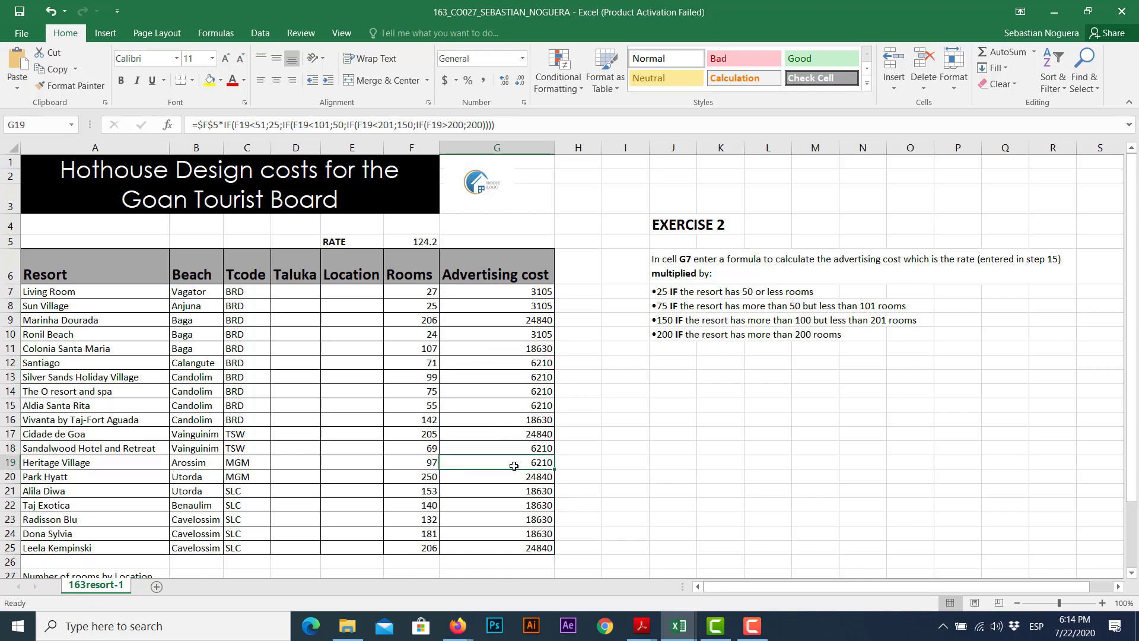